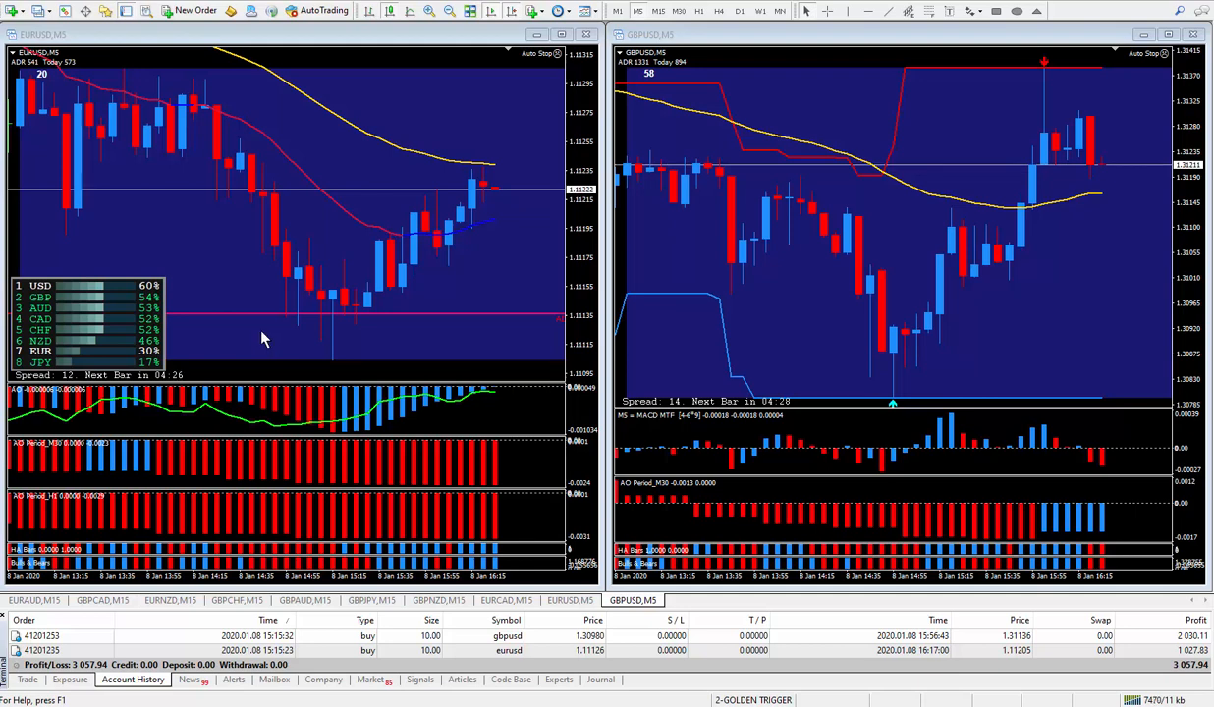
pyautogui.moveTo(437, 341)
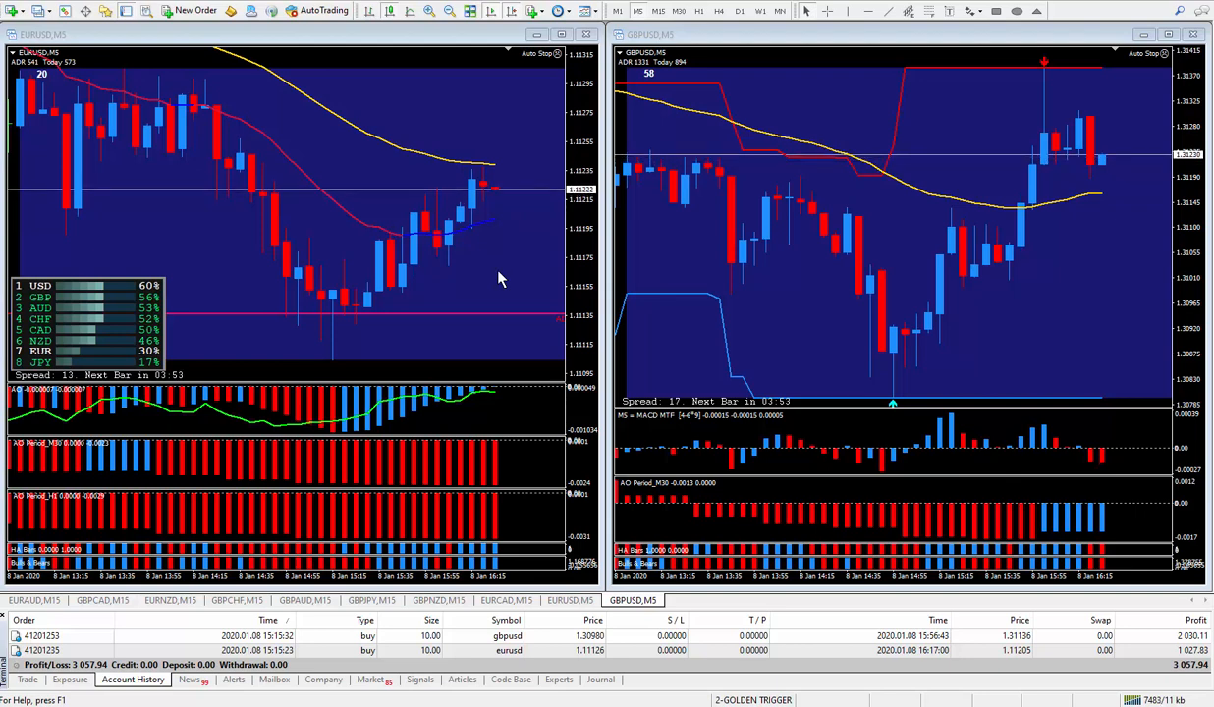
pyautogui.moveTo(162, 243)
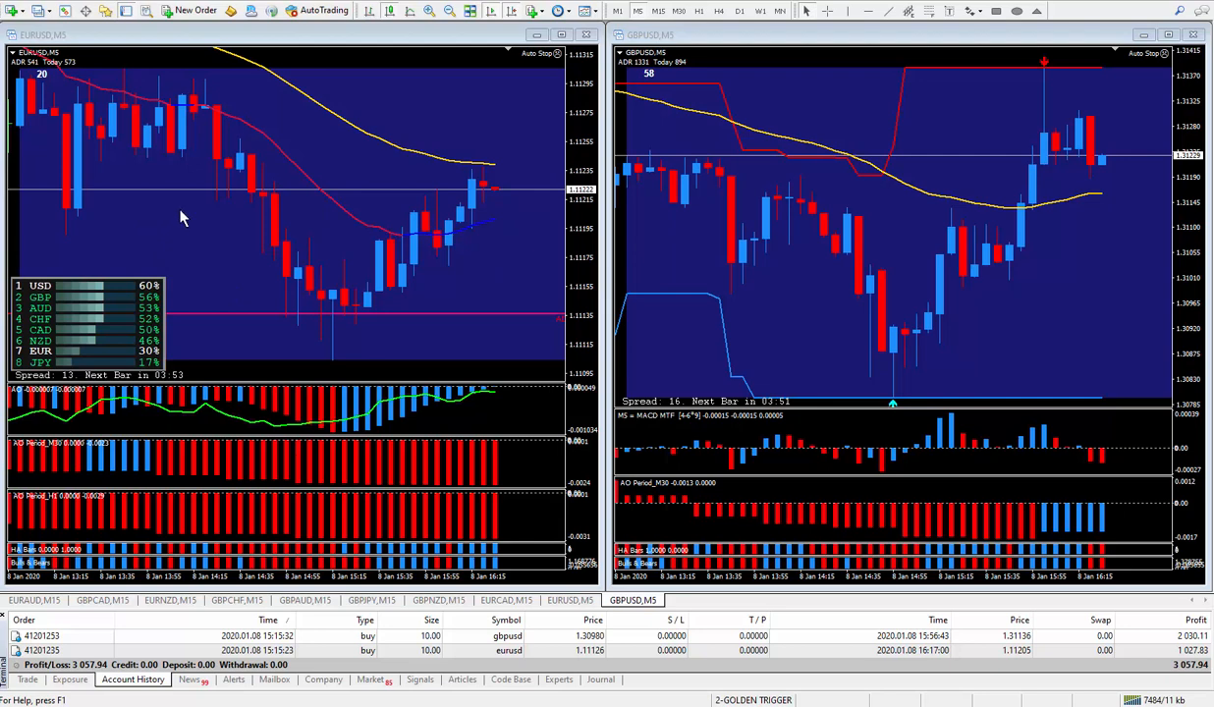
pyautogui.moveTo(761, 250)
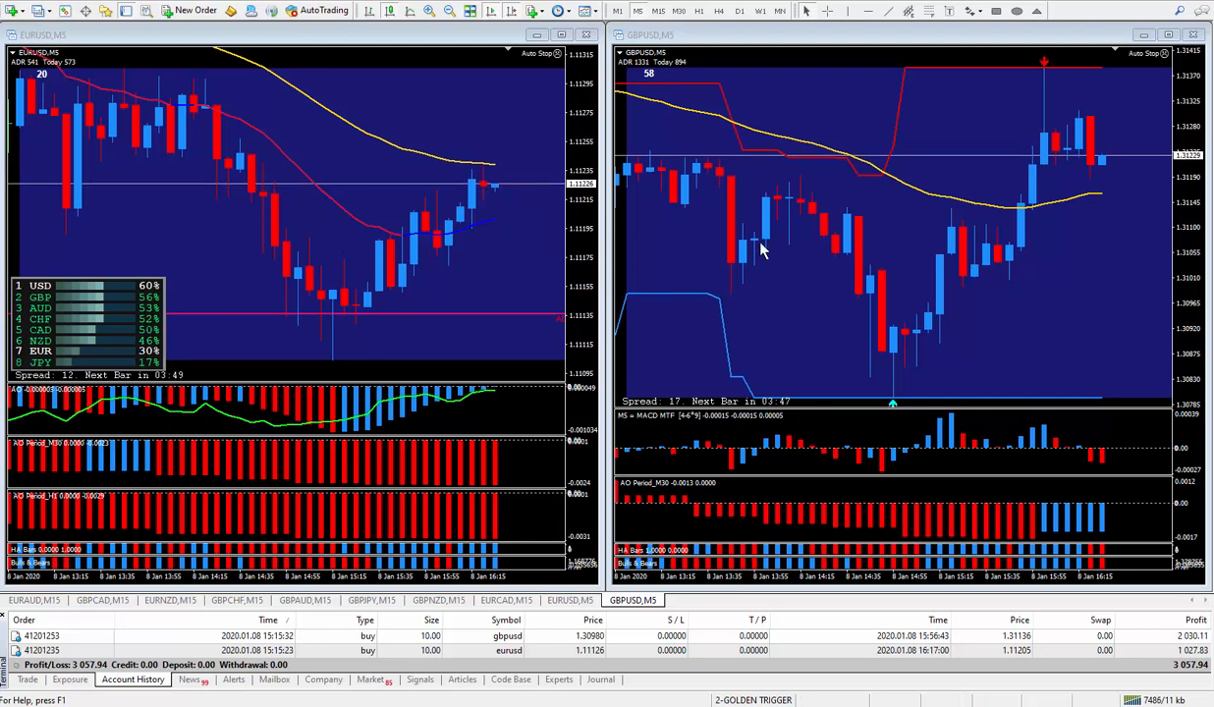
pyautogui.moveTo(187, 223)
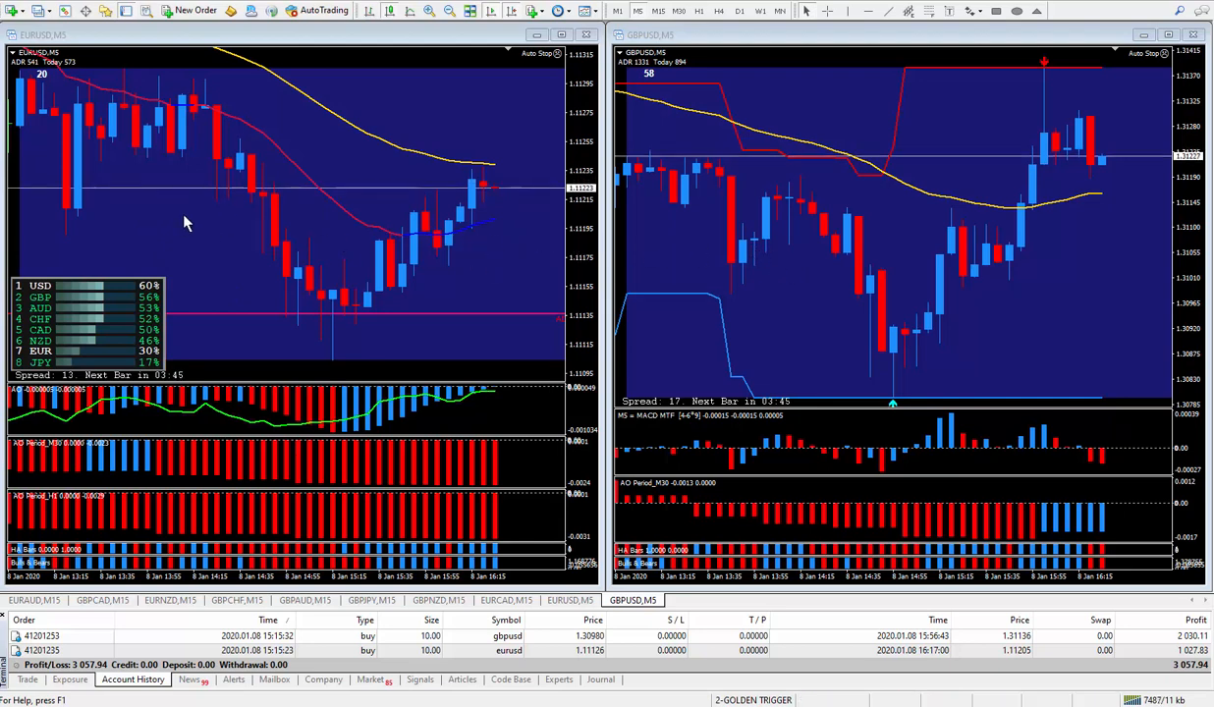
pyautogui.moveTo(891, 276)
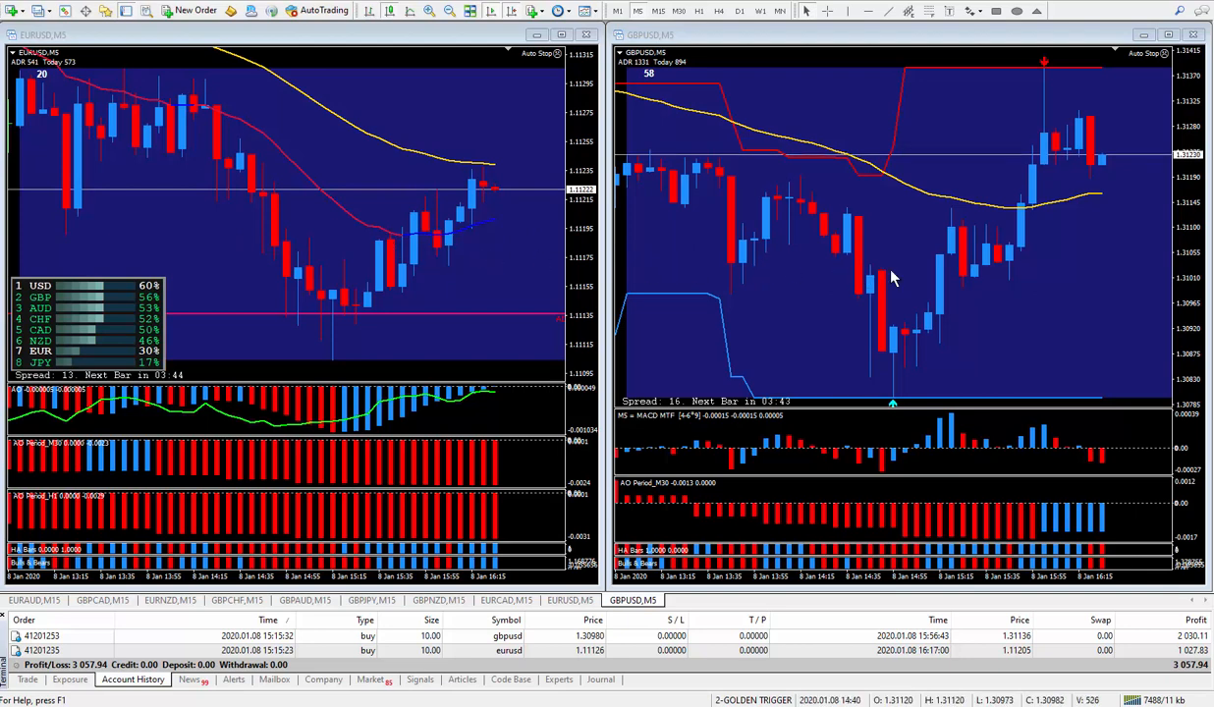
pyautogui.moveTo(509, 244)
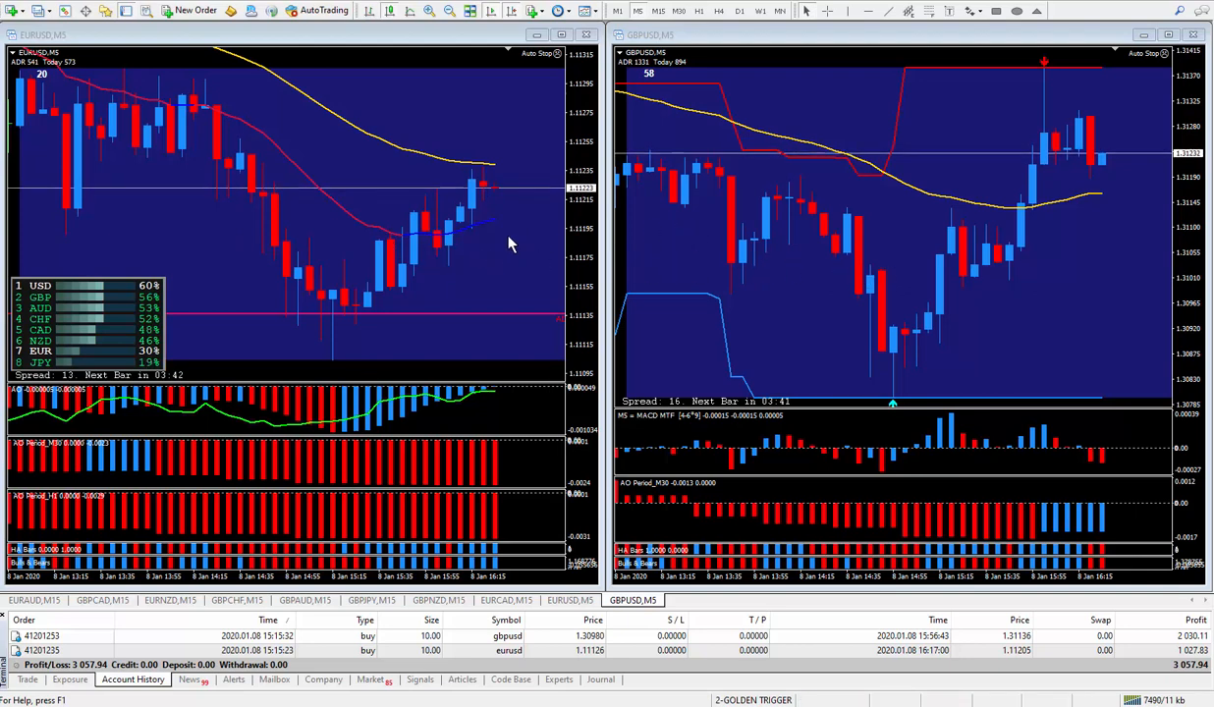
pyautogui.moveTo(833, 250)
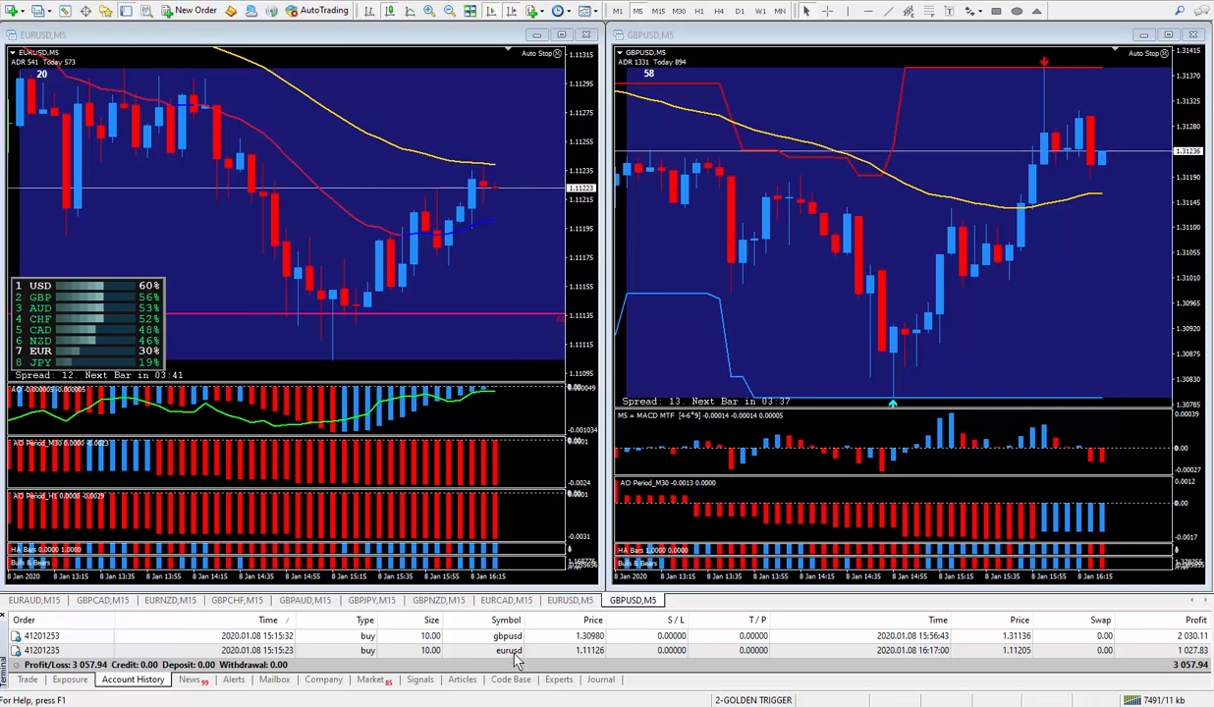
pyautogui.moveTo(805, 141)
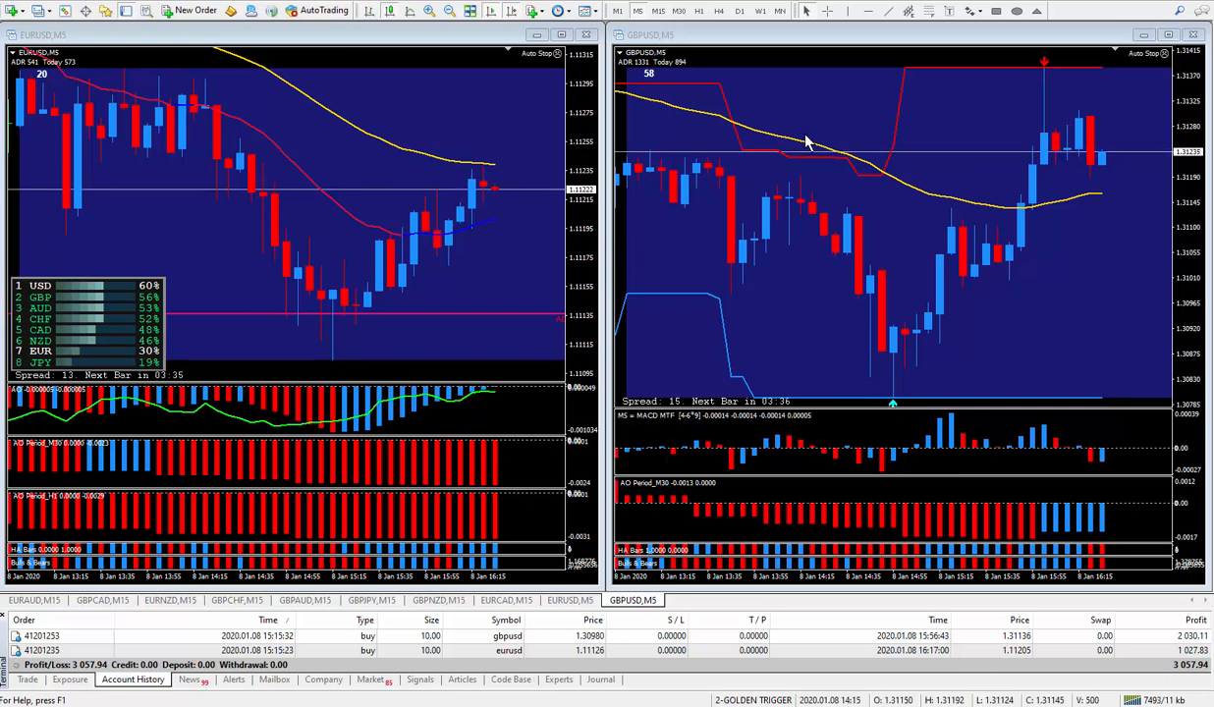
pyautogui.moveTo(769, 317)
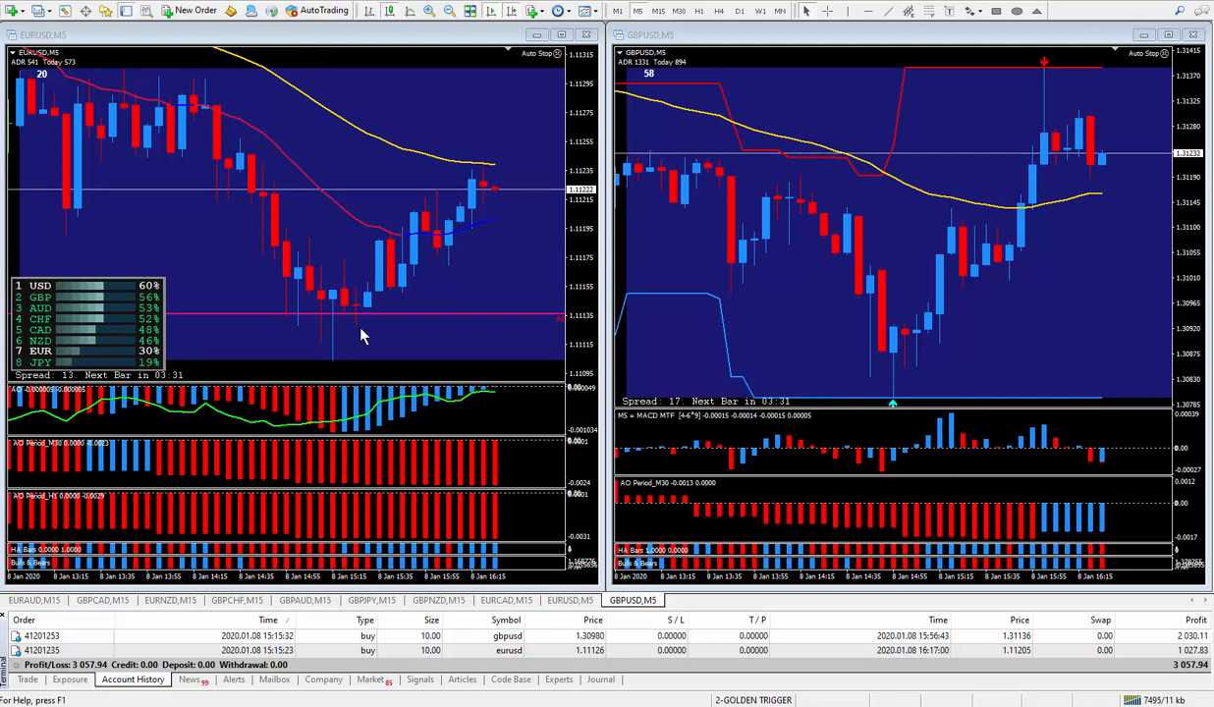
pyautogui.moveTo(290, 272)
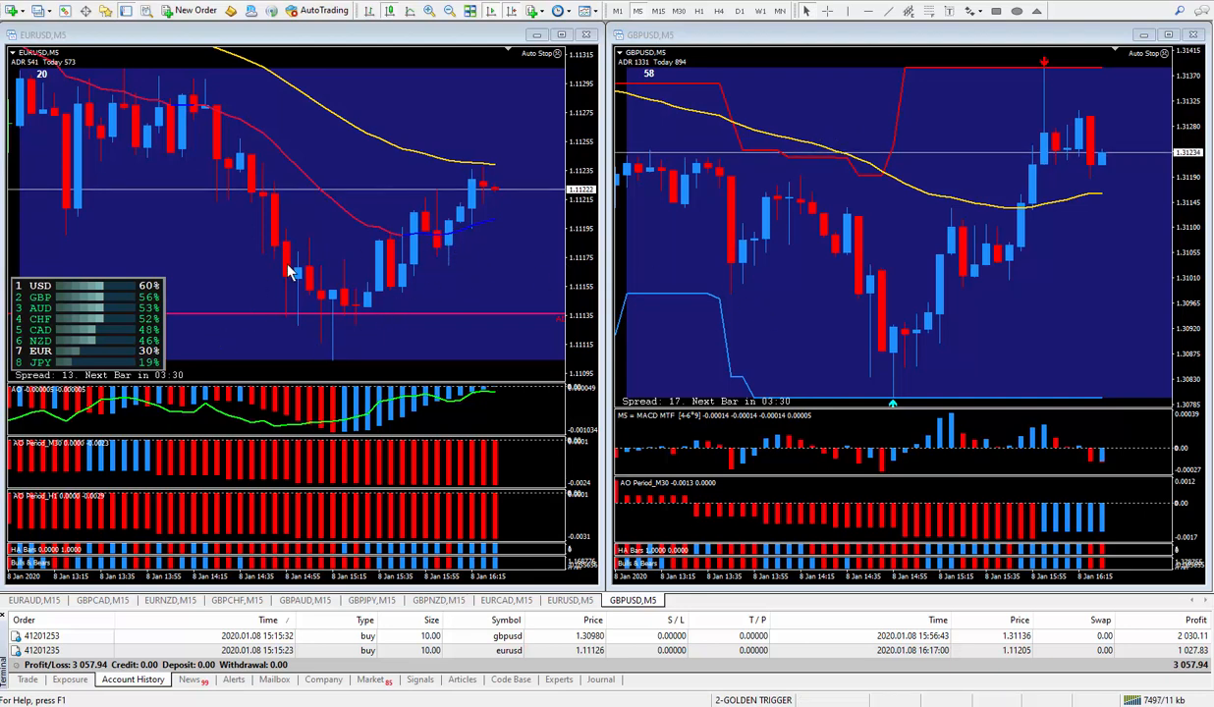
pyautogui.moveTo(425, 108)
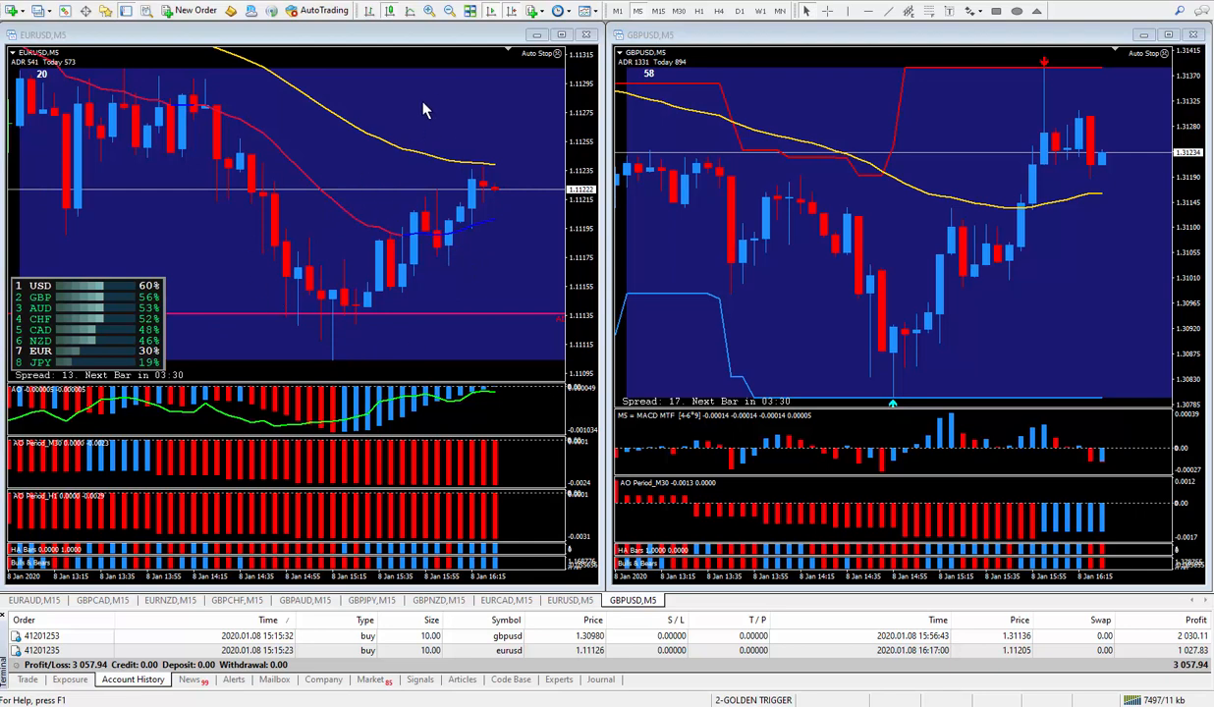
pyautogui.moveTo(489, 111)
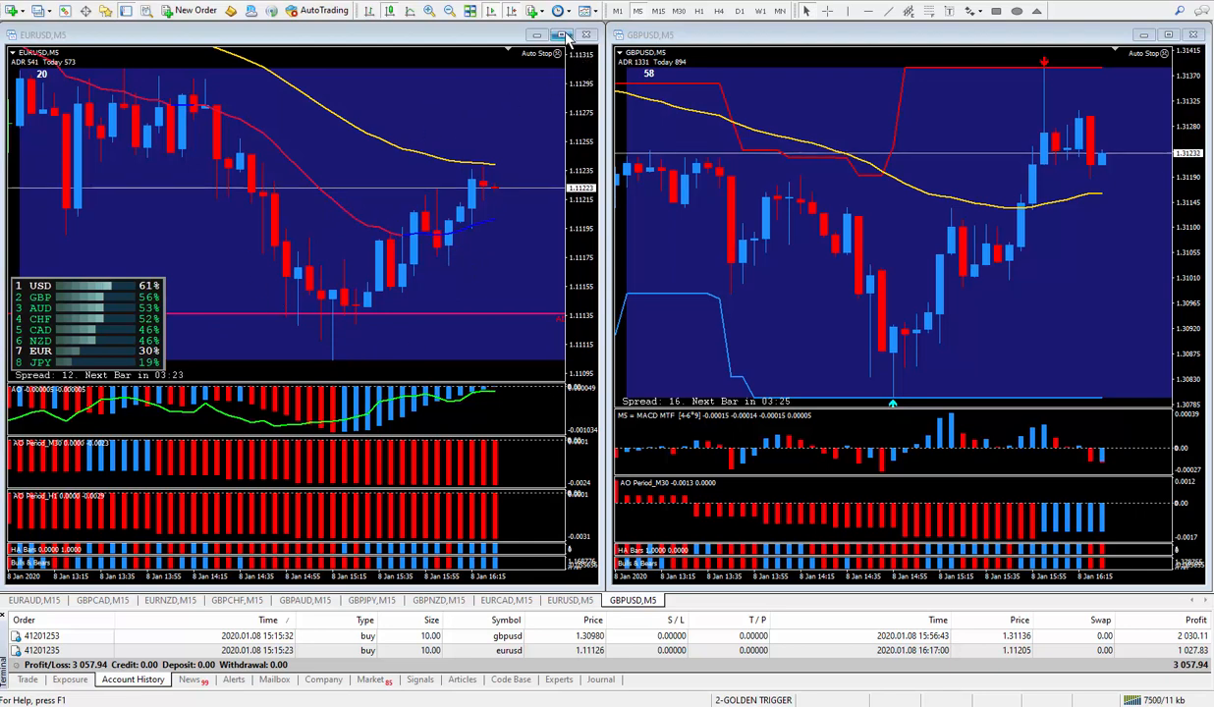
# Maximize the EURUSD,M5 chart window to fill the MetaTrader workspace.
pyautogui.click(567, 34)
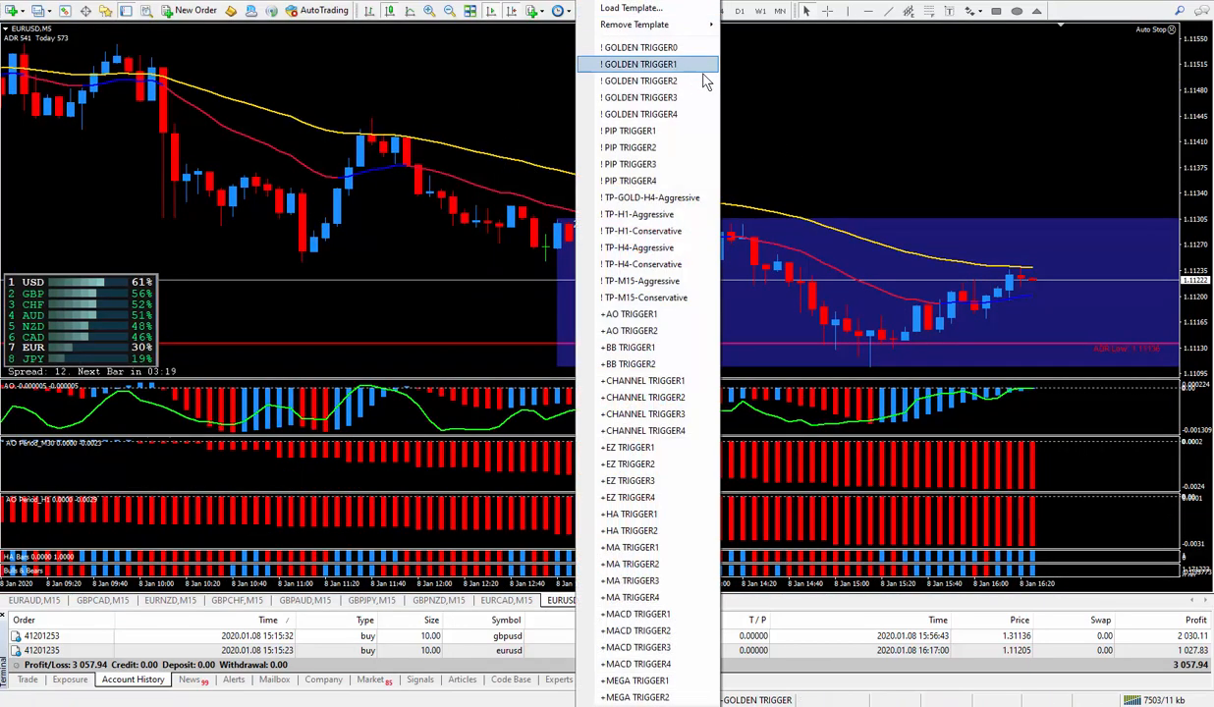
pyautogui.moveTo(668, 131)
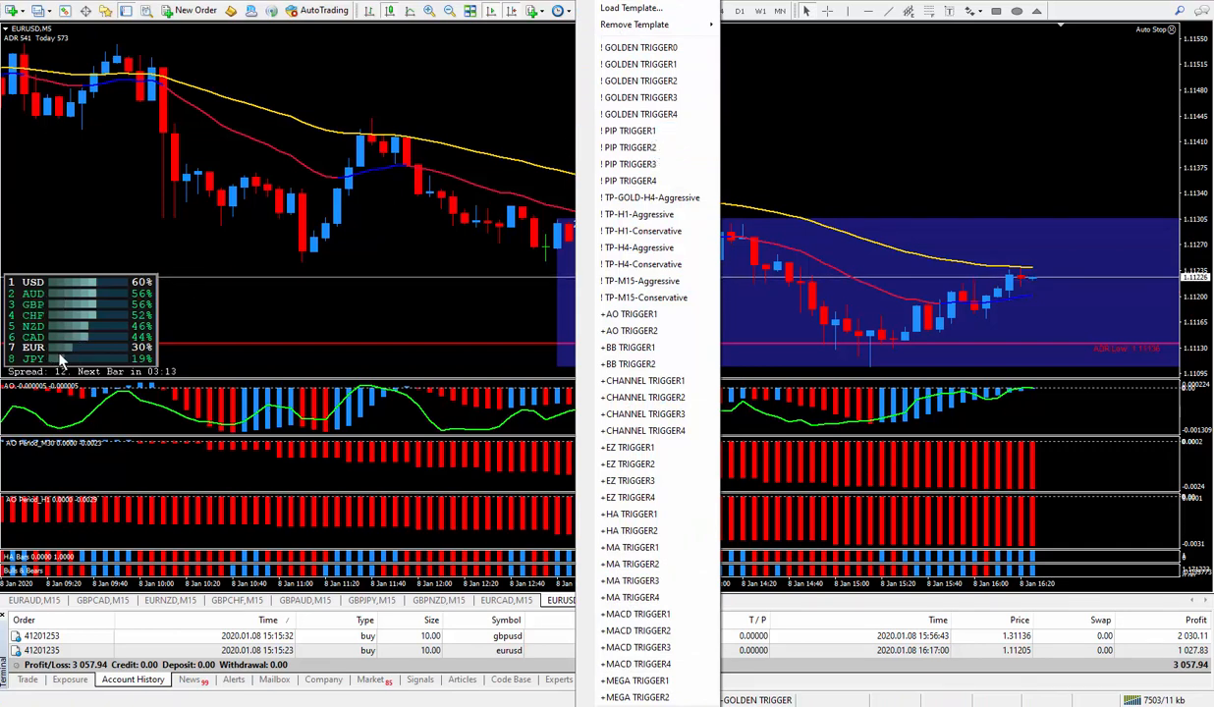
pyautogui.moveTo(628, 313)
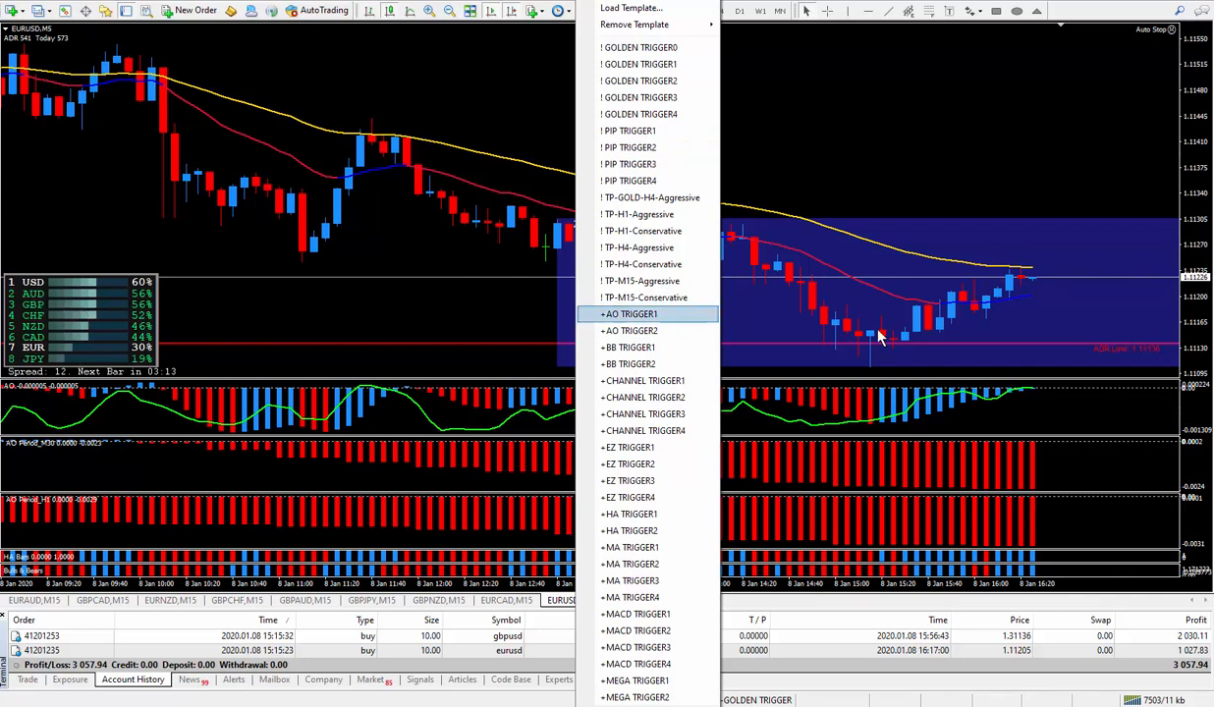
pyautogui.moveTo(982, 302)
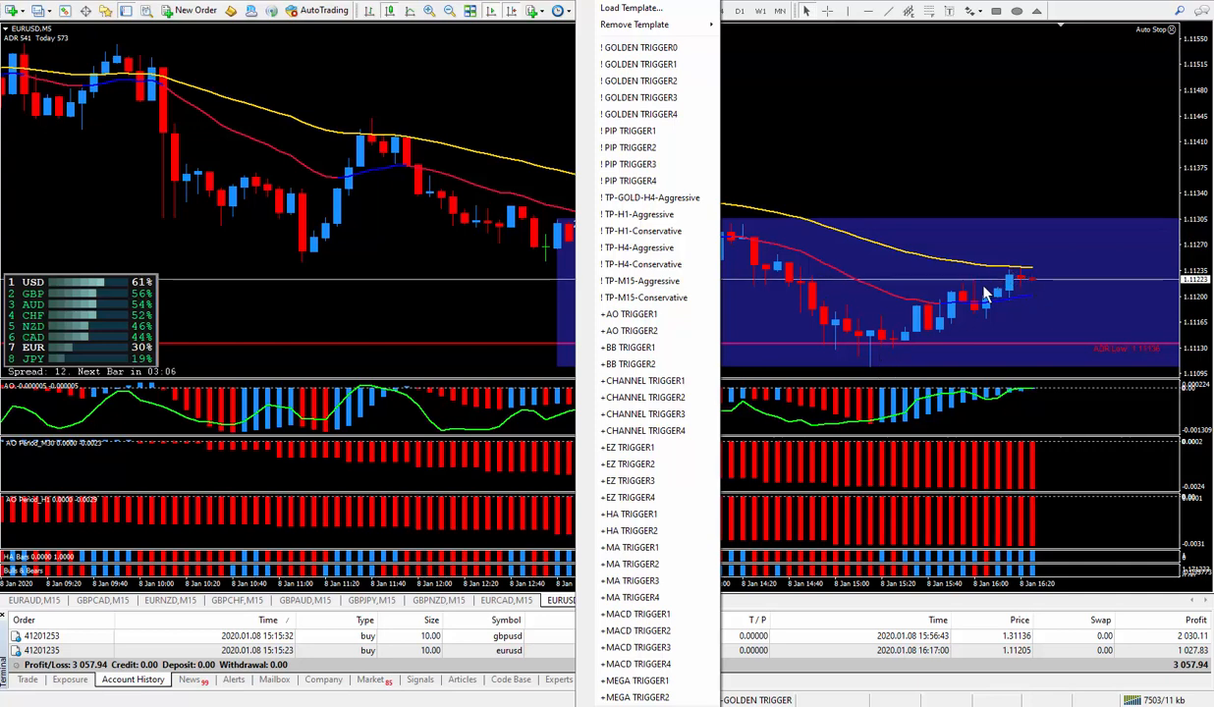
pyautogui.moveTo(978, 301)
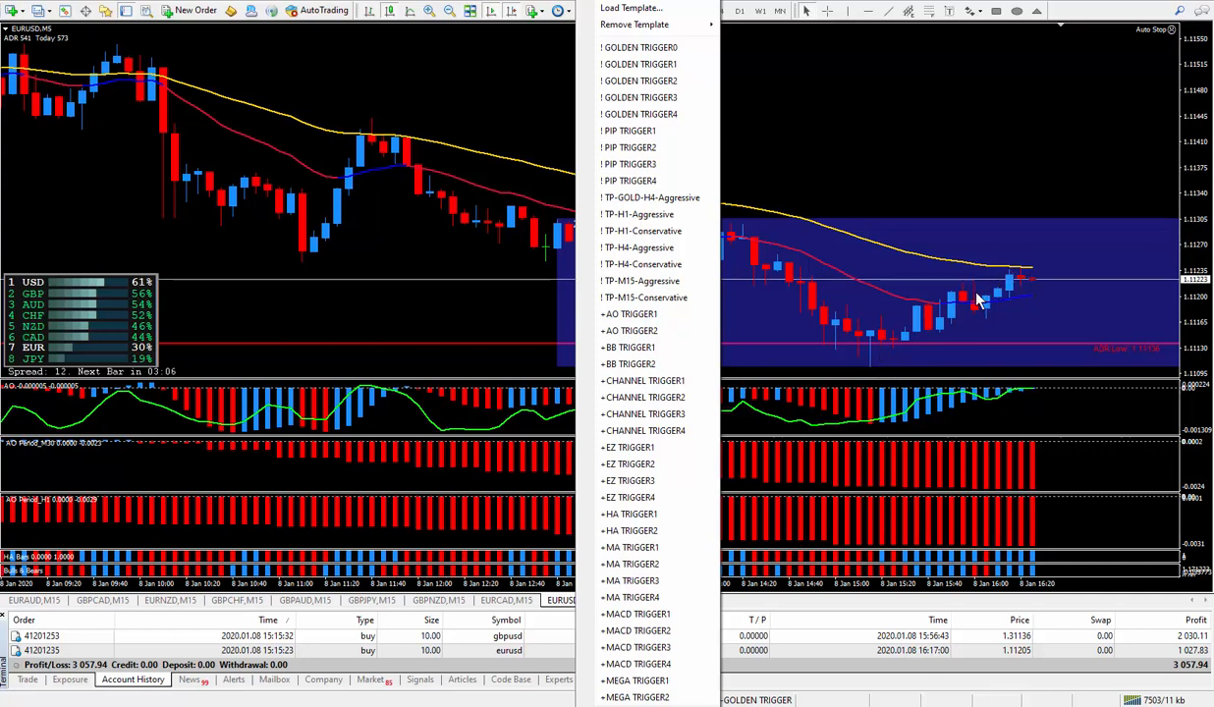
pyautogui.moveTo(872, 357)
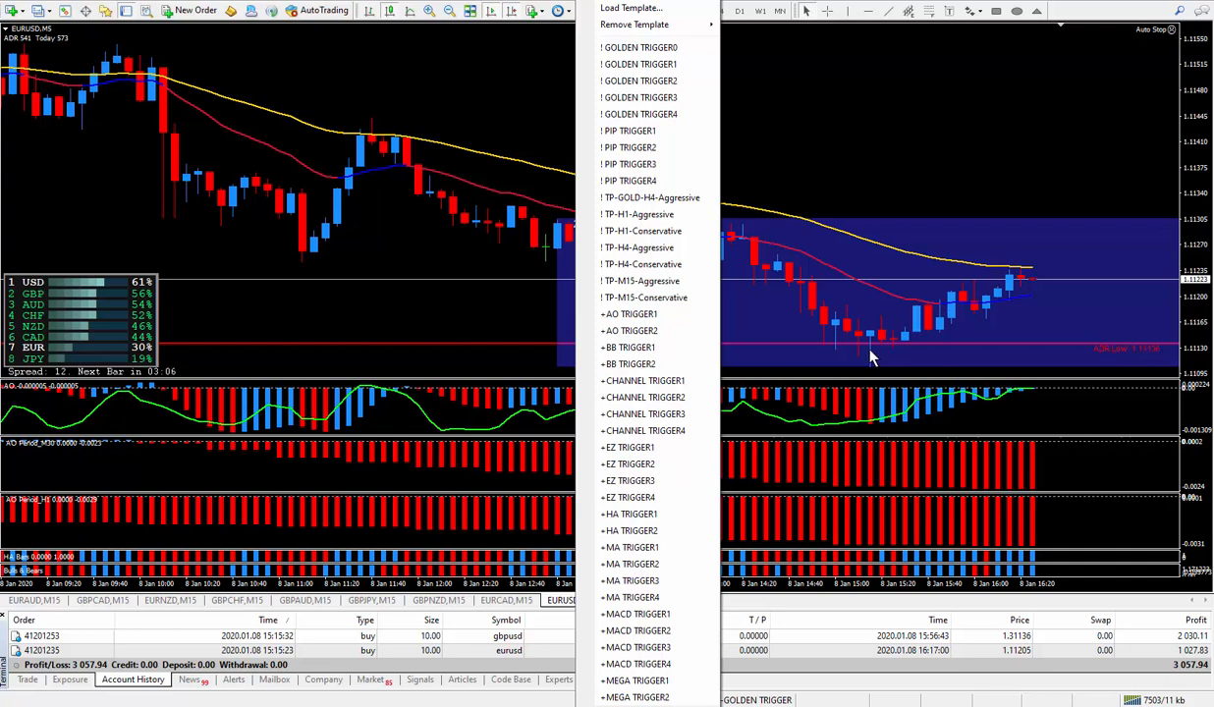
pyautogui.moveTo(891, 346)
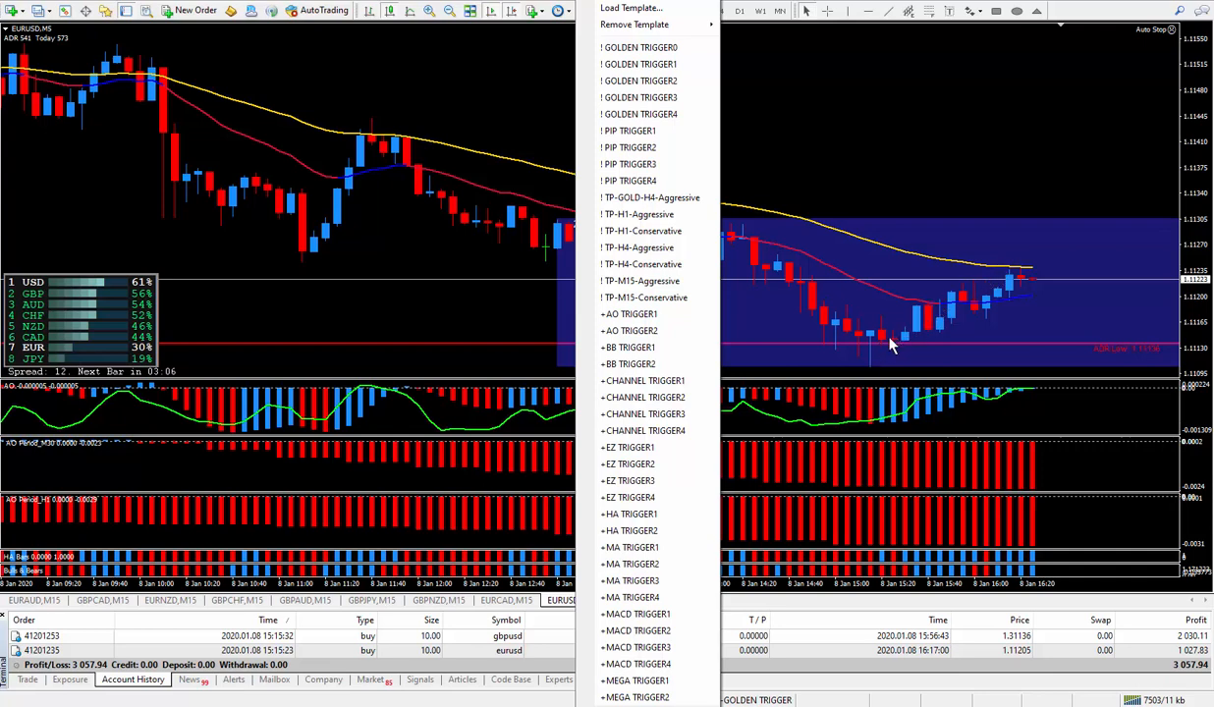
pyautogui.moveTo(1022, 273)
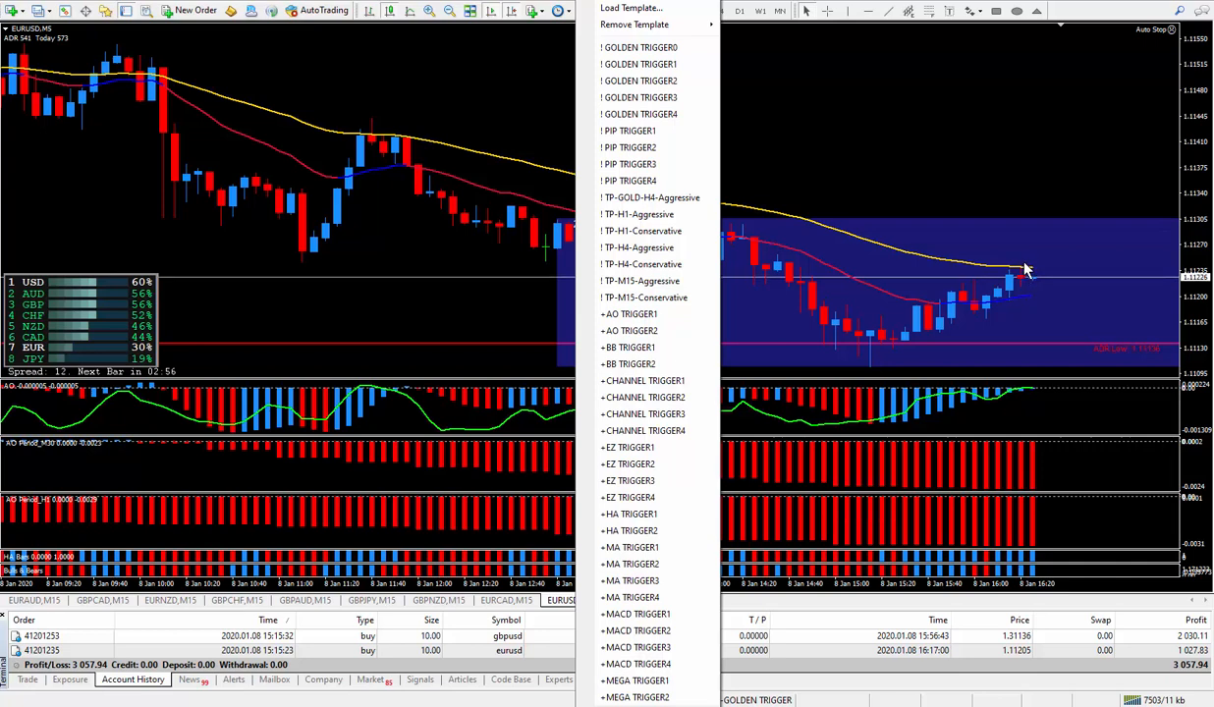
pyautogui.moveTo(1100, 71)
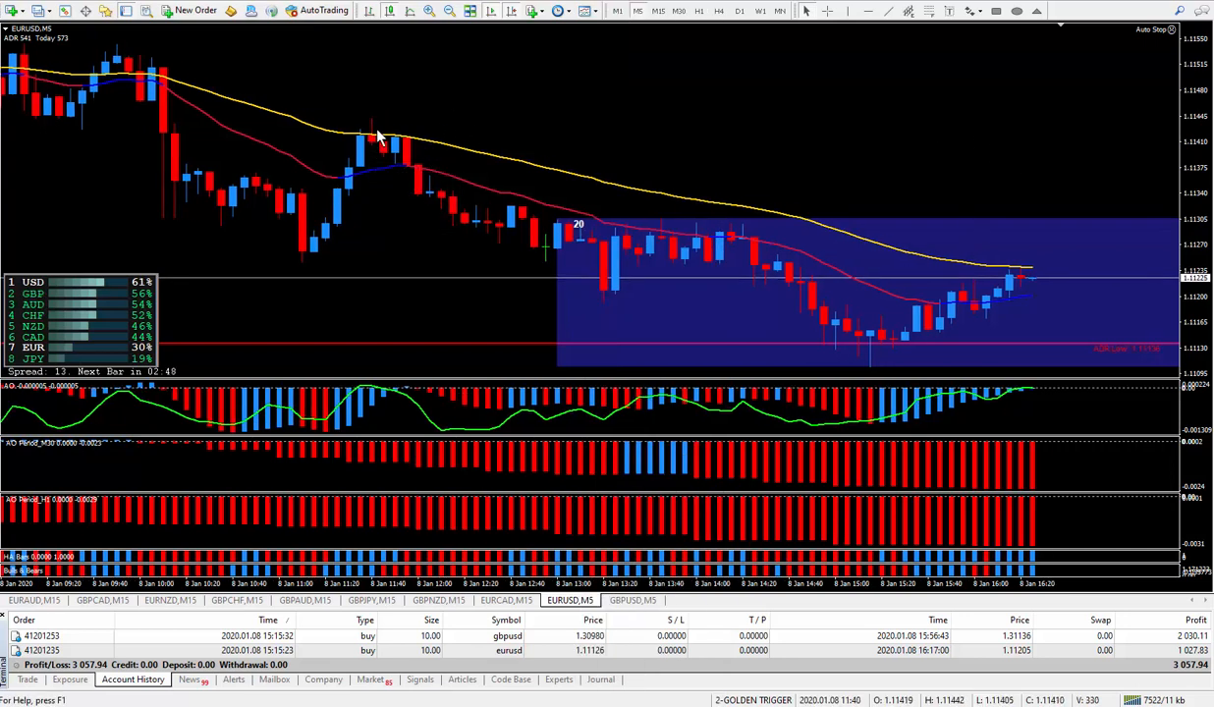
pyautogui.moveTo(577, 268)
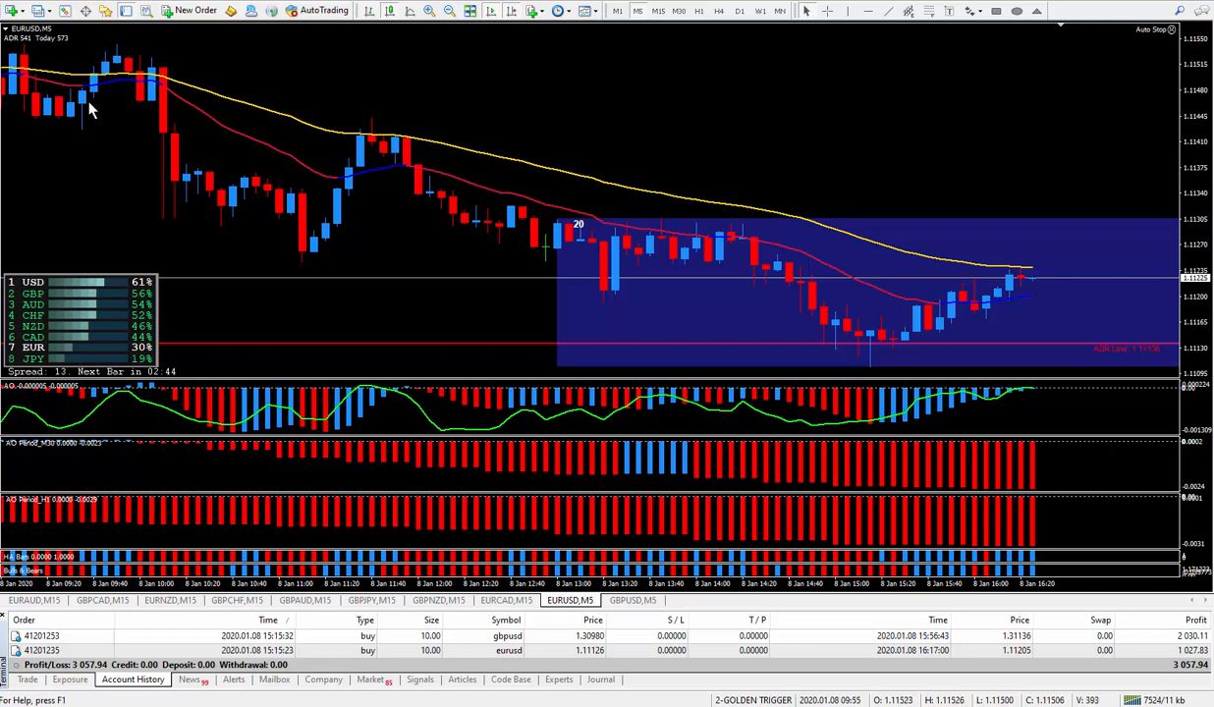
pyautogui.moveTo(133, 71)
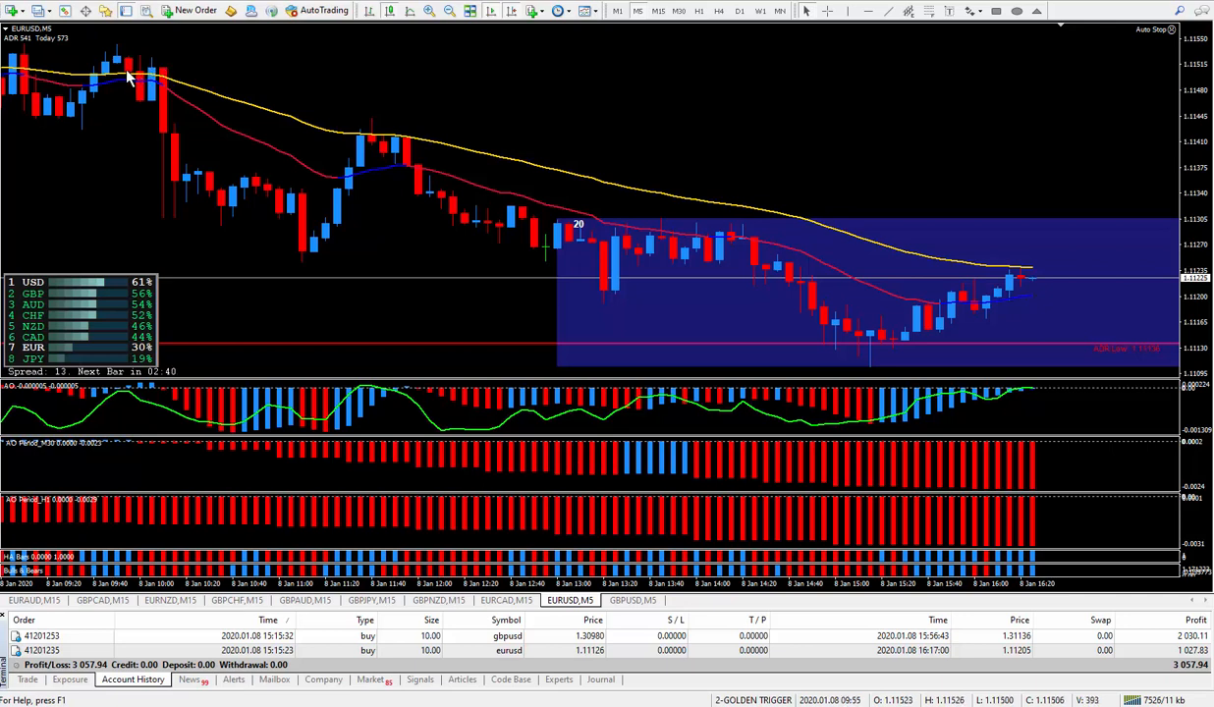
pyautogui.moveTo(527, 171)
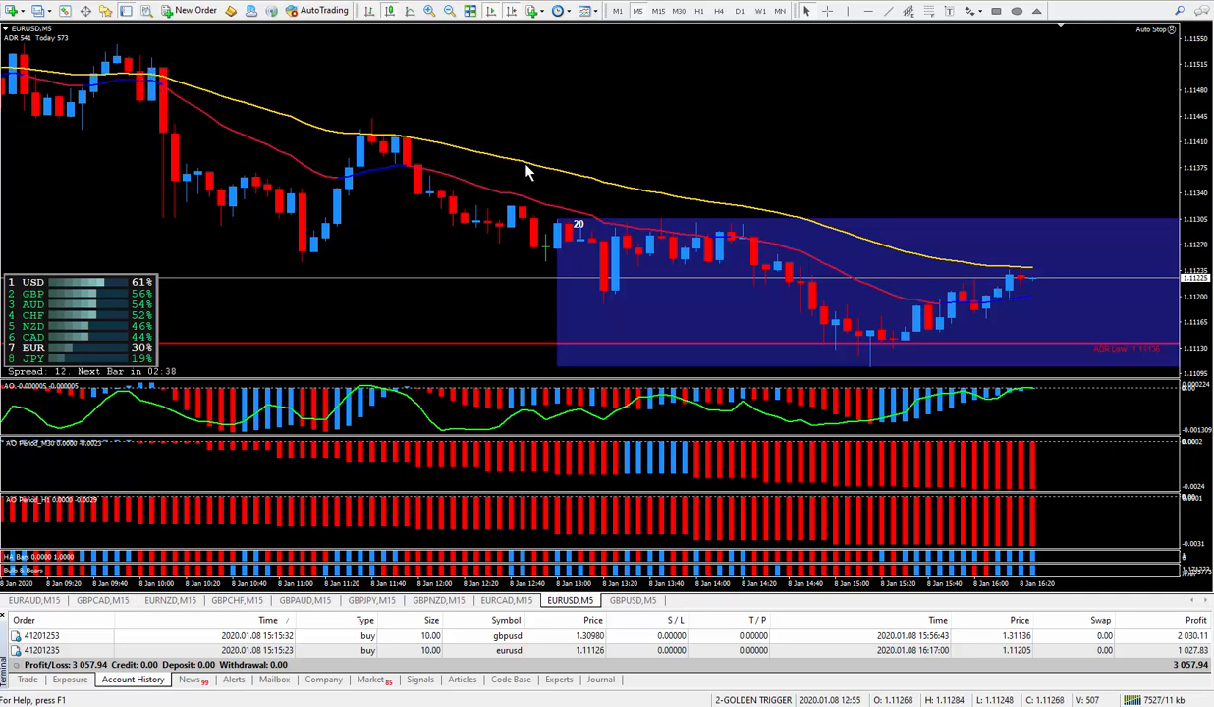
pyautogui.moveTo(393, 322)
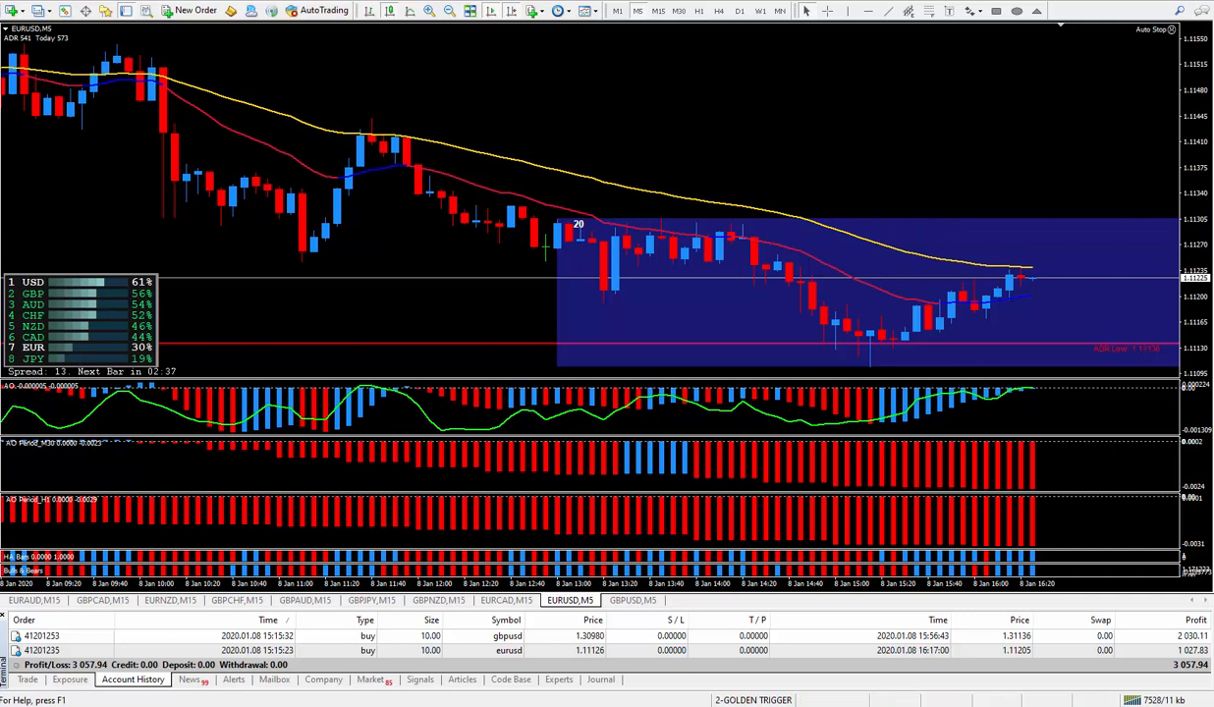
pyautogui.moveTo(657, 361)
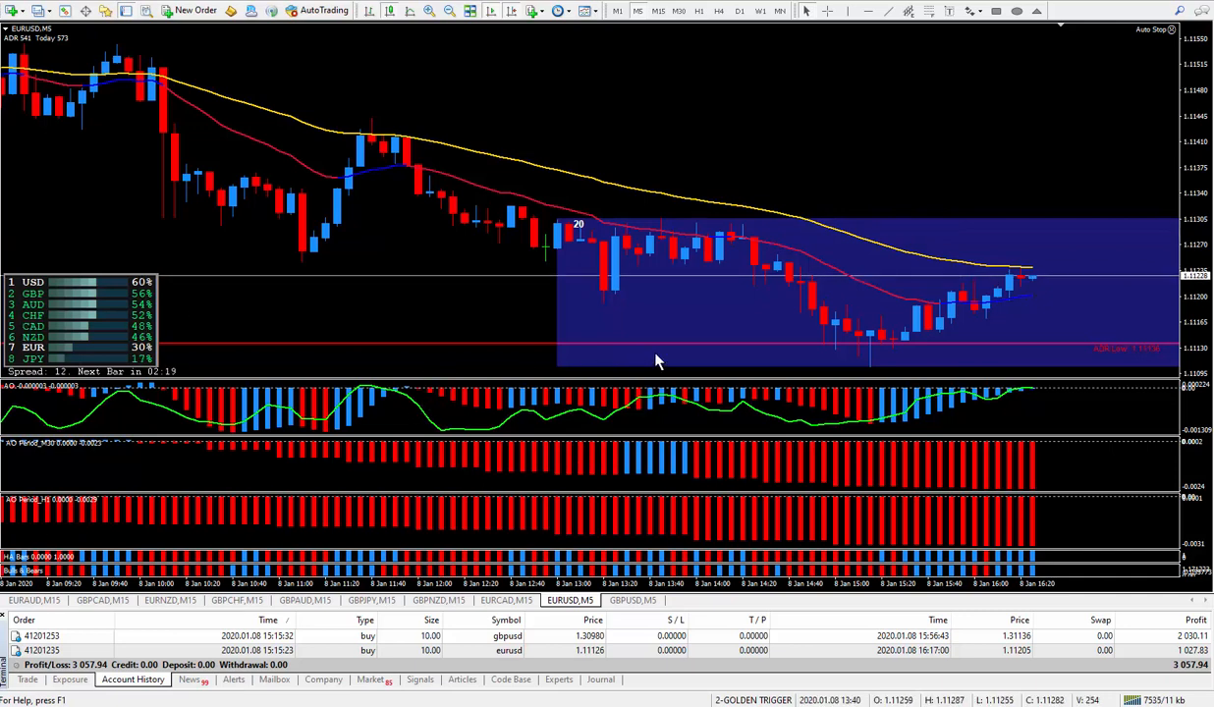
pyautogui.moveTo(887, 341)
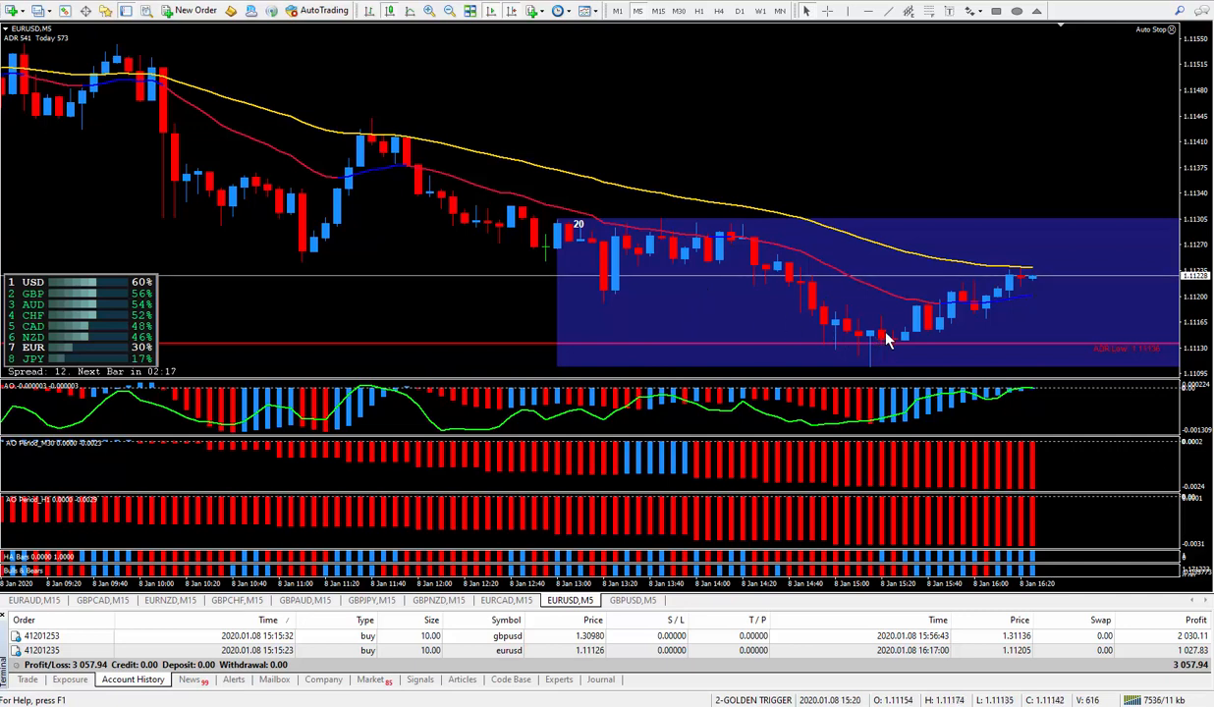
pyautogui.moveTo(186, 312)
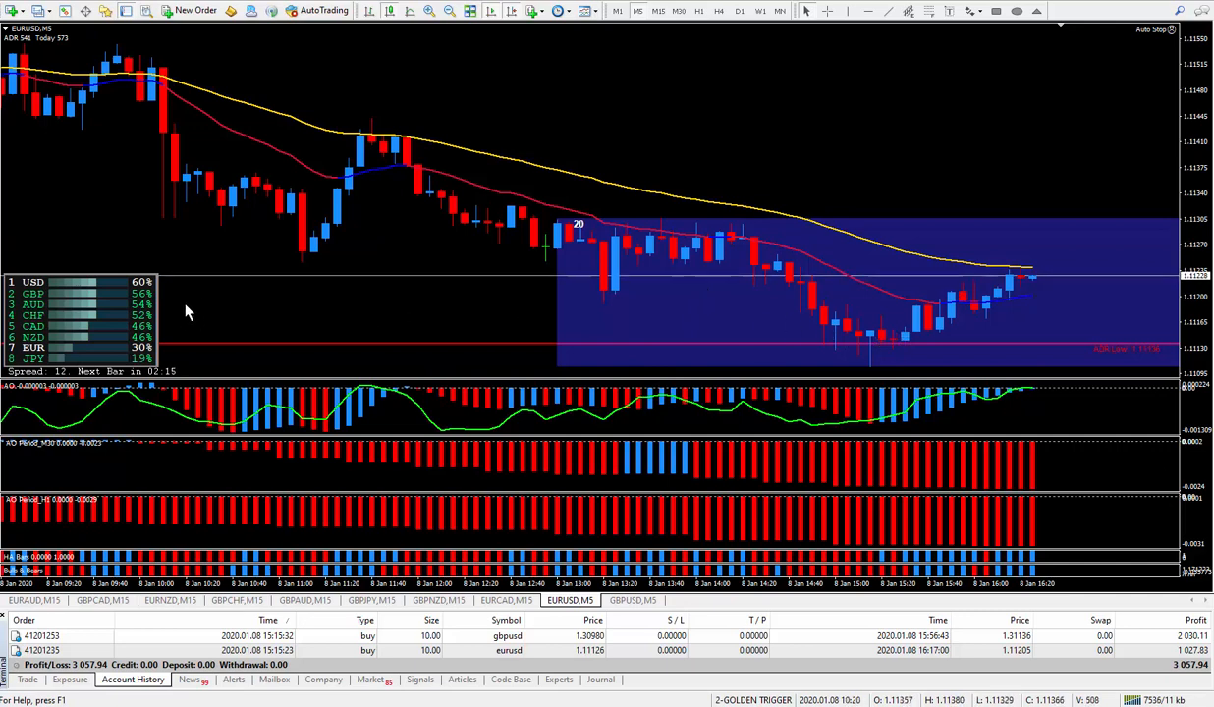
pyautogui.moveTo(491, 201)
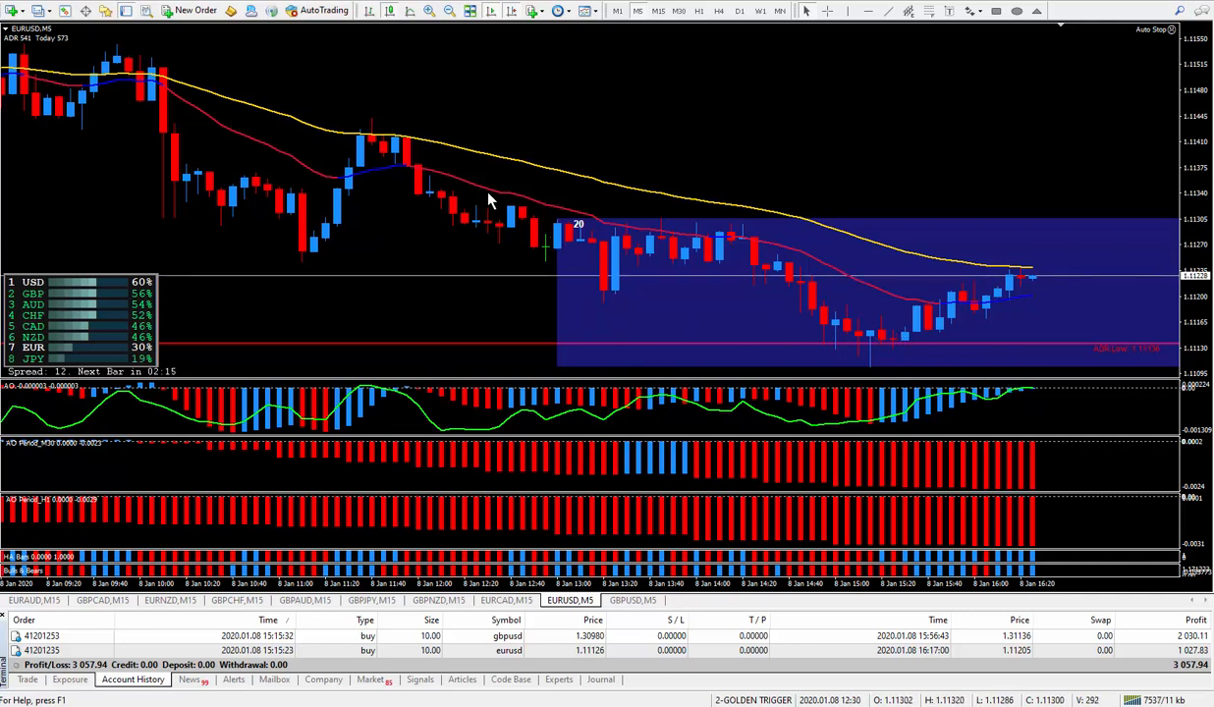
pyautogui.moveTo(366, 142)
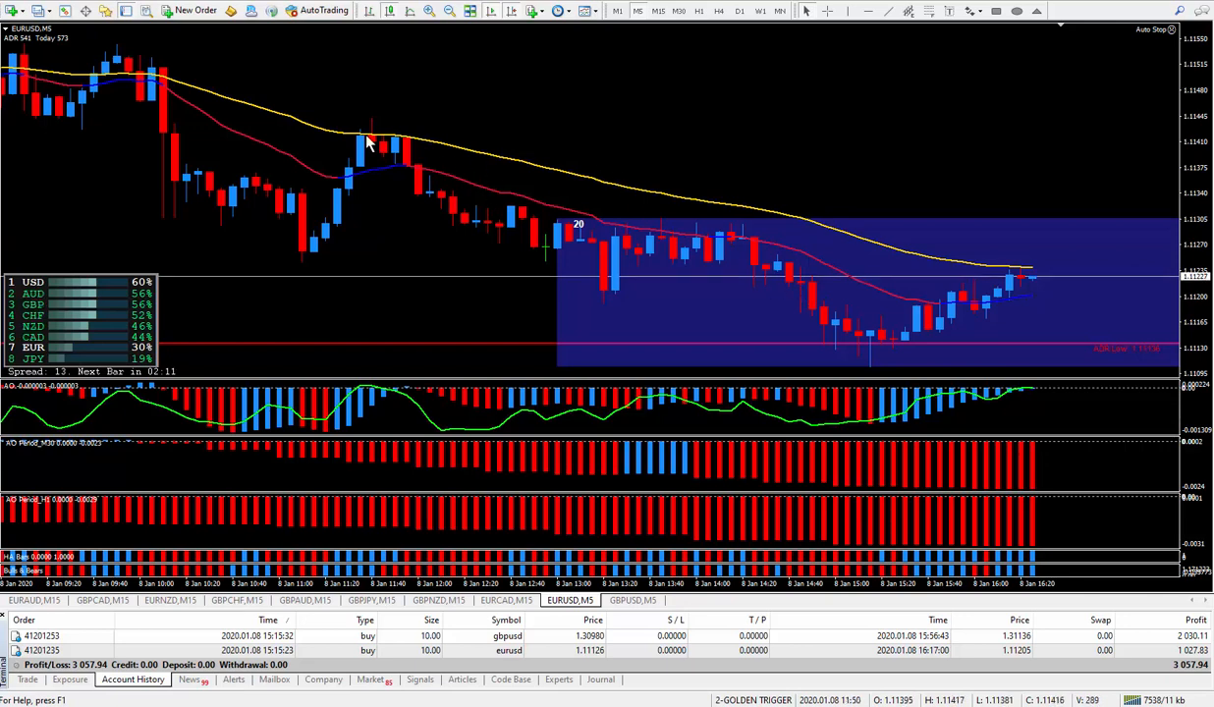
pyautogui.moveTo(499, 171)
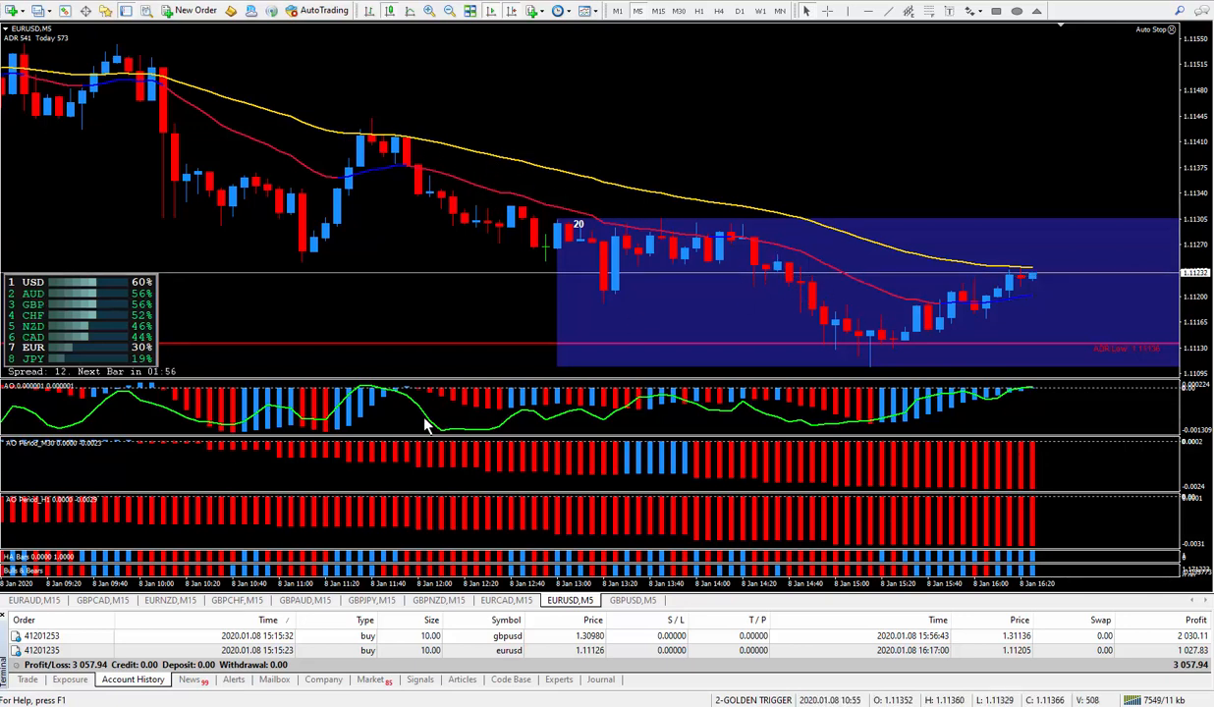
pyautogui.moveTo(618, 331)
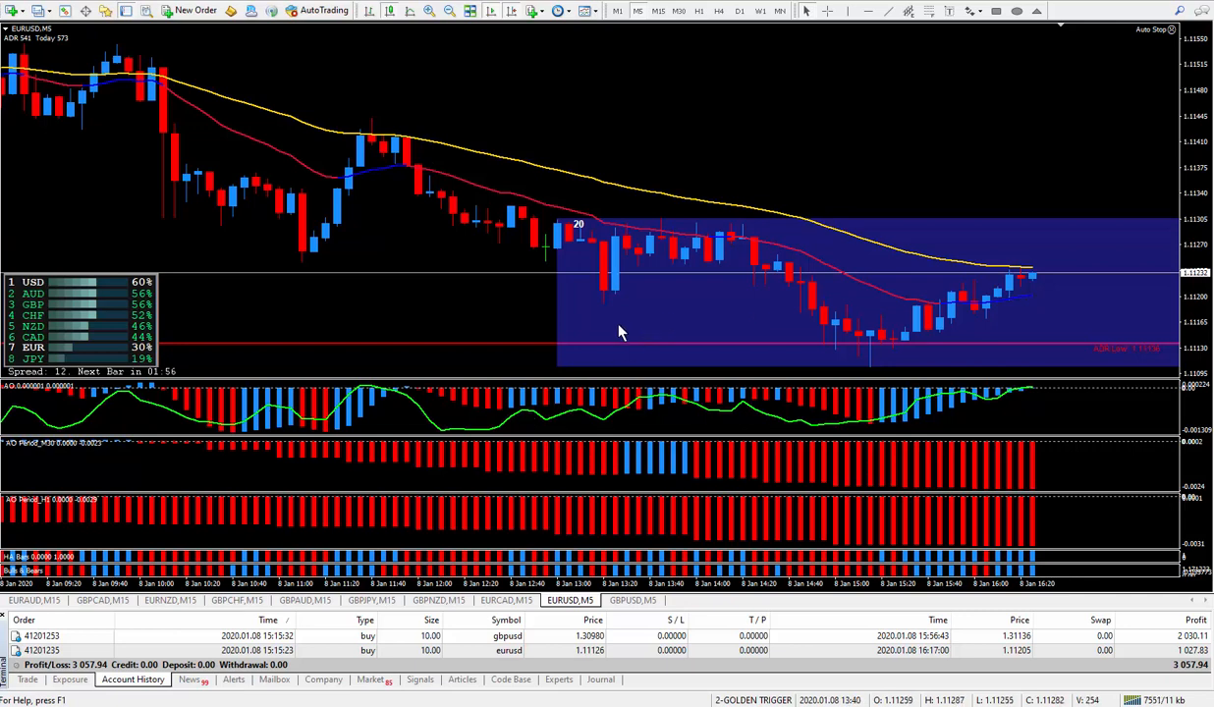
pyautogui.moveTo(828, 322)
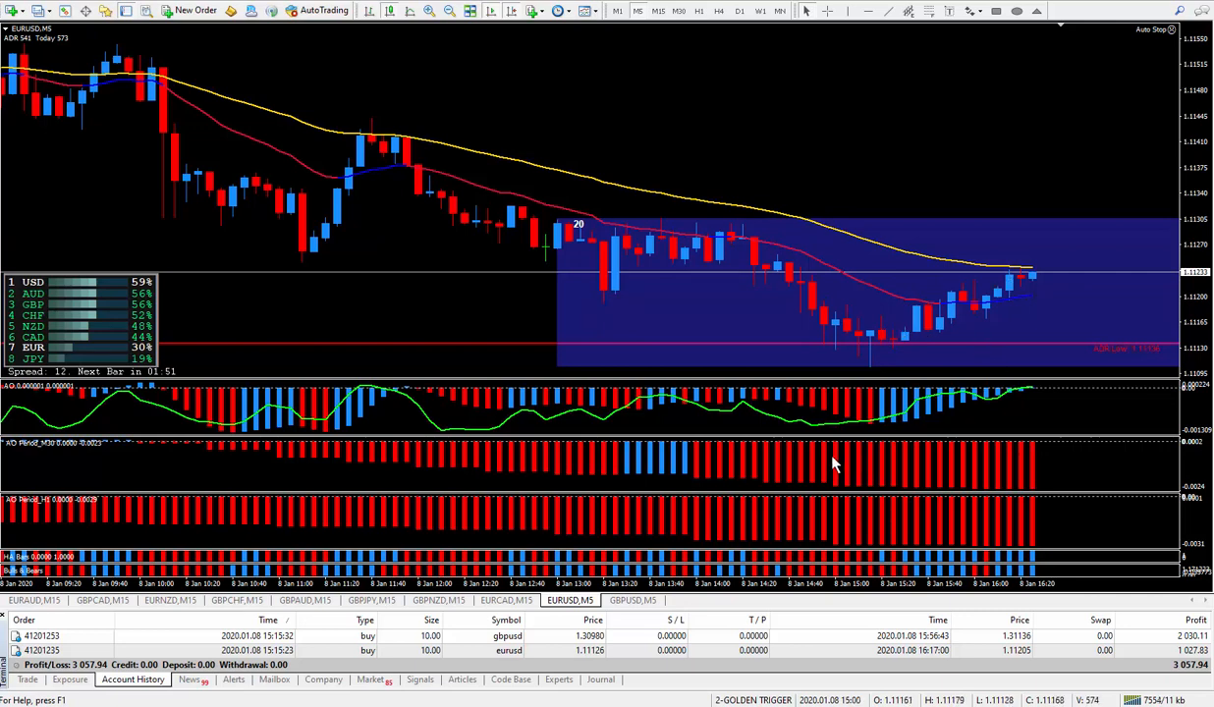
pyautogui.moveTo(351, 476)
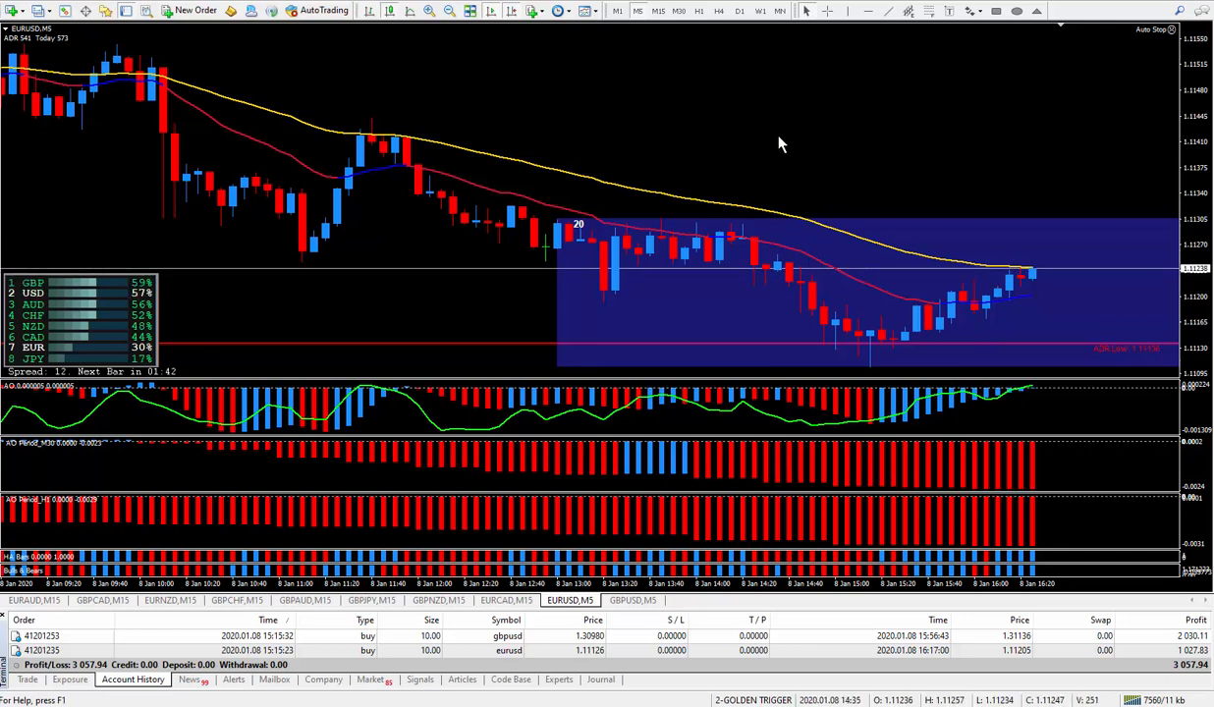
pyautogui.moveTo(812, 145)
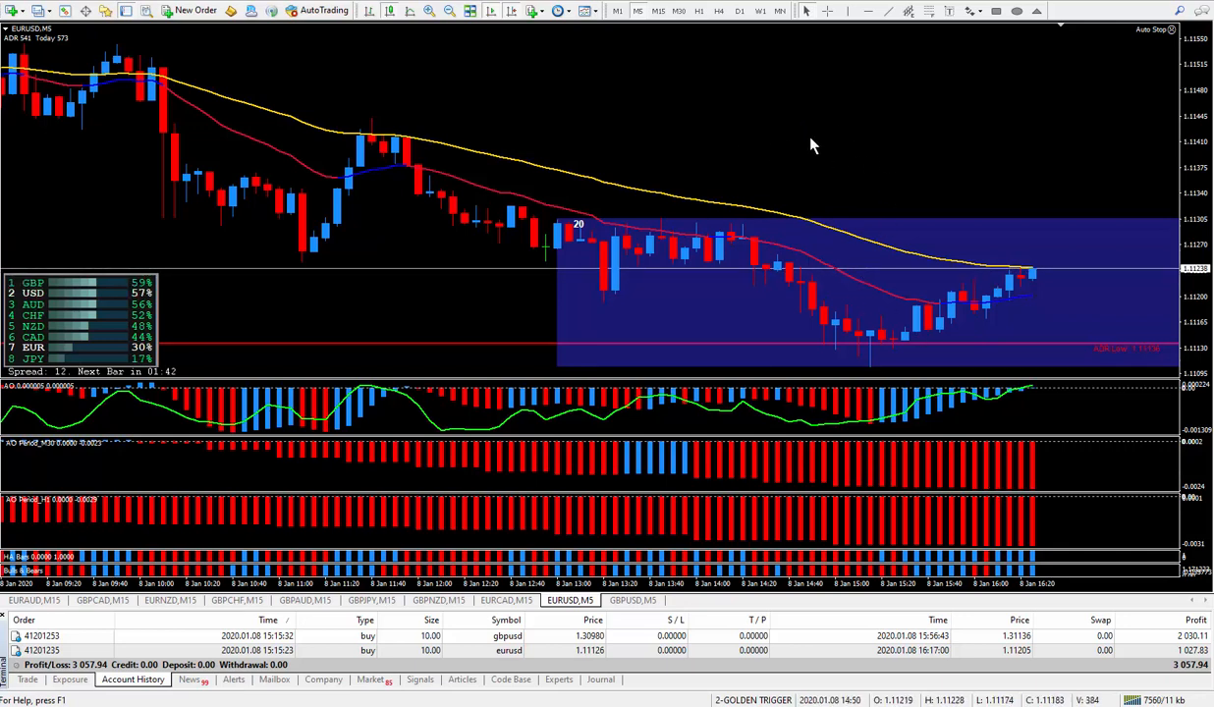
pyautogui.moveTo(933, 322)
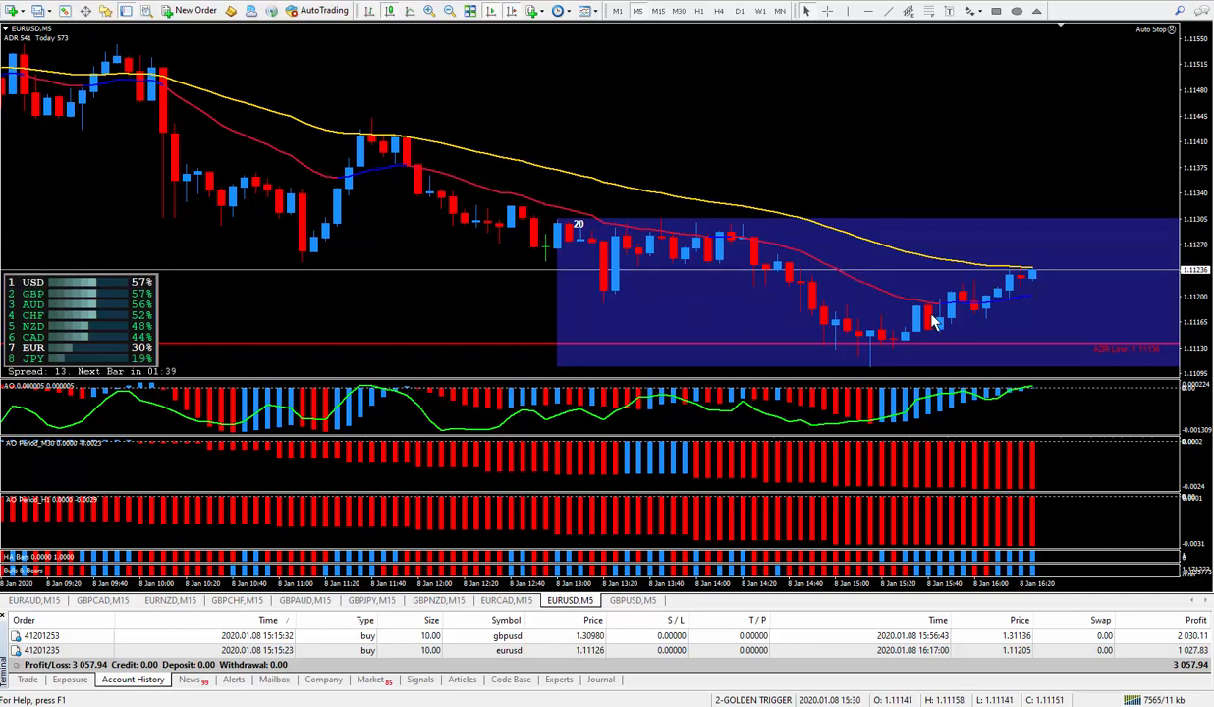
pyautogui.moveTo(761, 159)
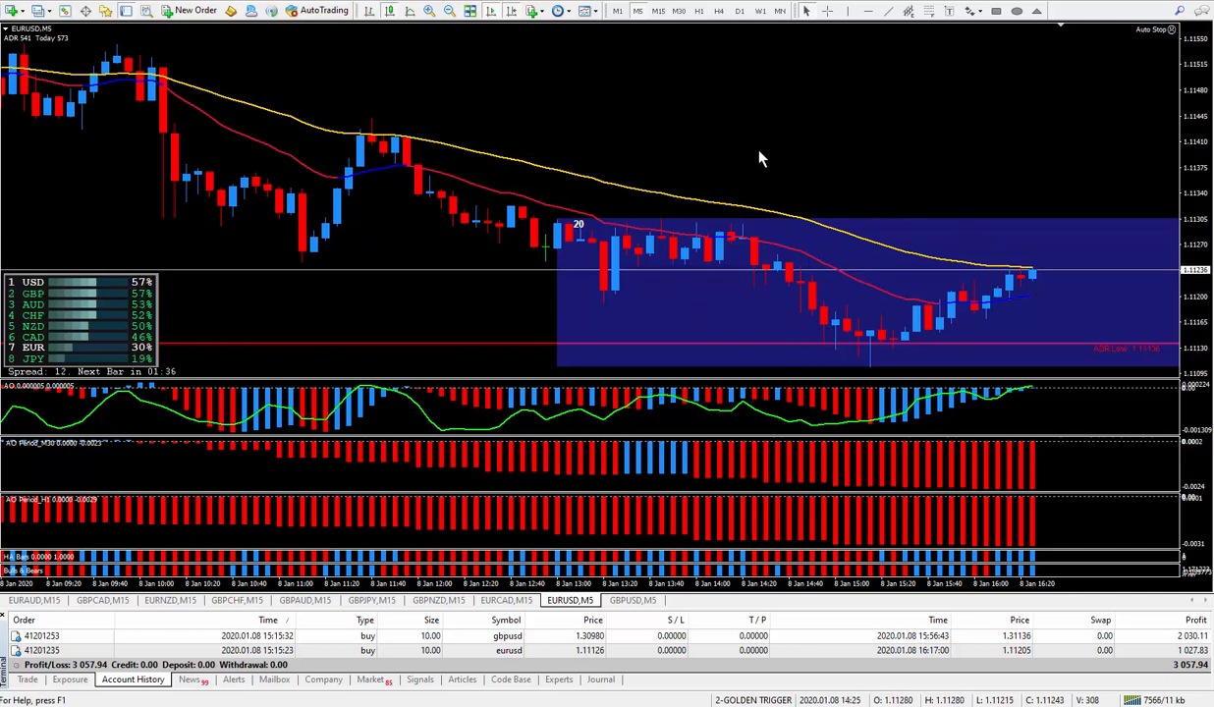
pyautogui.moveTo(810, 187)
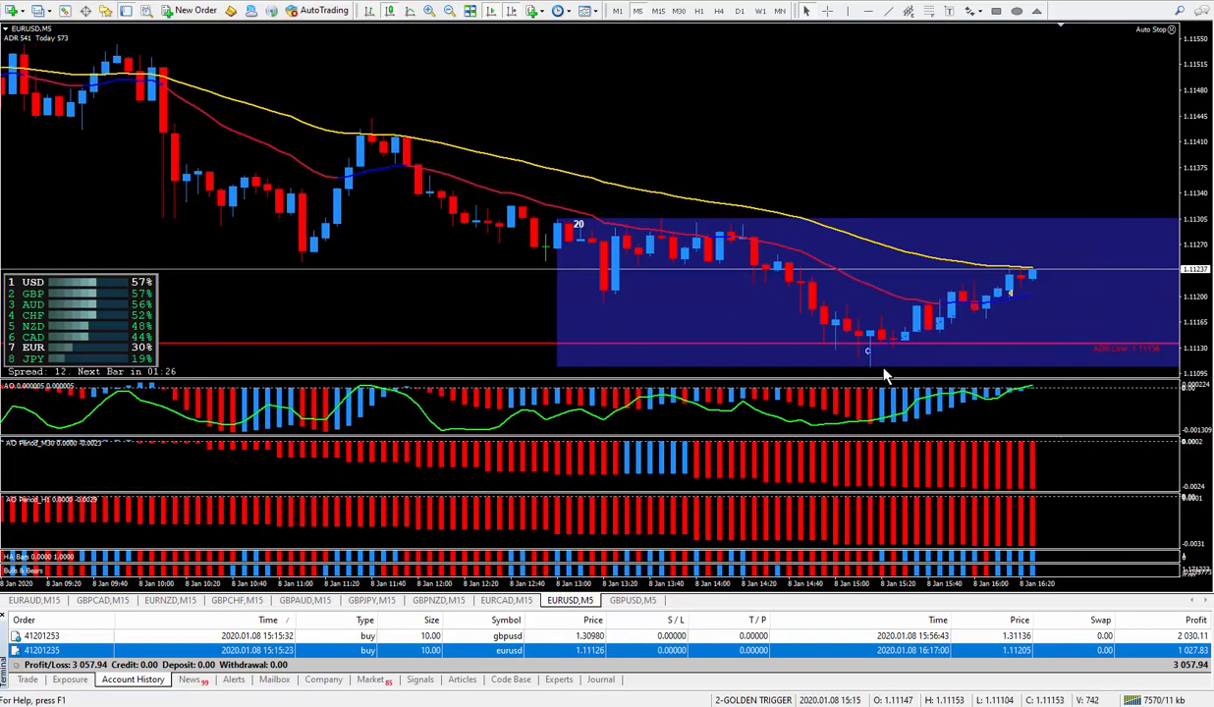
pyautogui.moveTo(882, 371)
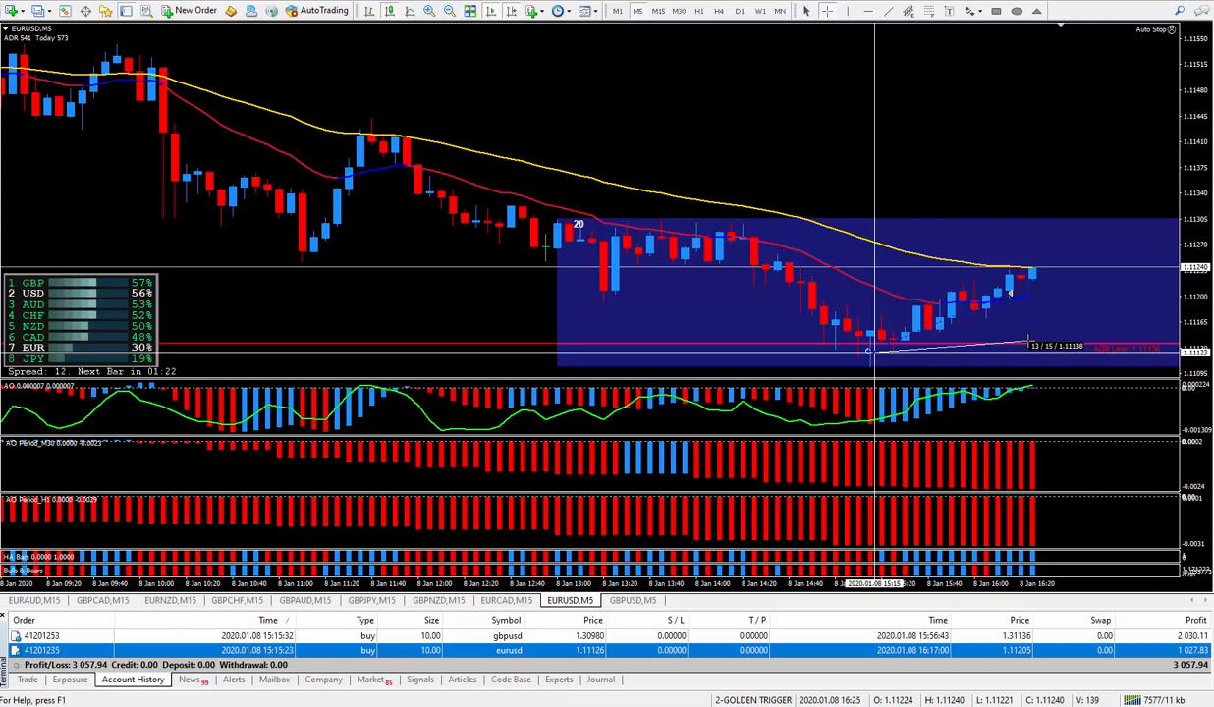
pyautogui.moveTo(1028, 337)
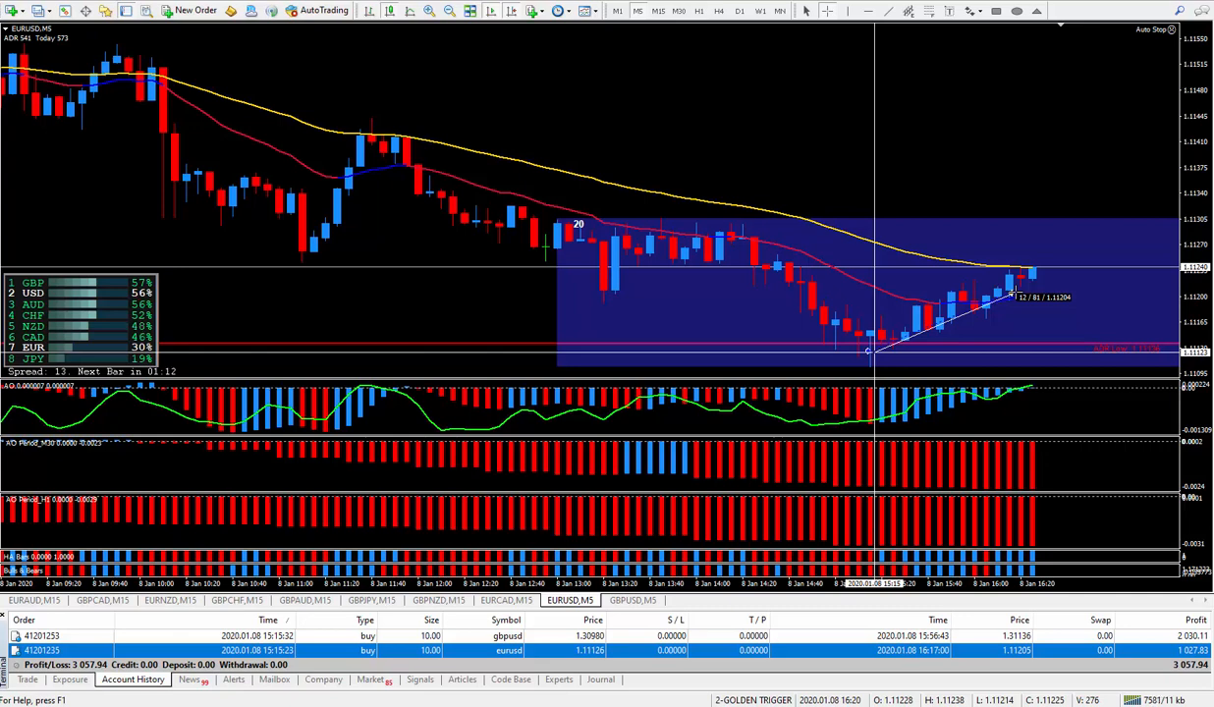
pyautogui.moveTo(1024, 164)
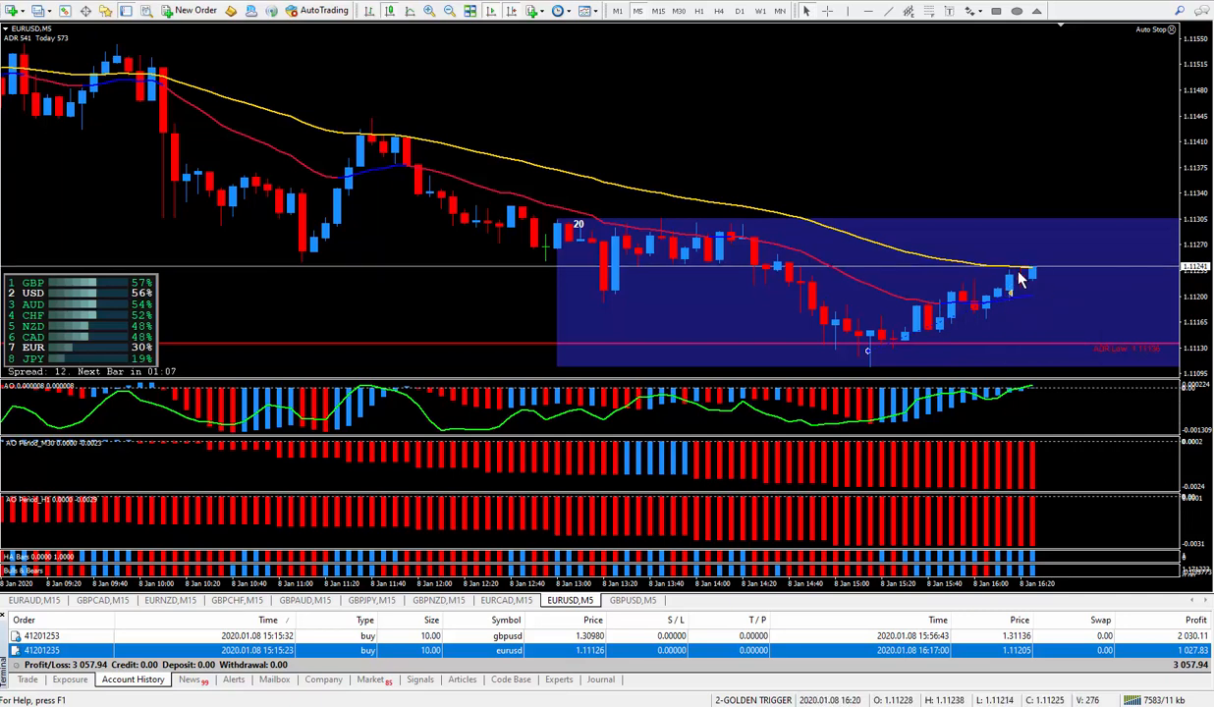
pyautogui.moveTo(918, 292)
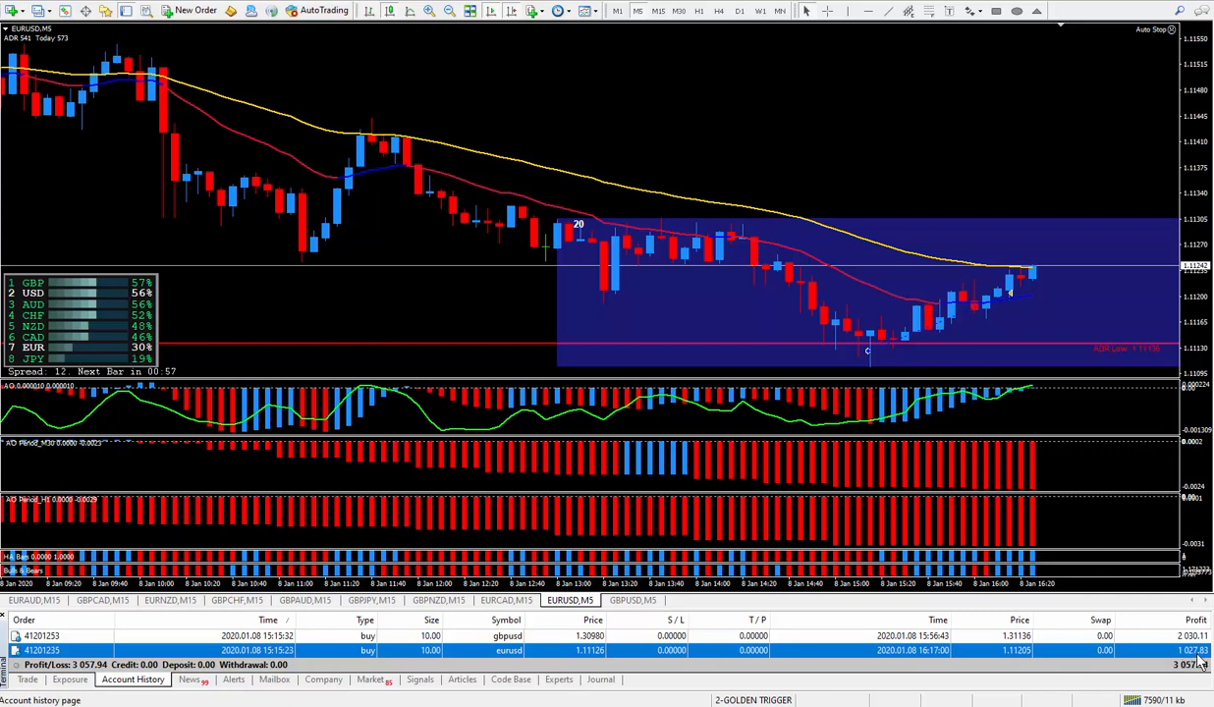
pyautogui.moveTo(959, 682)
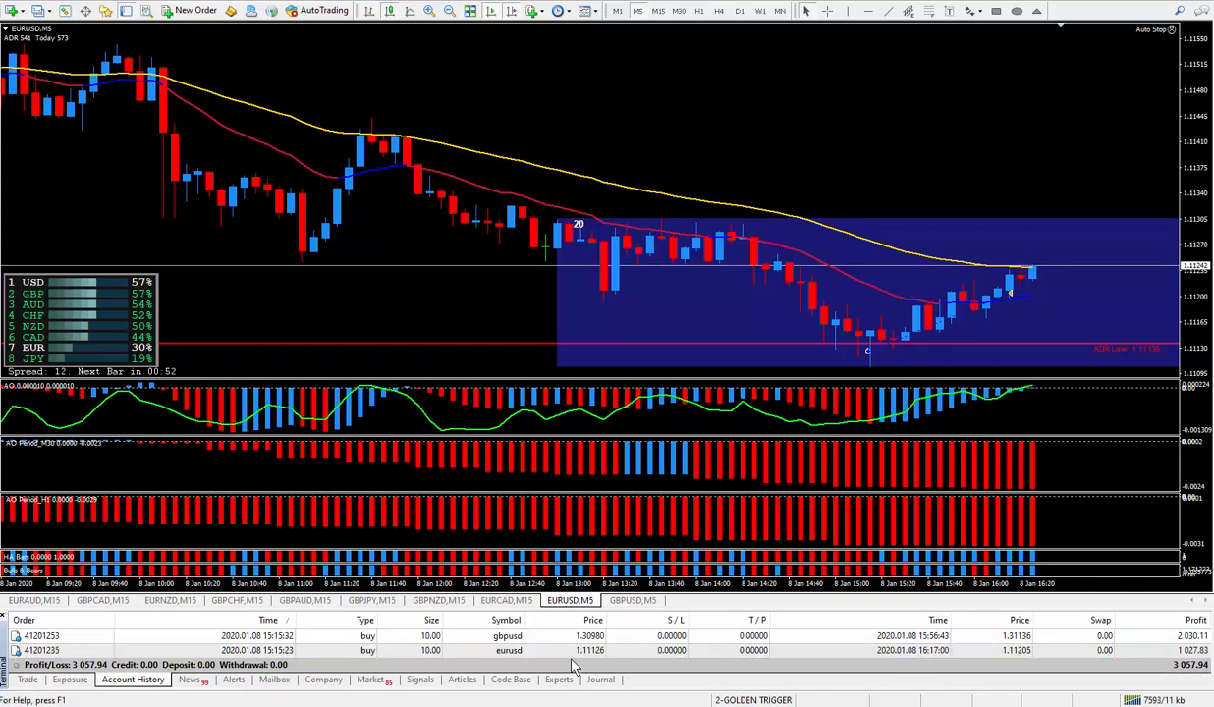
pyautogui.moveTo(521, 492)
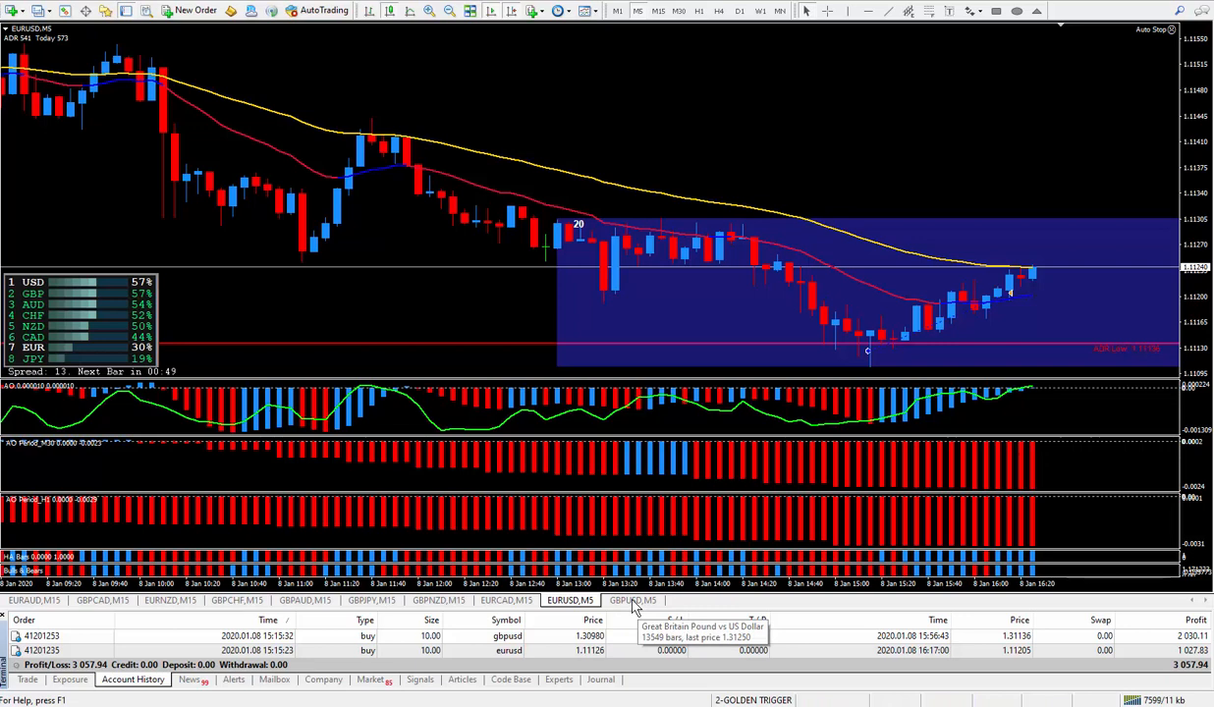
pyautogui.moveTo(133, 283)
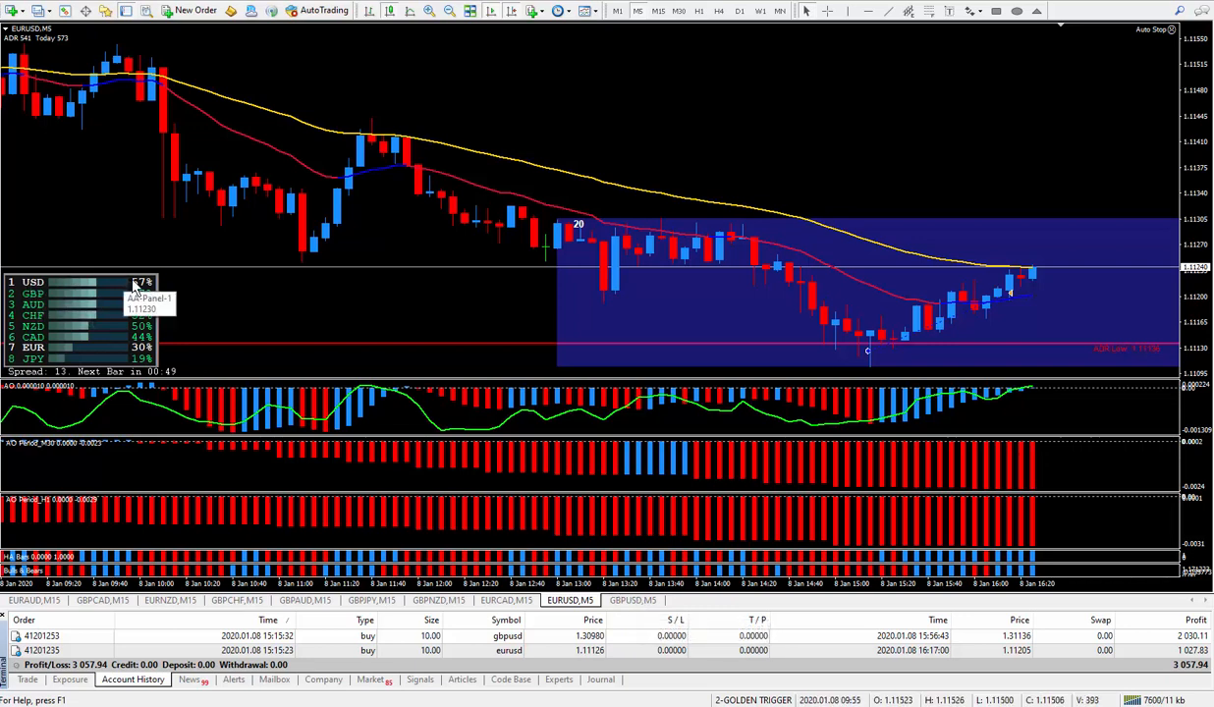
pyautogui.moveTo(142, 290)
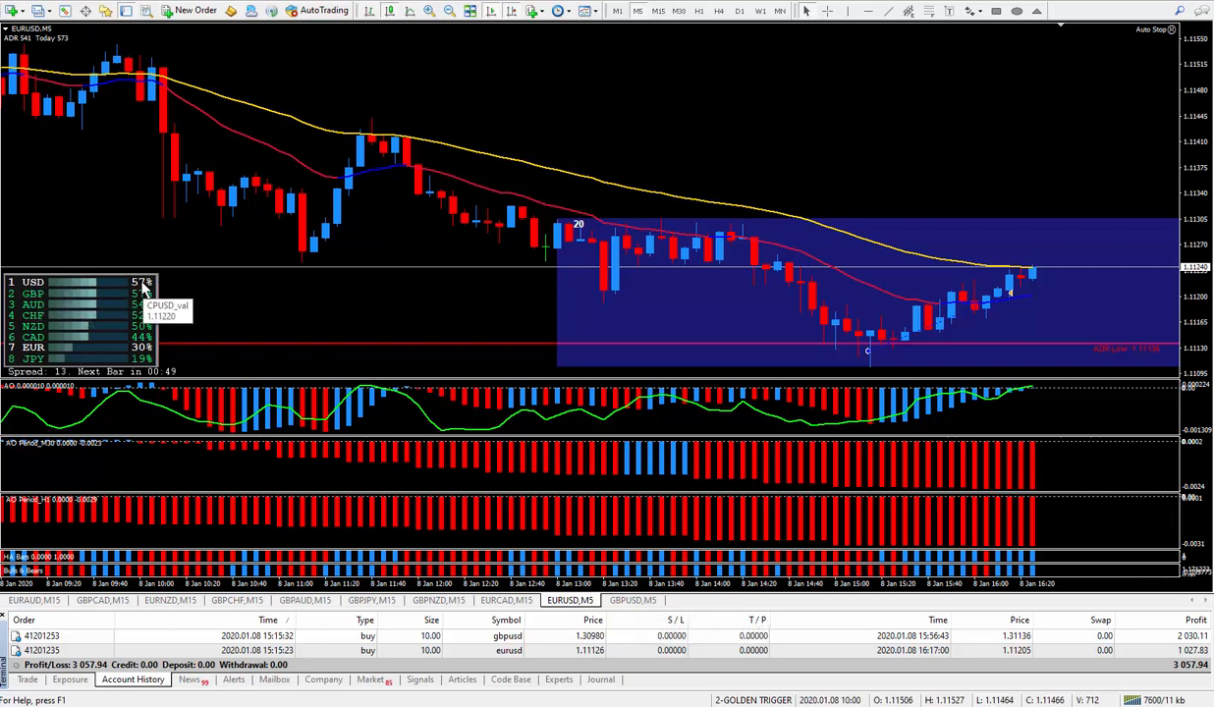
pyautogui.moveTo(74, 299)
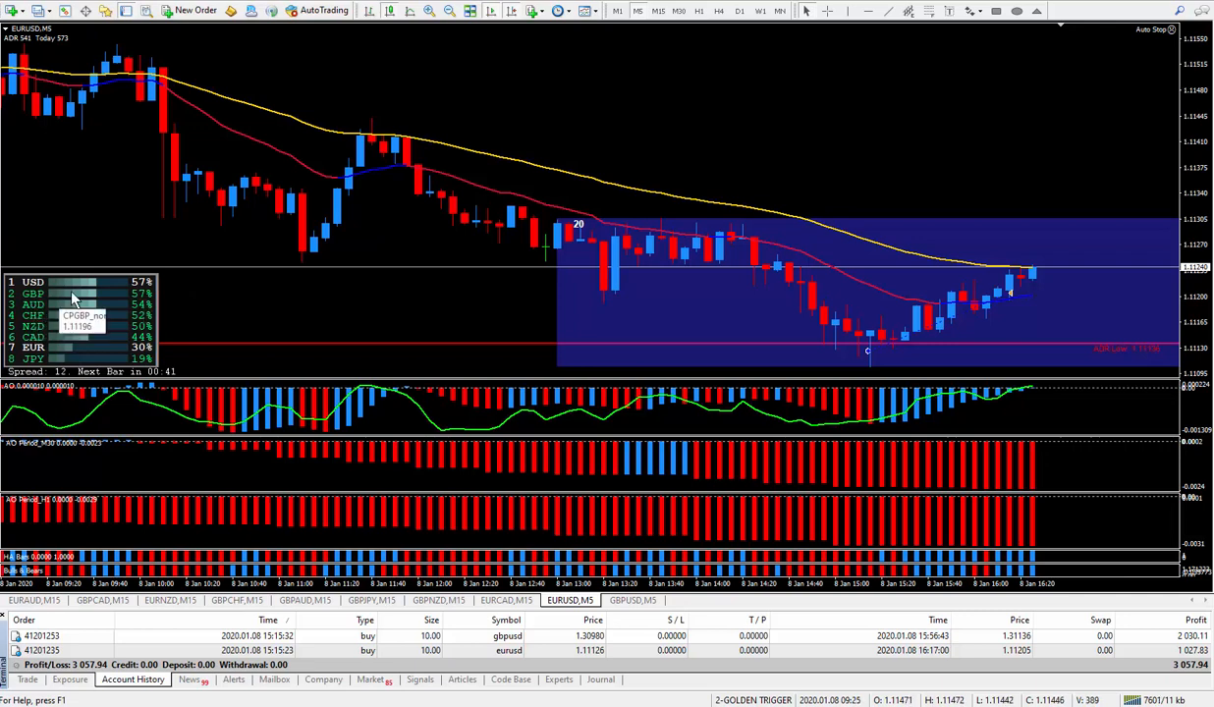
pyautogui.moveTo(125, 302)
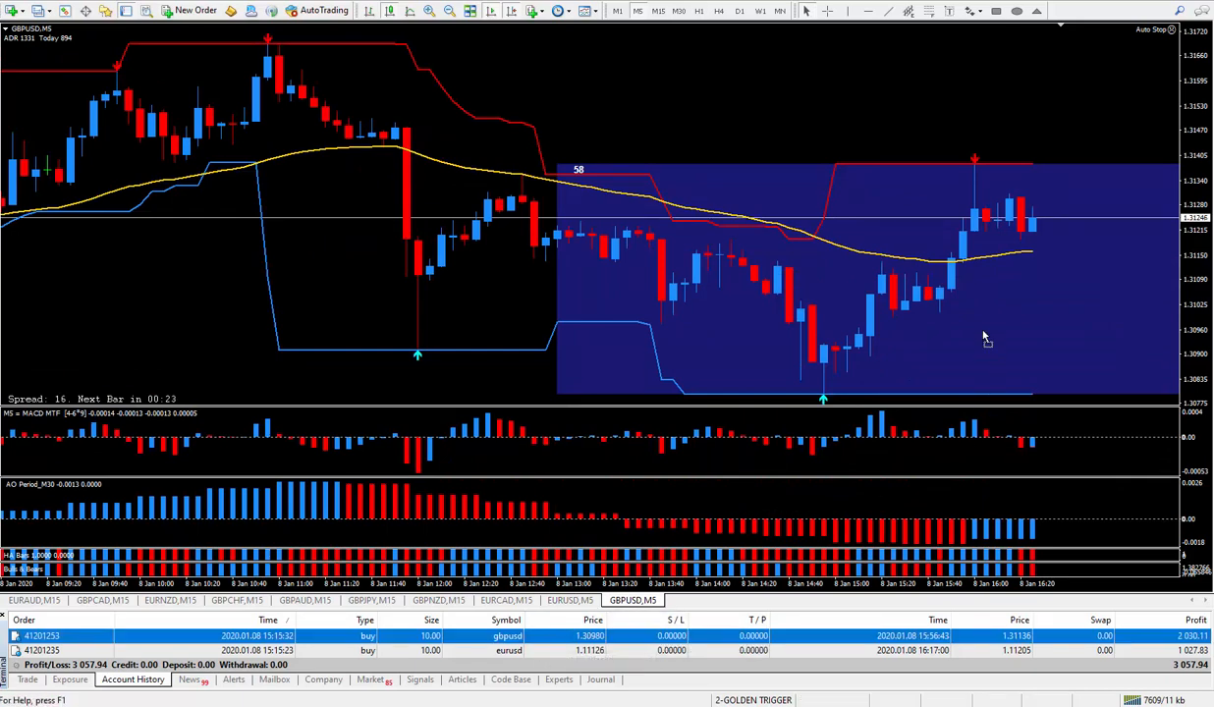
pyautogui.moveTo(903, 304)
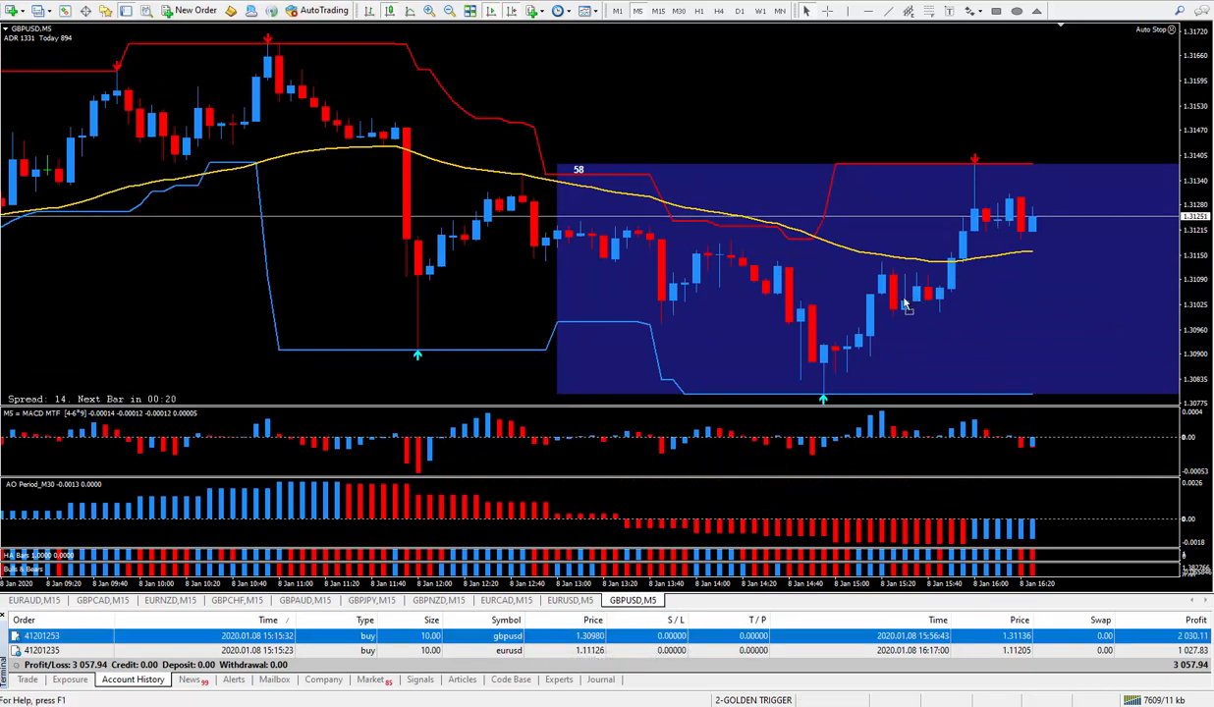
pyautogui.moveTo(881, 352)
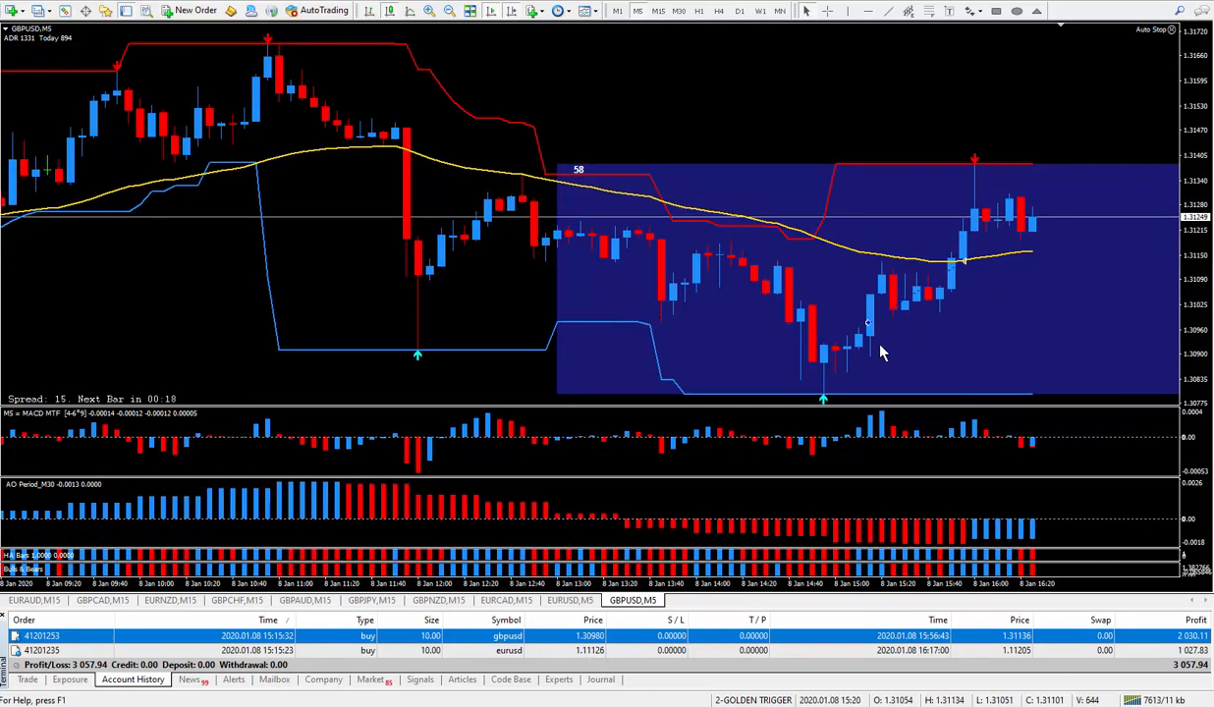
pyautogui.moveTo(871, 349)
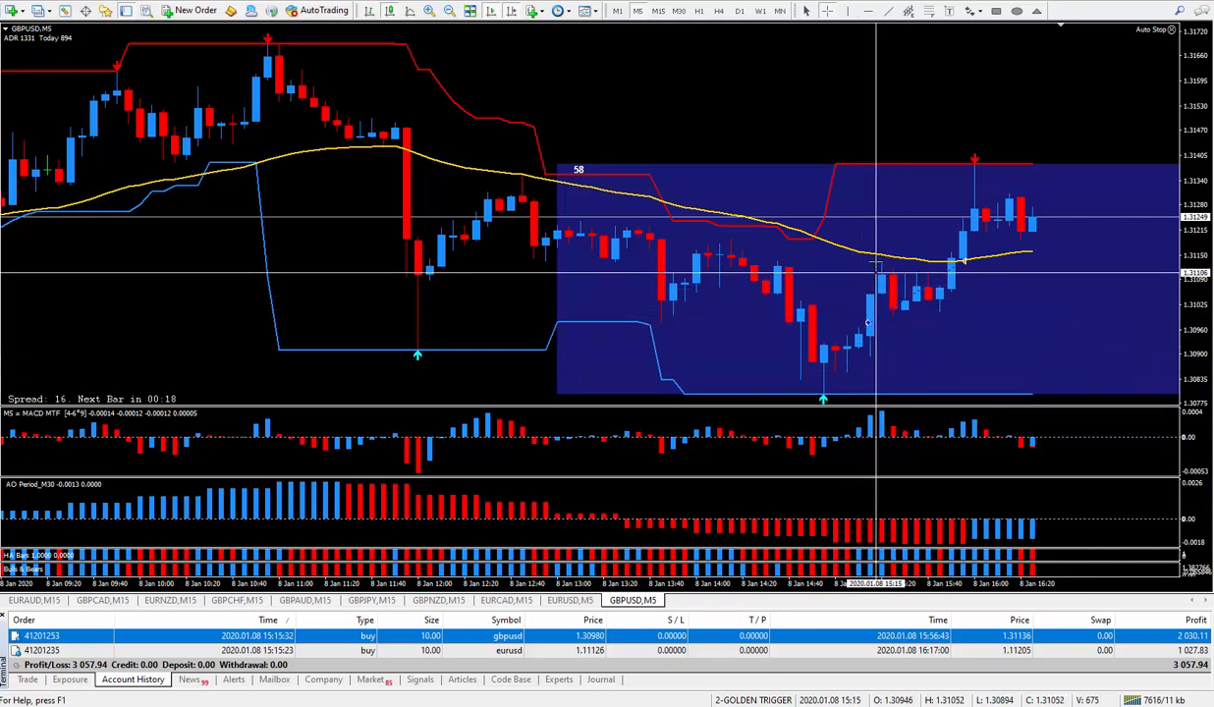
pyautogui.moveTo(868, 324)
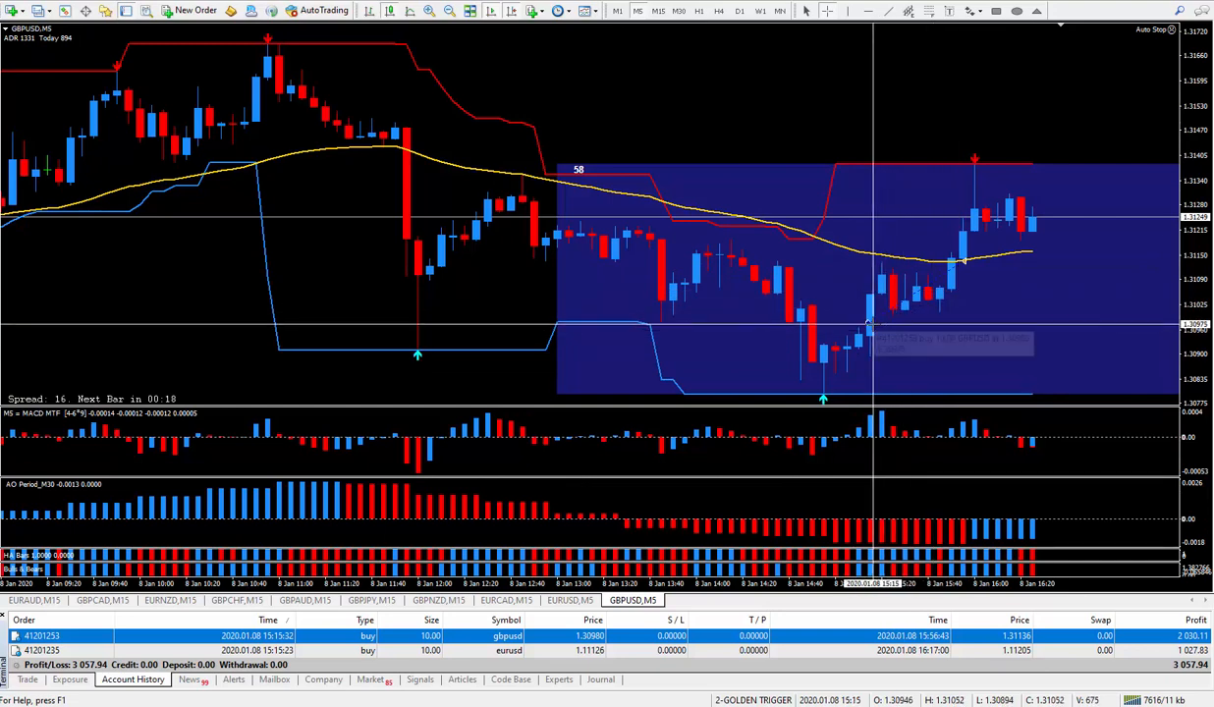
pyautogui.moveTo(879, 324)
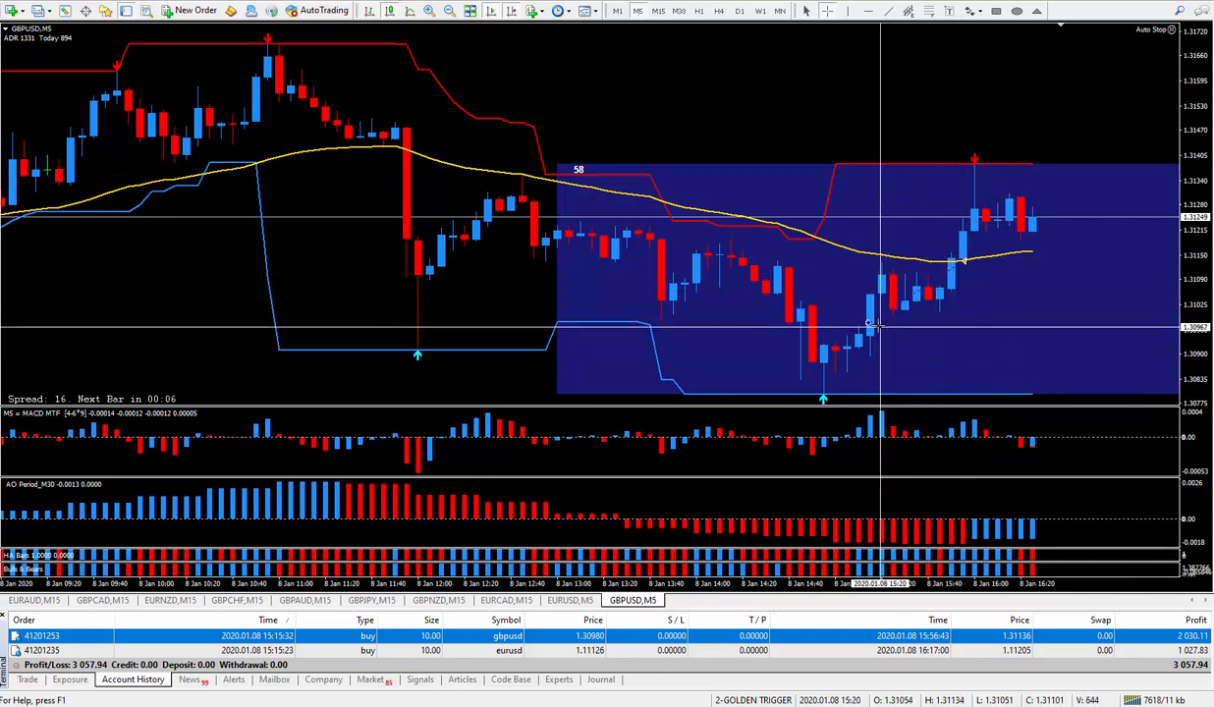
pyautogui.moveTo(870, 324)
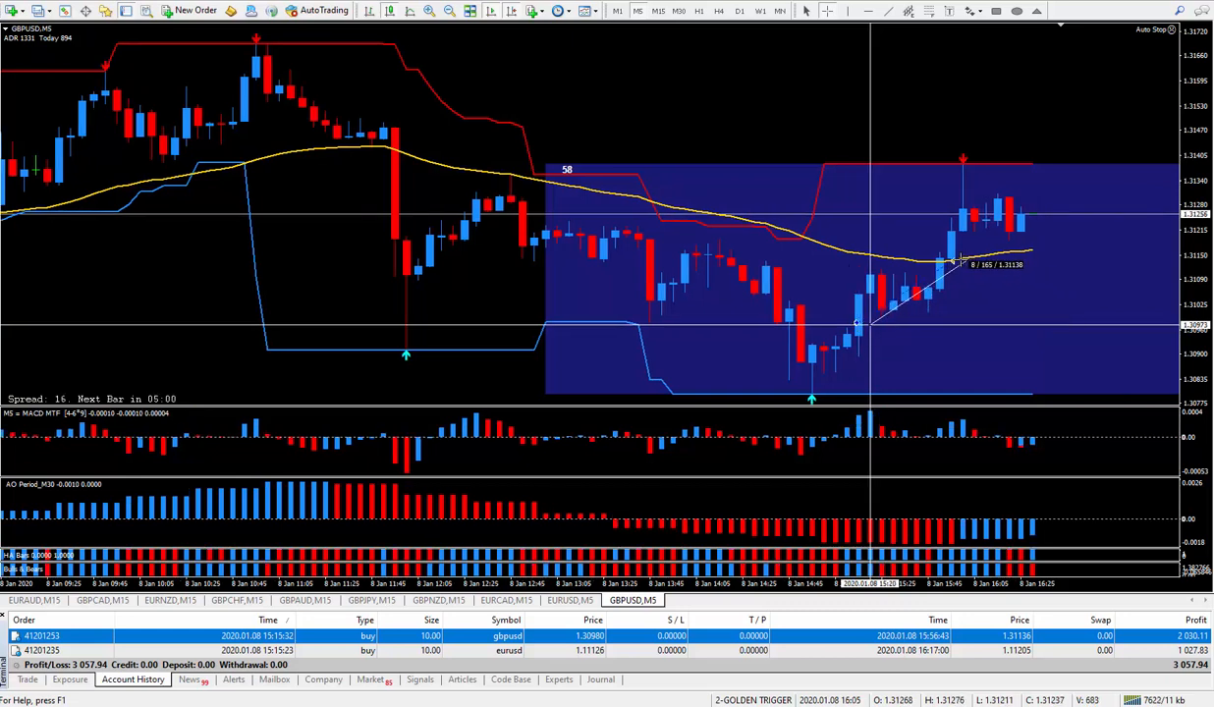
pyautogui.moveTo(884, 339)
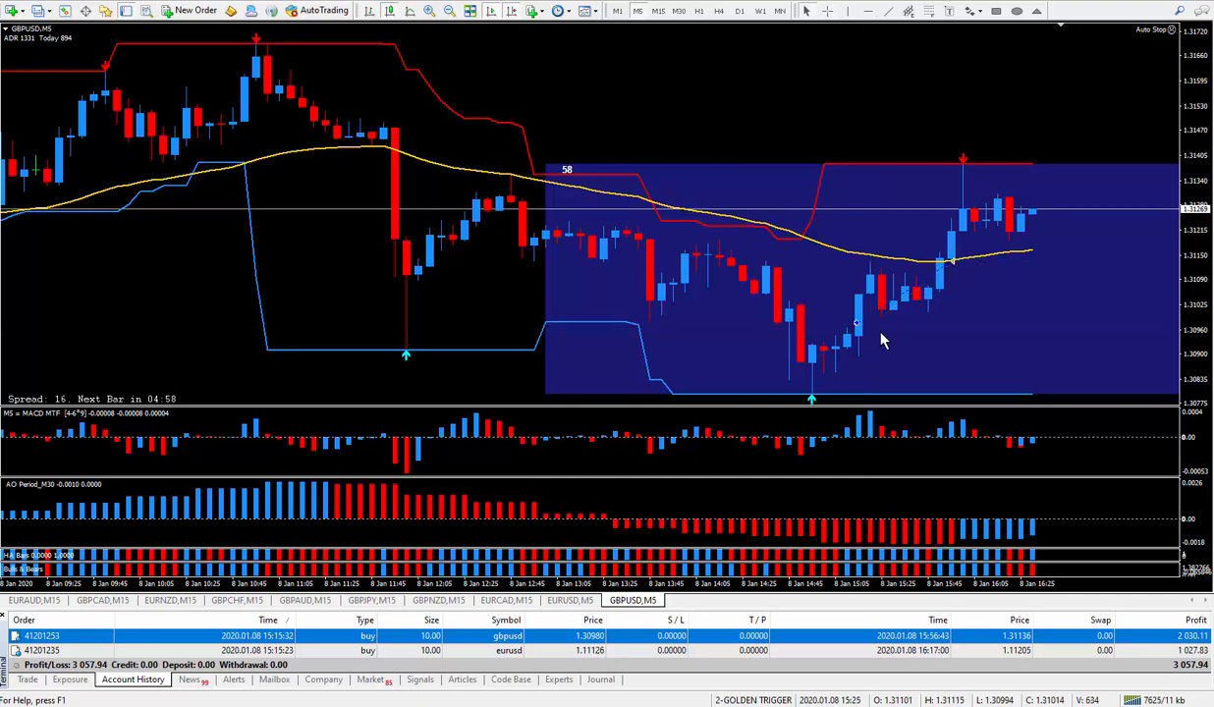
pyautogui.moveTo(928, 676)
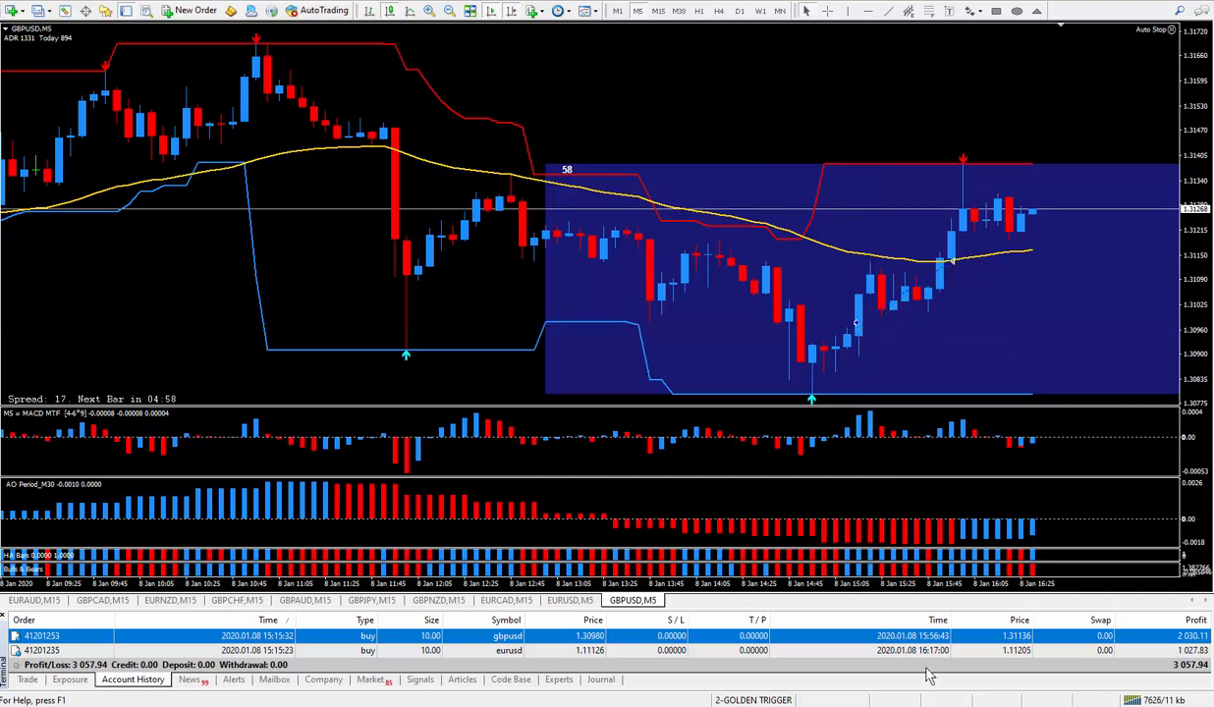
pyautogui.moveTo(280, 688)
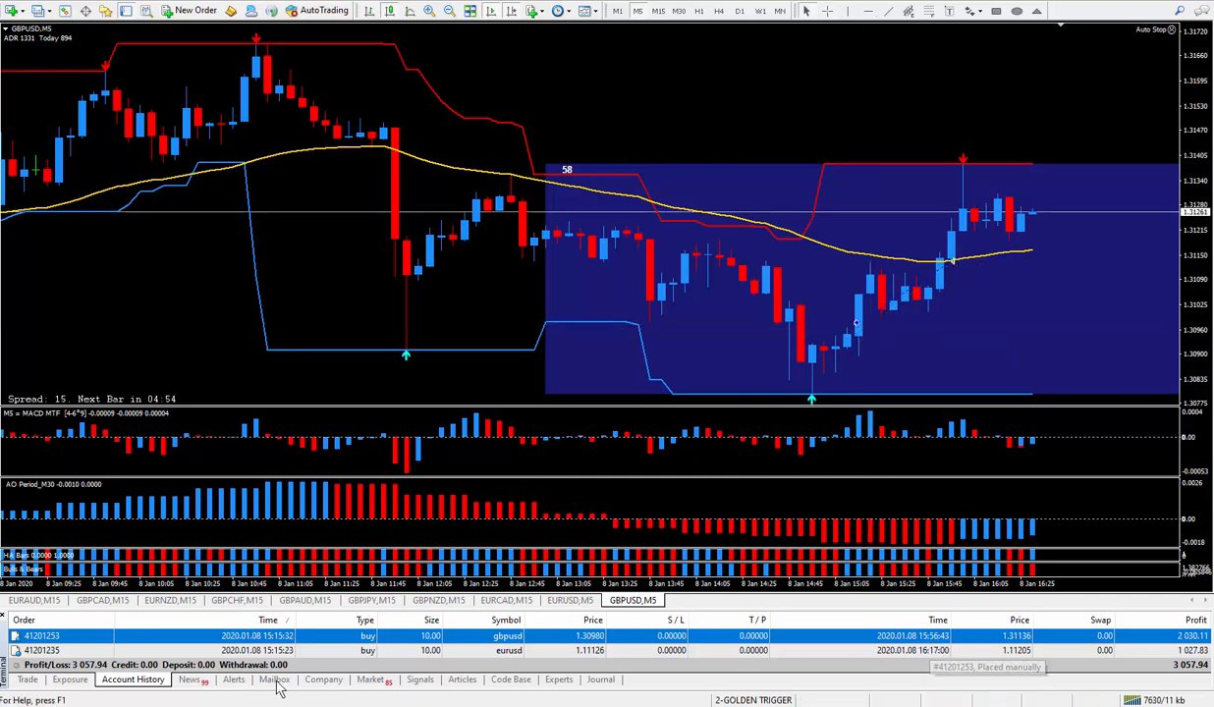
pyautogui.moveTo(864, 407)
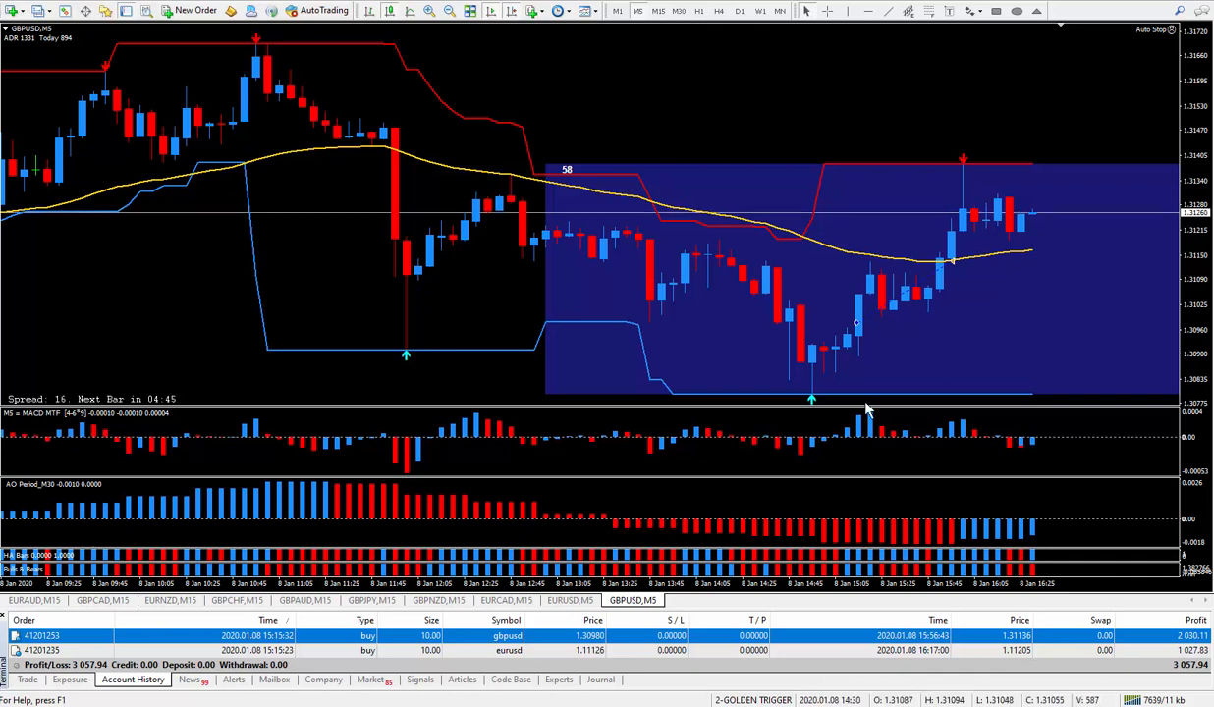
pyautogui.moveTo(953, 275)
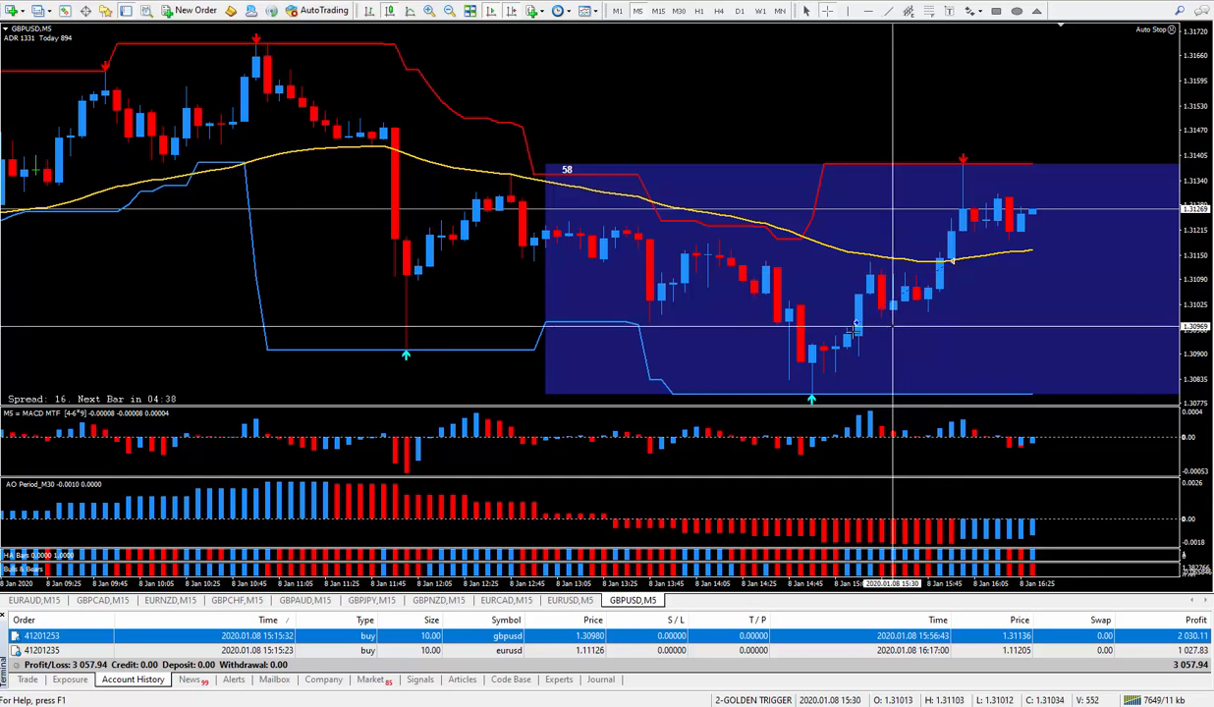
pyautogui.moveTo(943, 282)
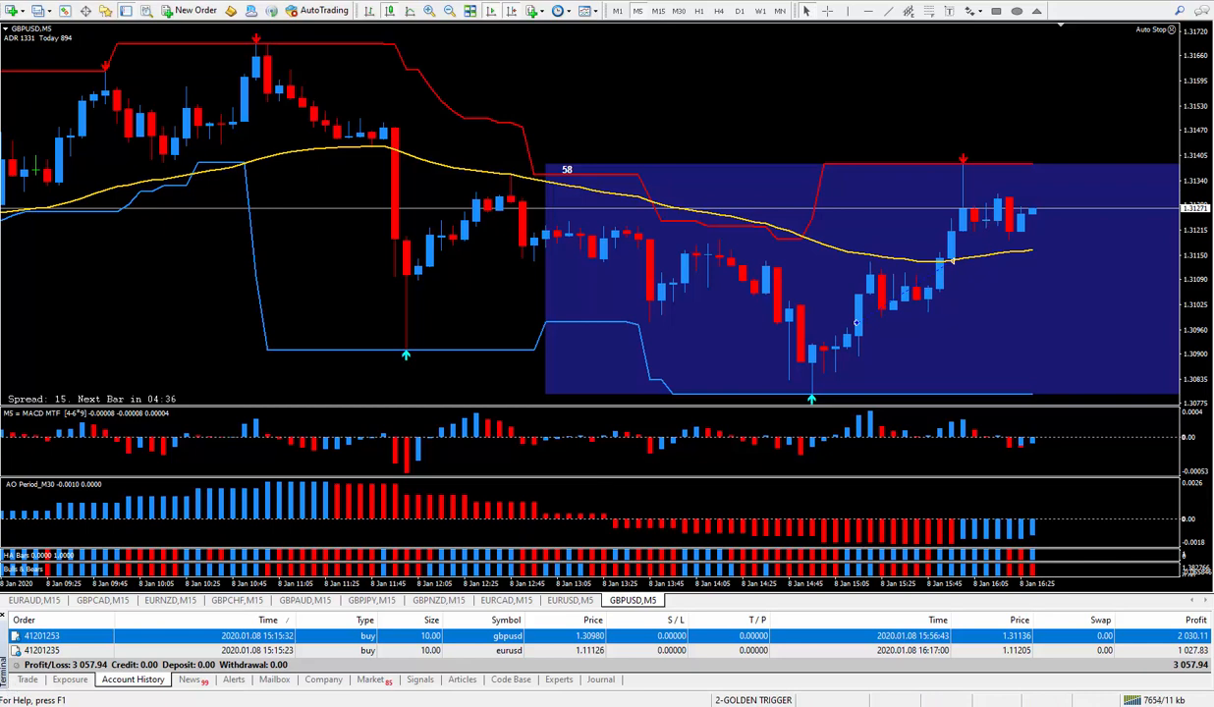
pyautogui.moveTo(865, 451)
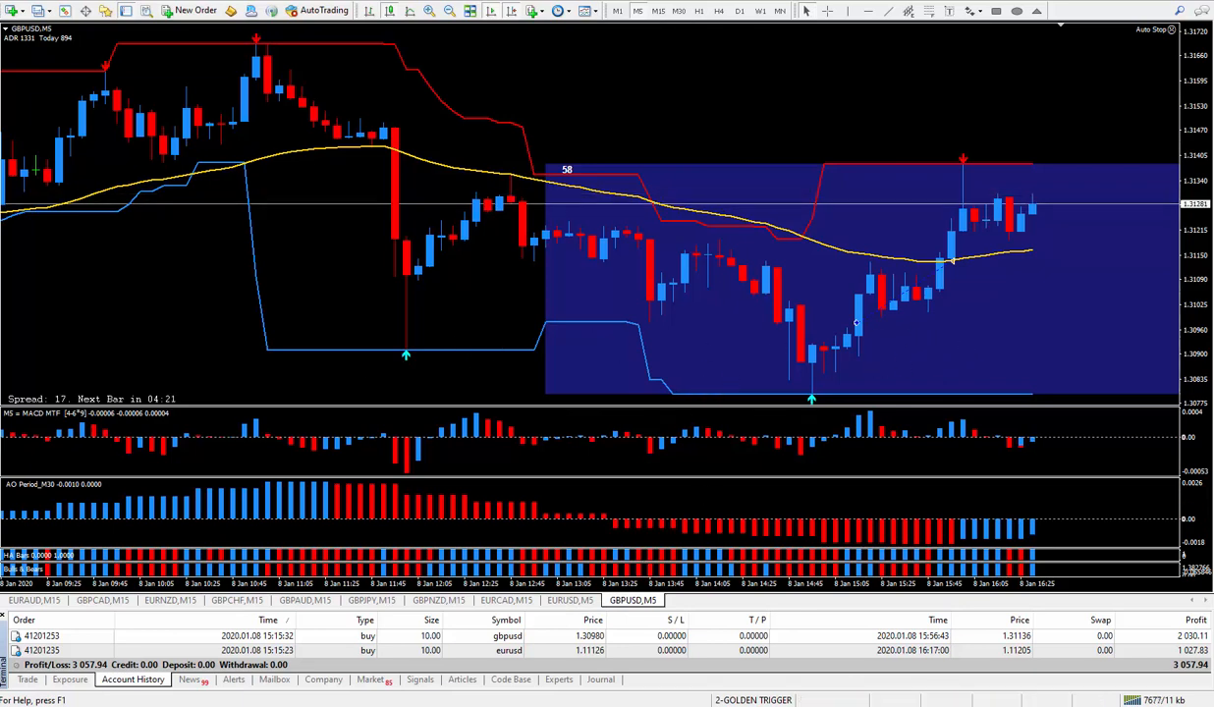
pyautogui.moveTo(854, 324)
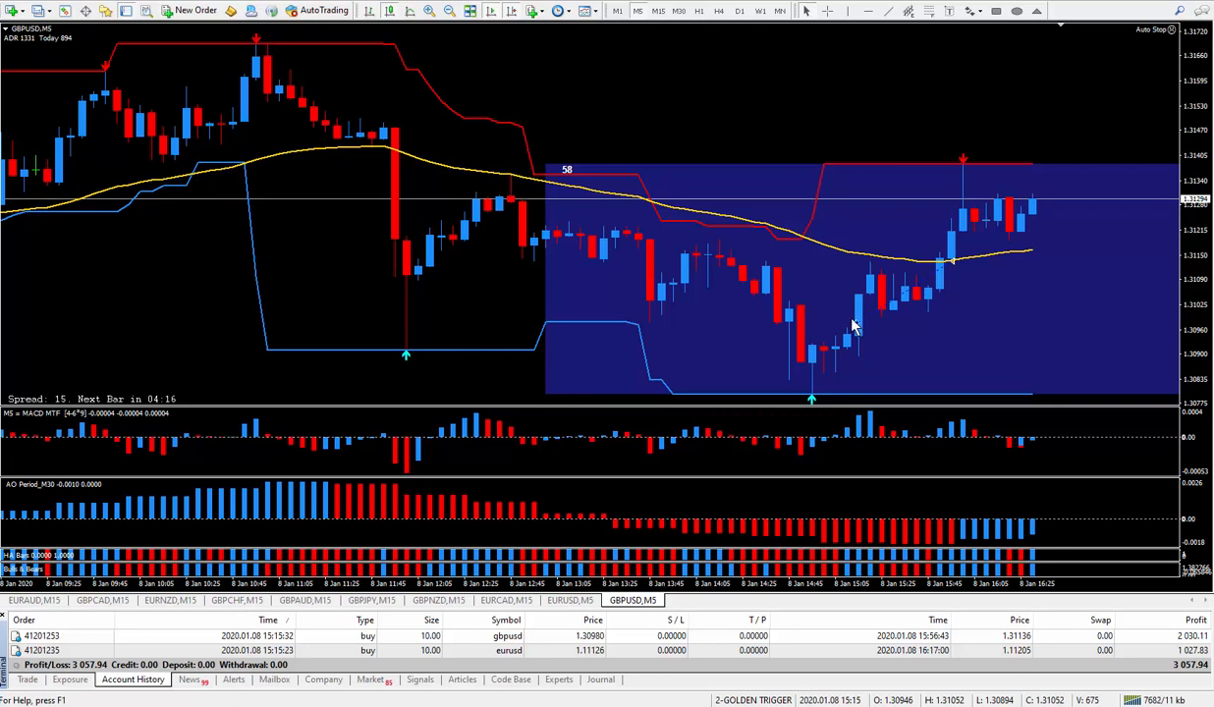
pyautogui.moveTo(895, 352)
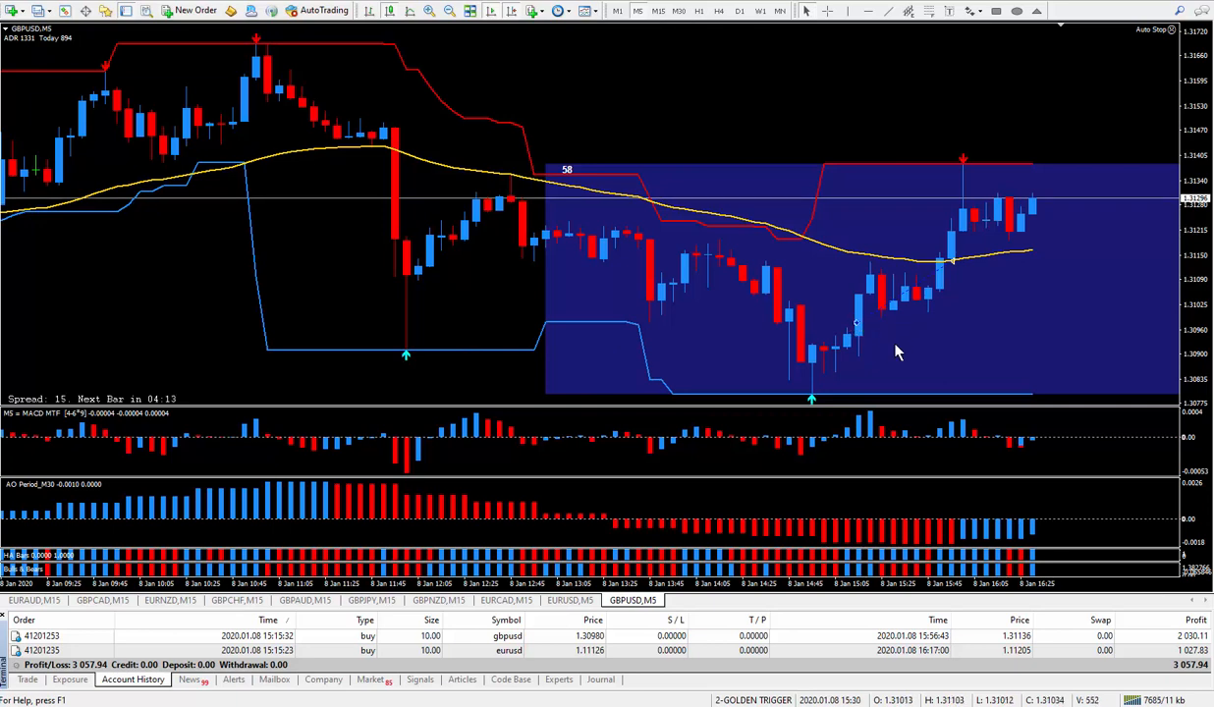
pyautogui.moveTo(941, 668)
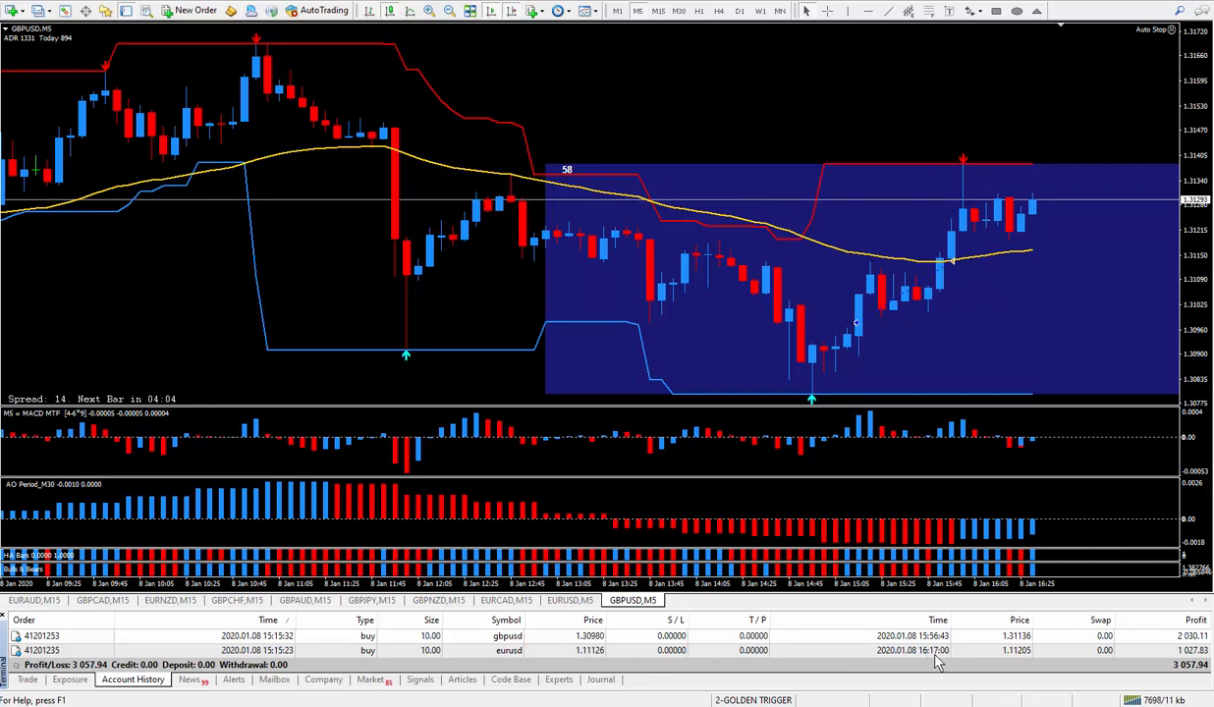
pyautogui.moveTo(744, 306)
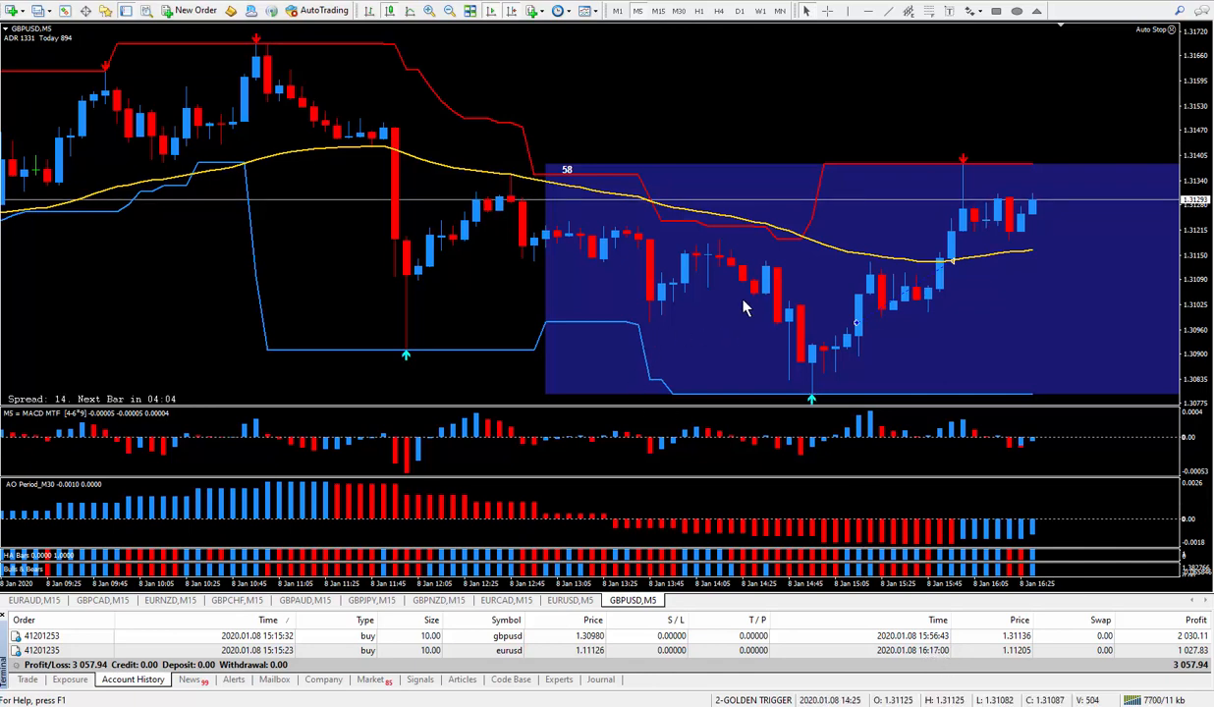
pyautogui.moveTo(960, 308)
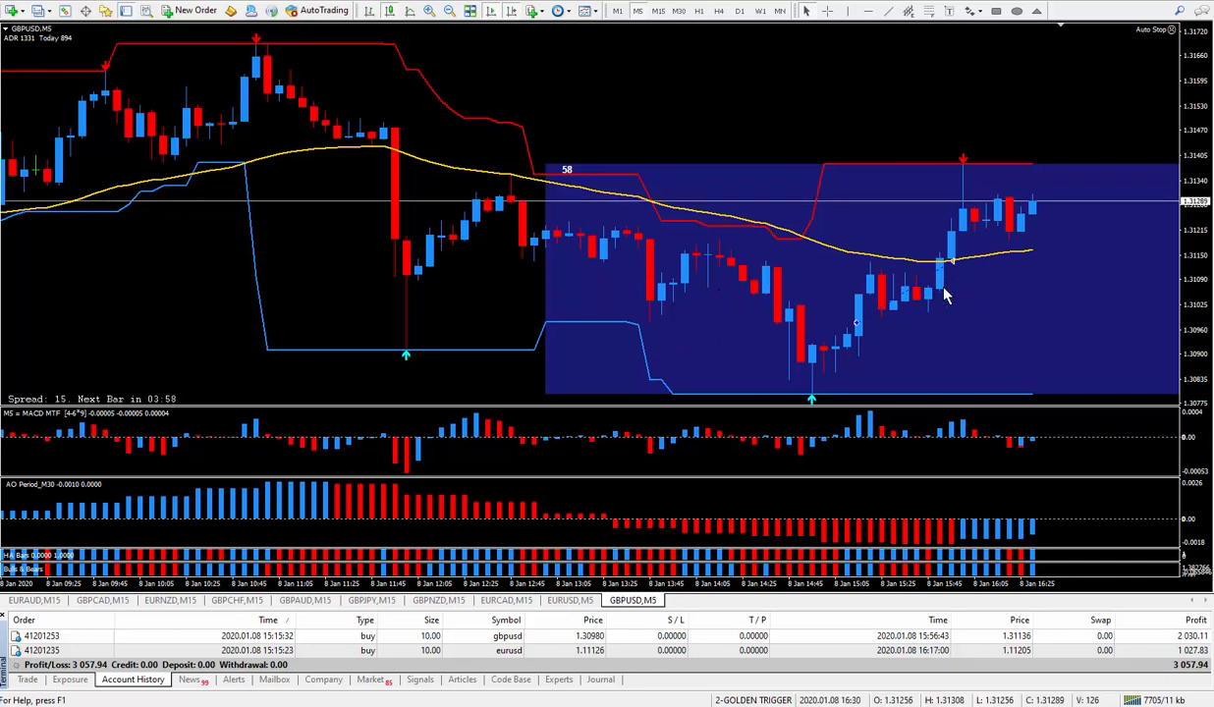
pyautogui.moveTo(1029, 275)
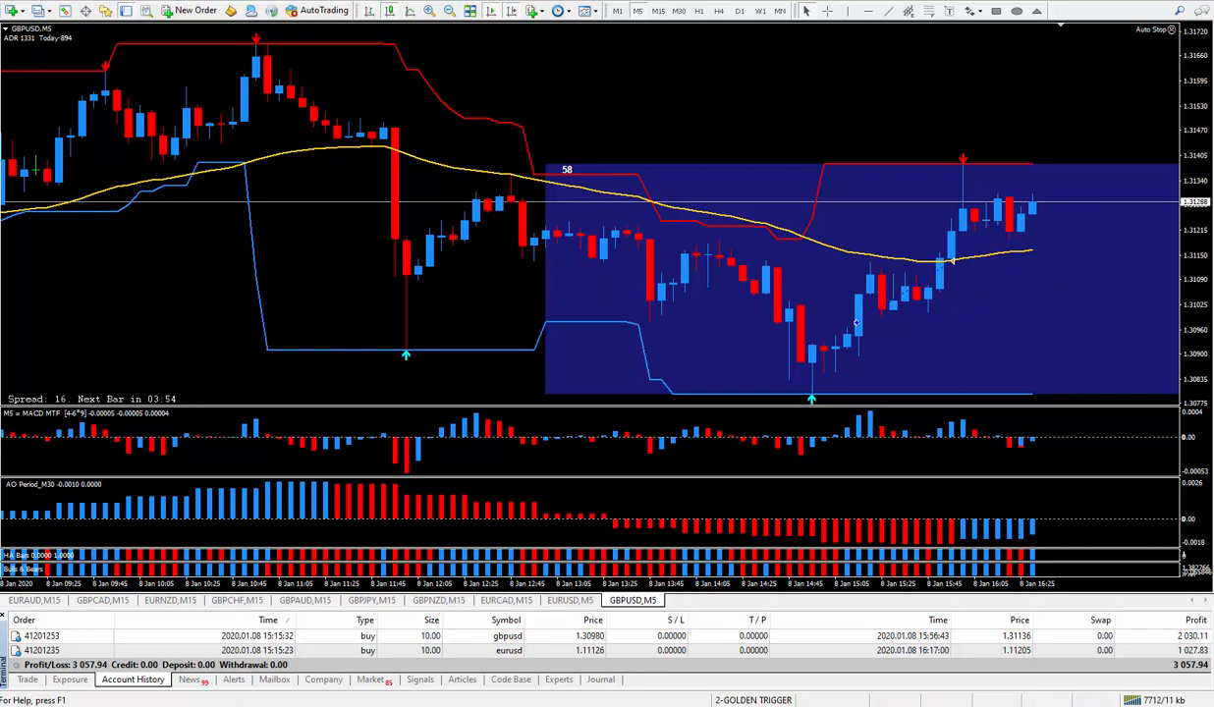
pyautogui.moveTo(463, 377)
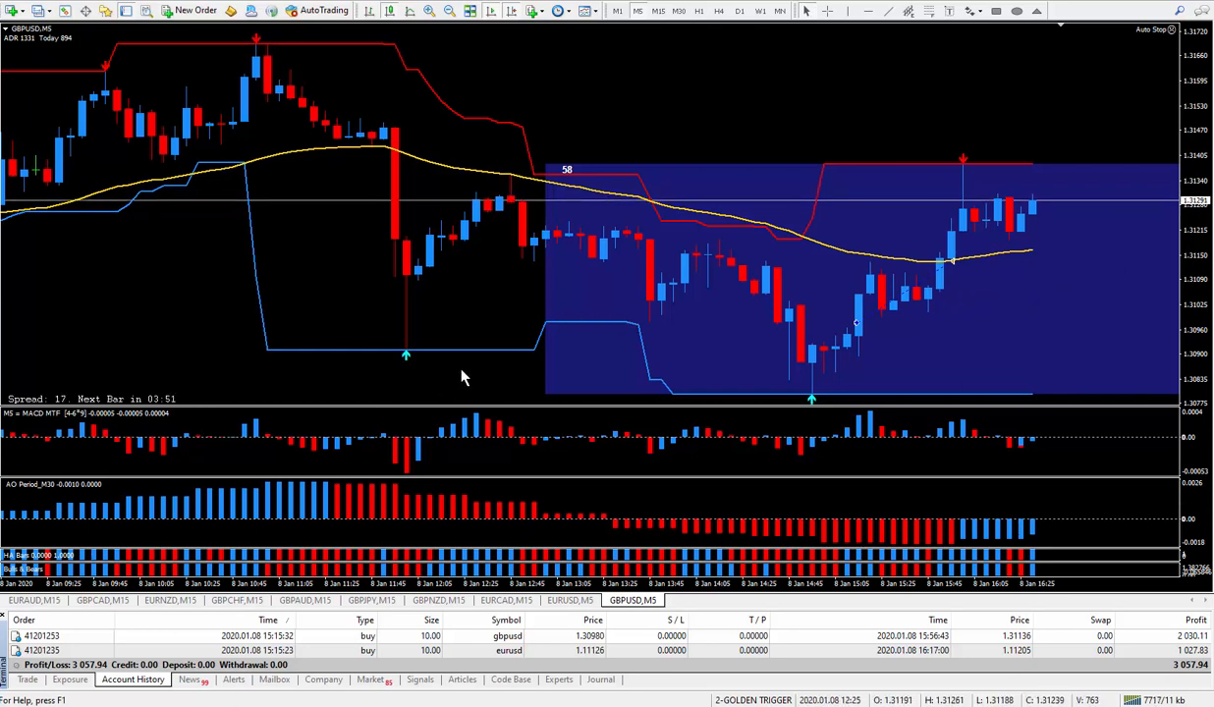
pyautogui.moveTo(510, 275)
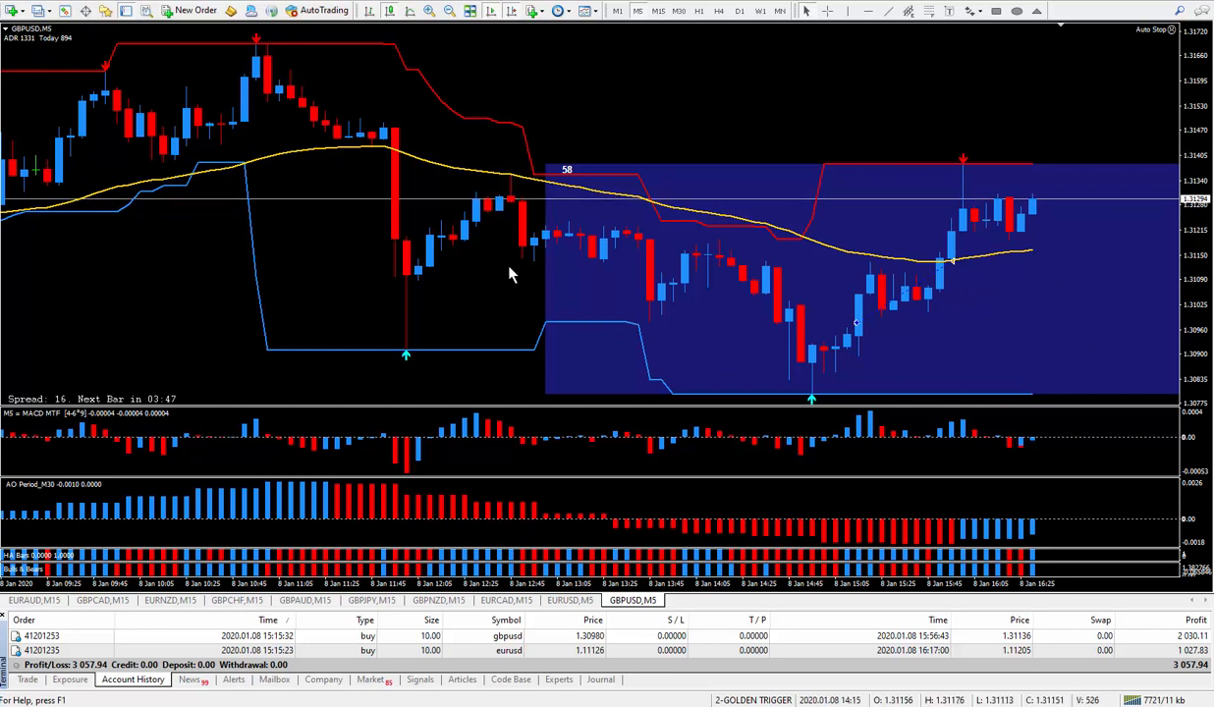
pyautogui.moveTo(830, 326)
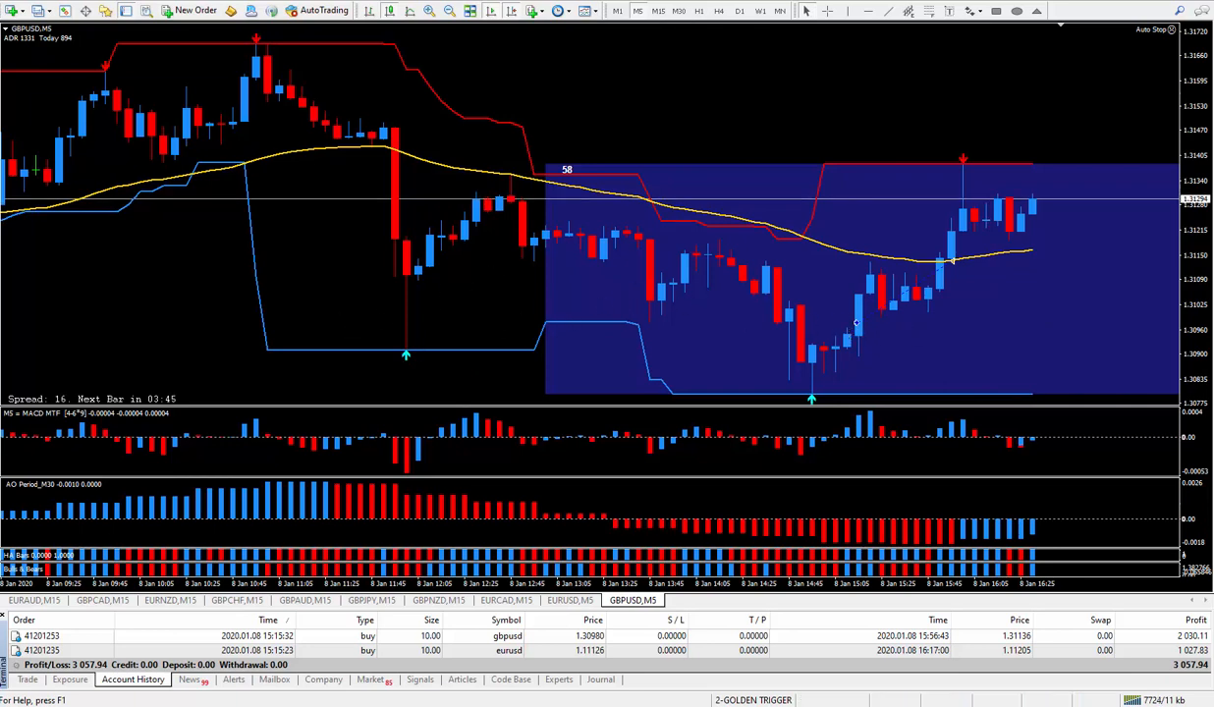
pyautogui.moveTo(619, 378)
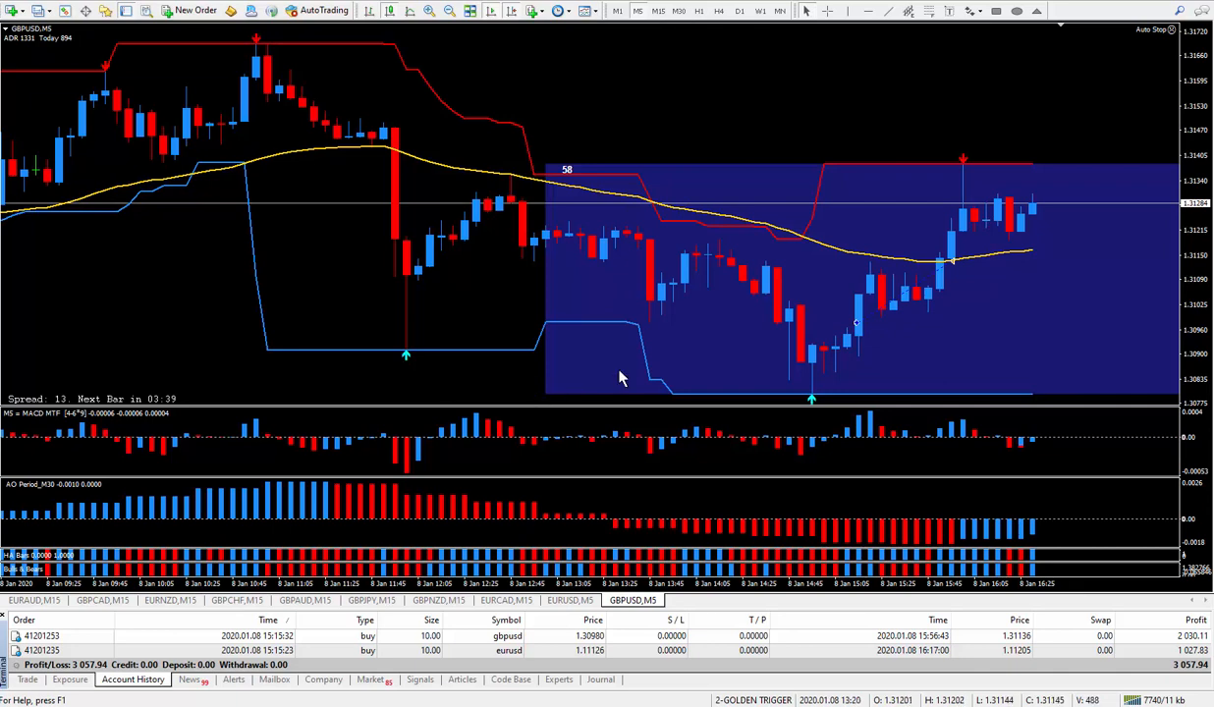
pyautogui.moveTo(1164, 650)
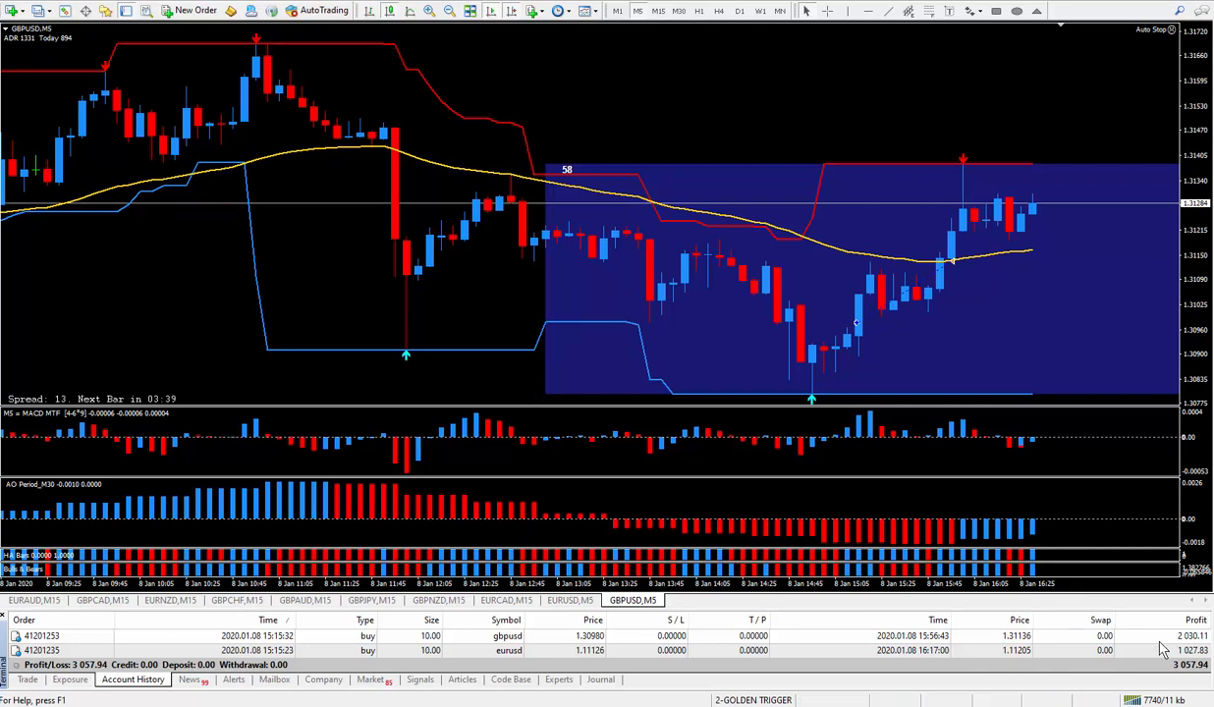
pyautogui.moveTo(1163, 674)
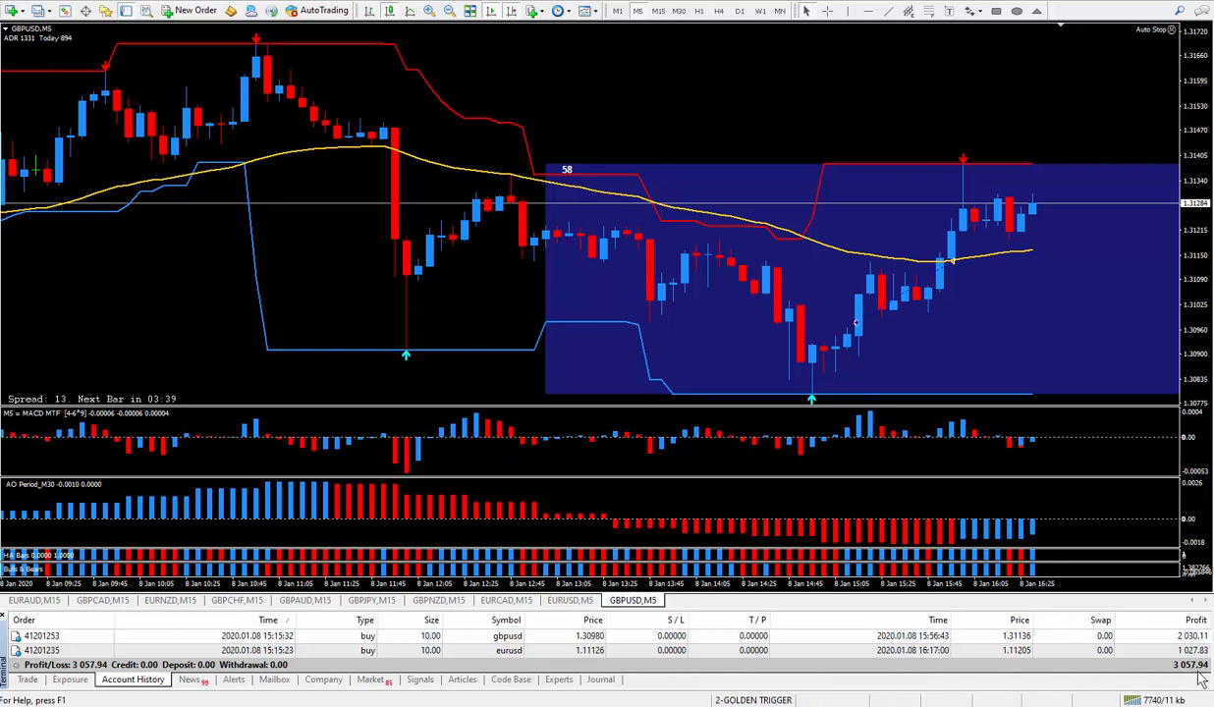
pyautogui.moveTo(1137, 672)
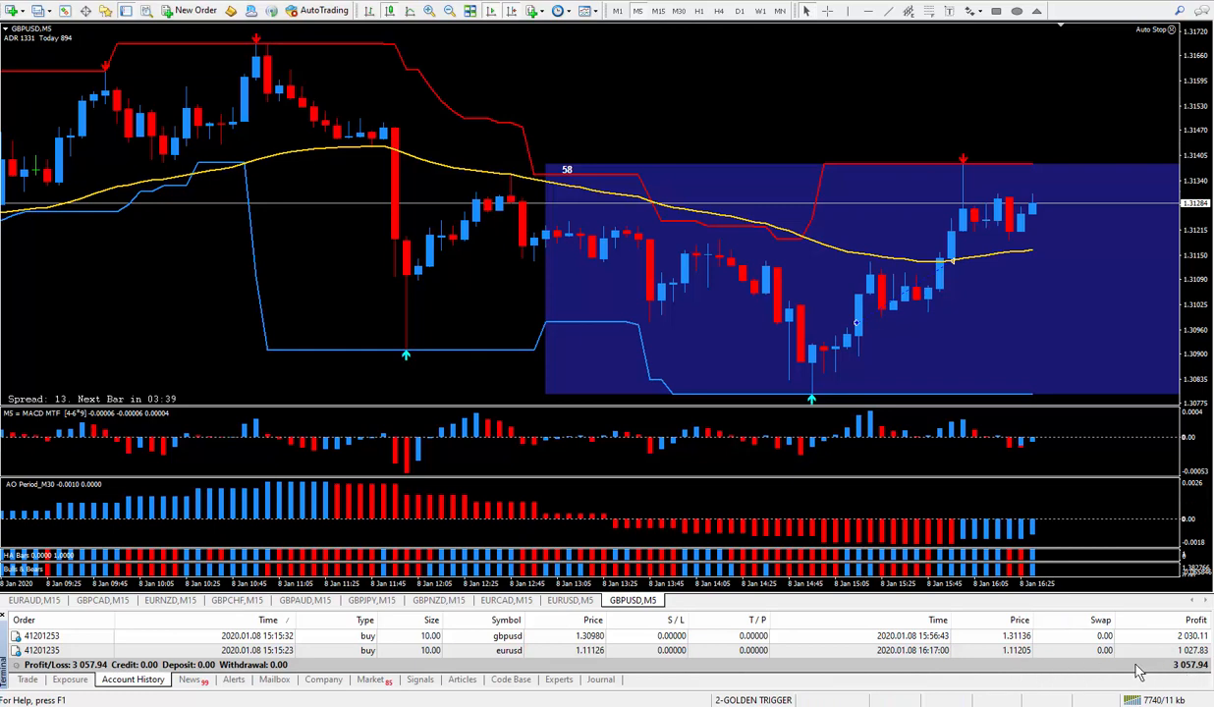
pyautogui.moveTo(454, 322)
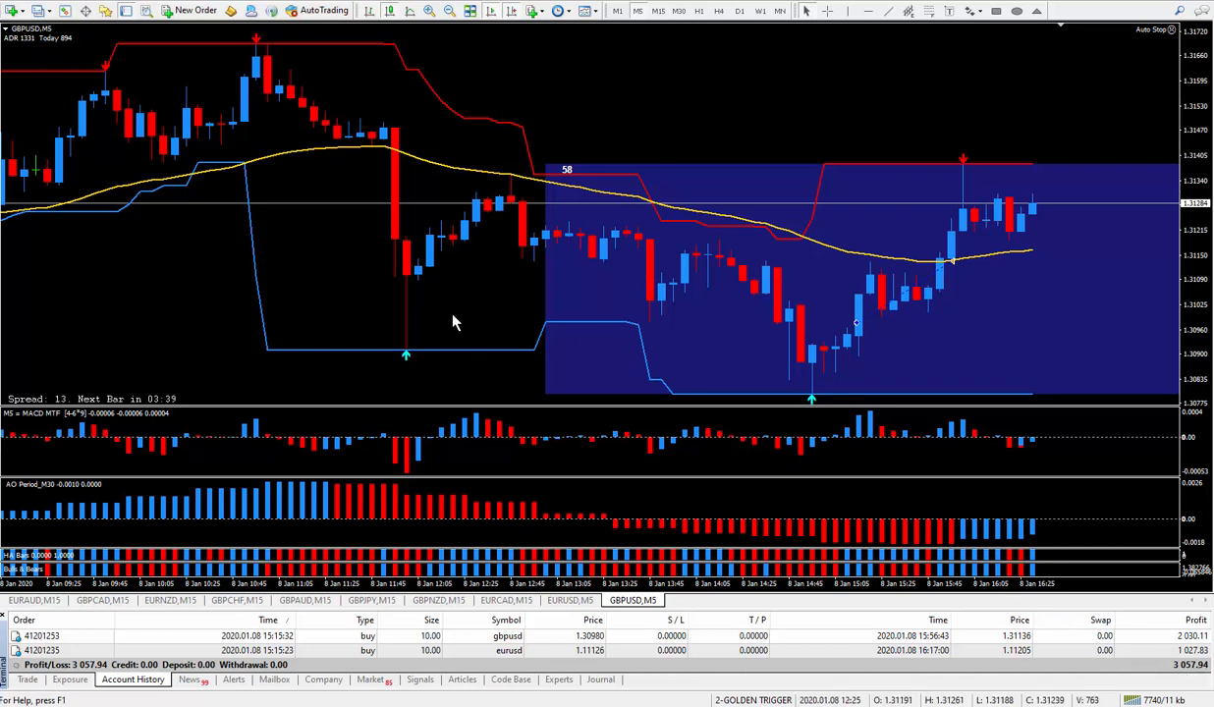
pyautogui.moveTo(687, 104)
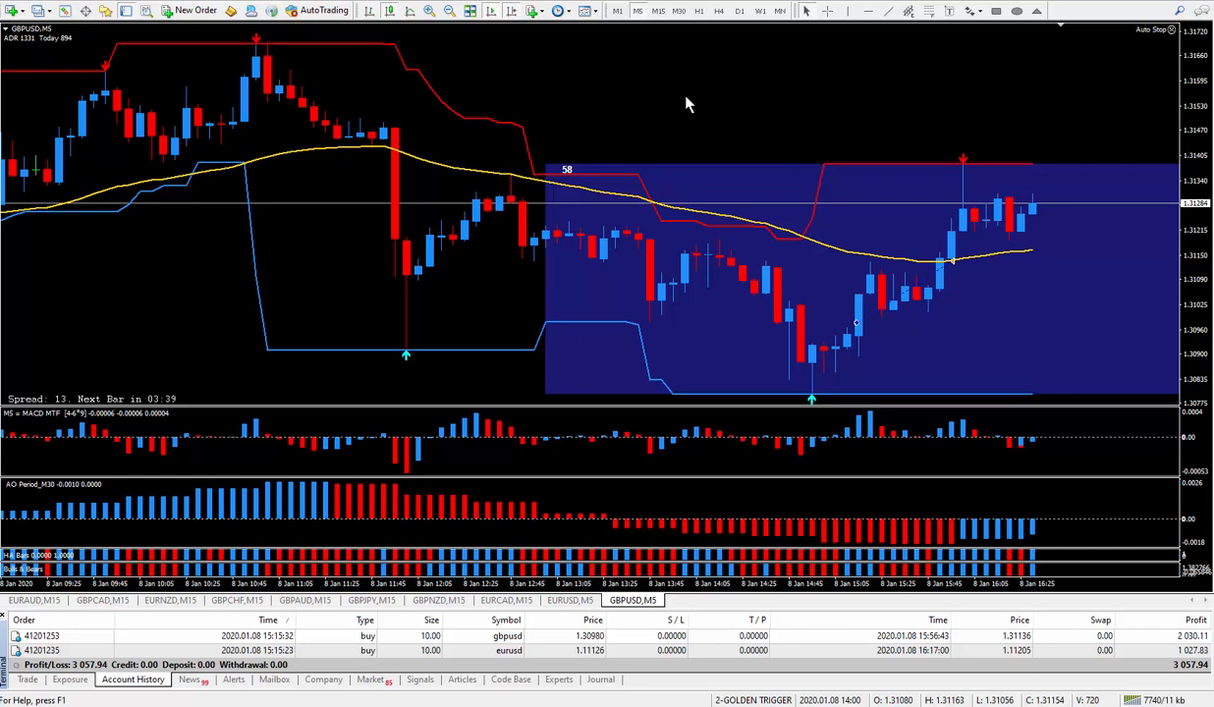
pyautogui.moveTo(774, 267)
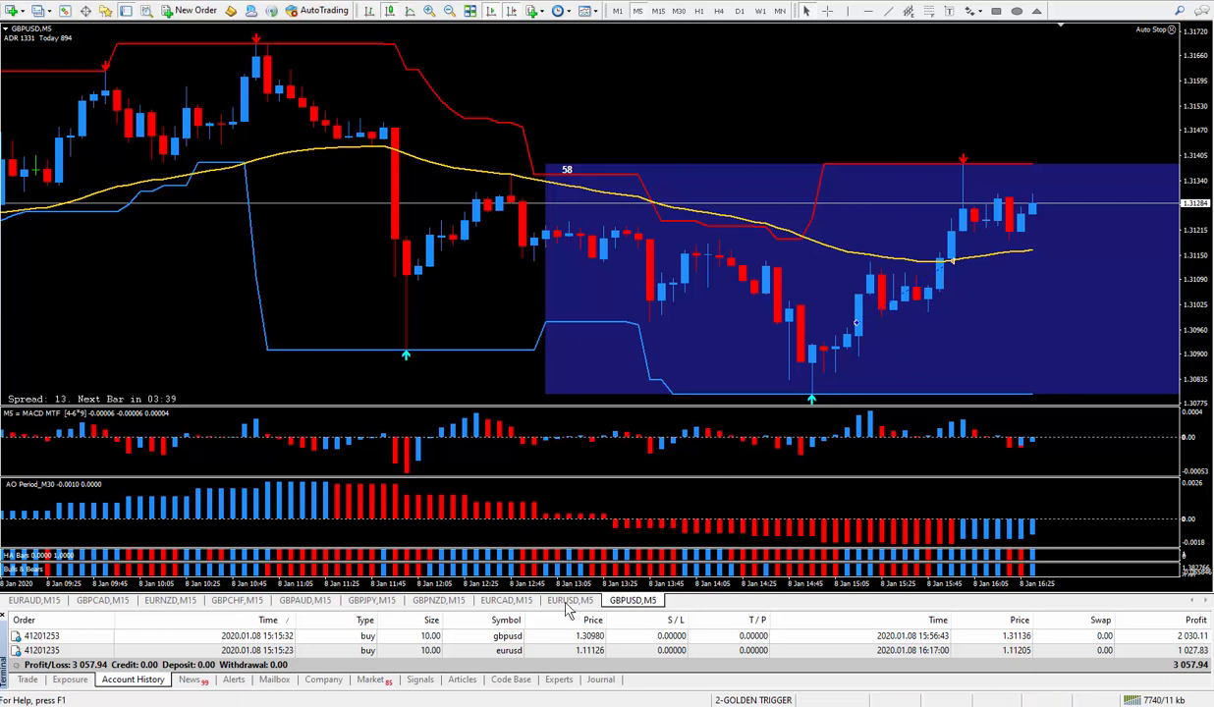
# Bring up the EURUSD,M5 chart tiled beside the GBPUSD chart.
pyautogui.click(568, 600)
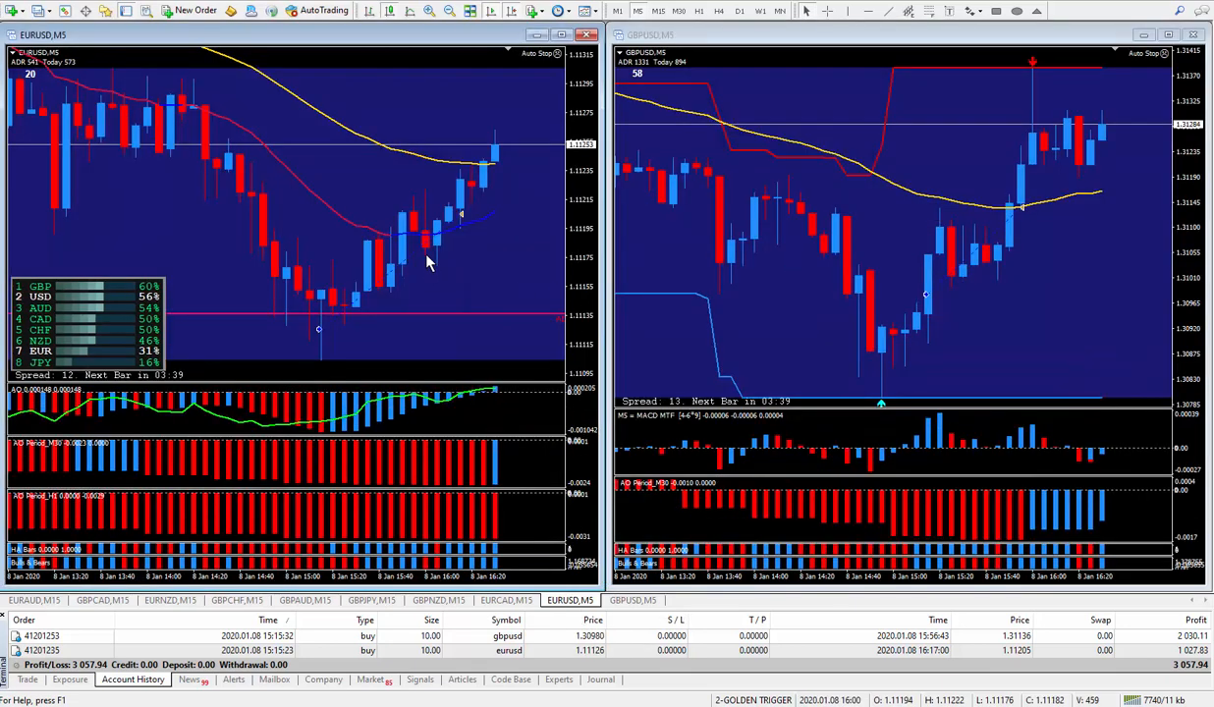
pyautogui.moveTo(867, 221)
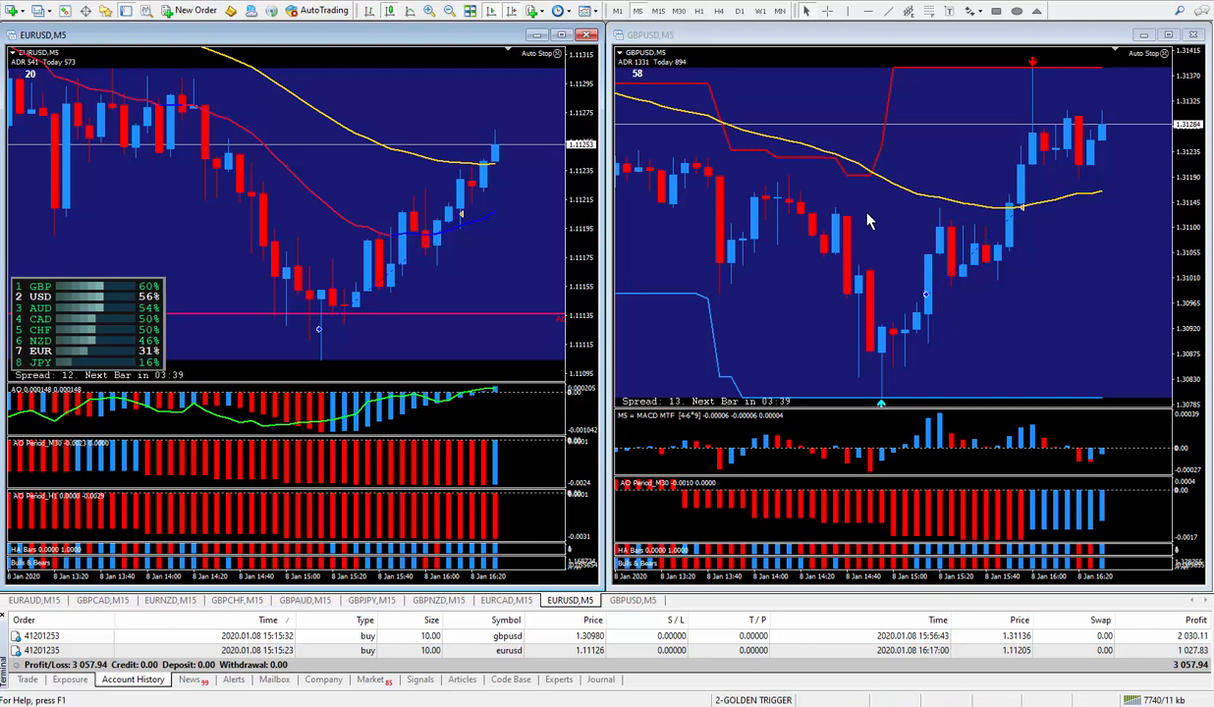
pyautogui.moveTo(889, 180)
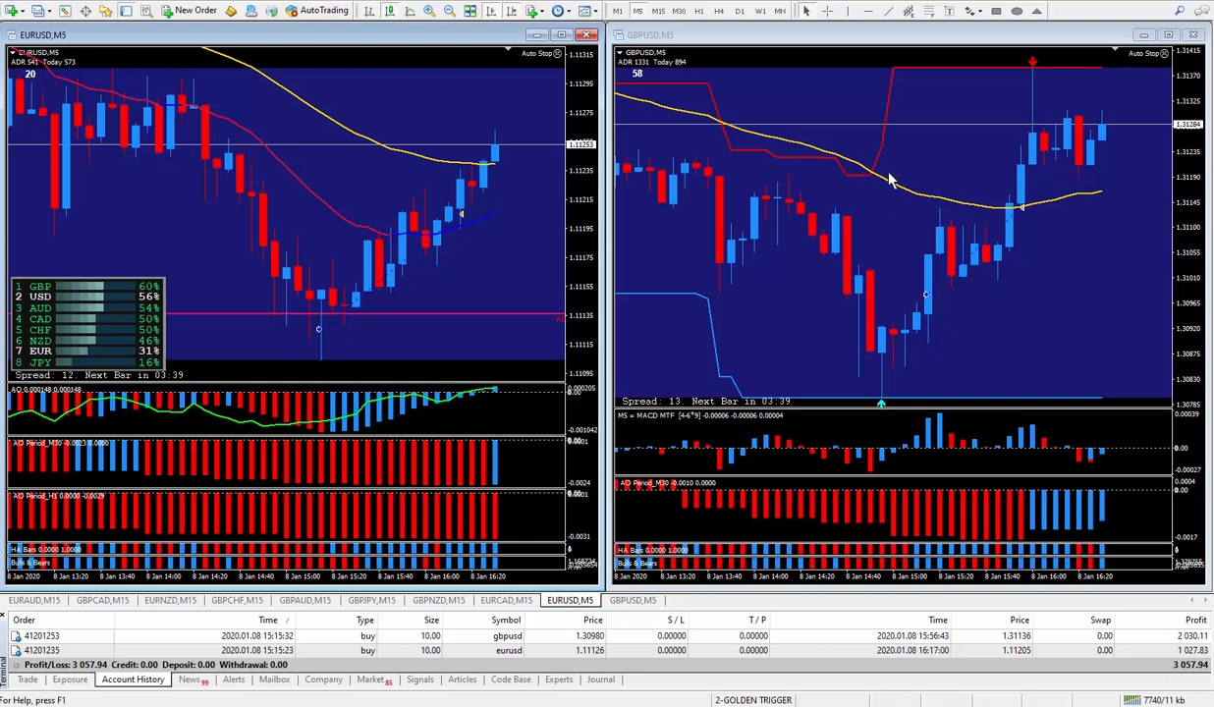
pyautogui.moveTo(1002, 177)
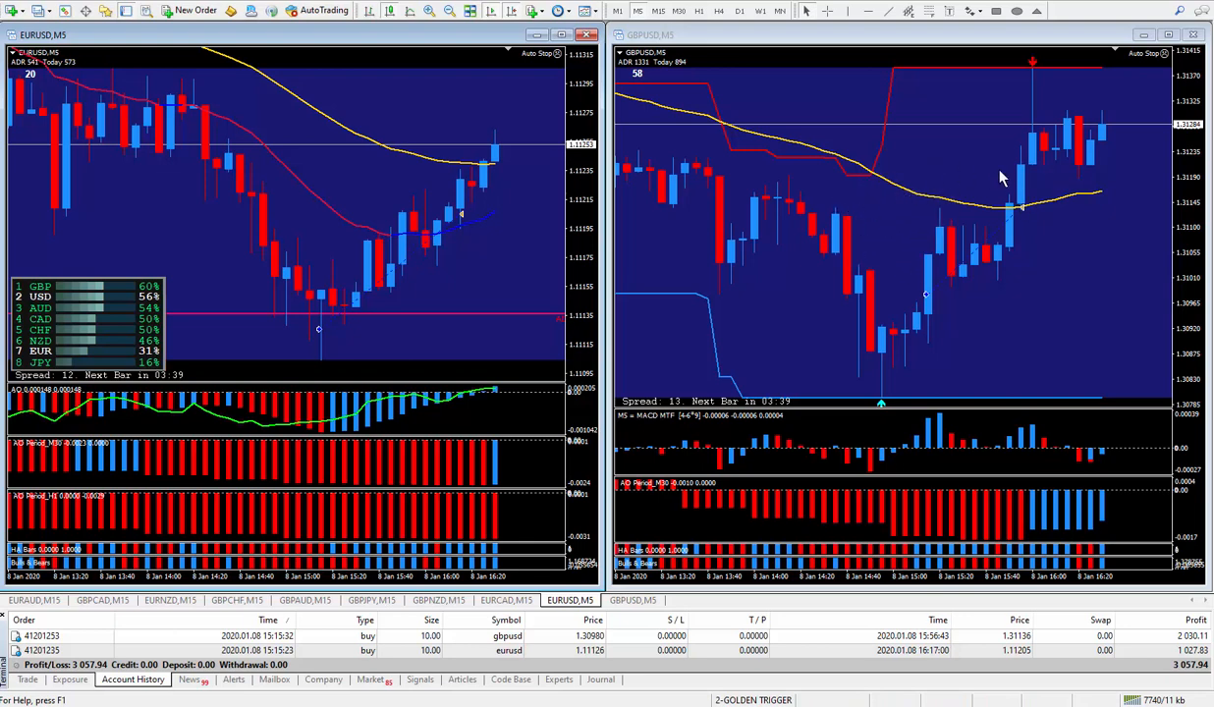
pyautogui.moveTo(358, 182)
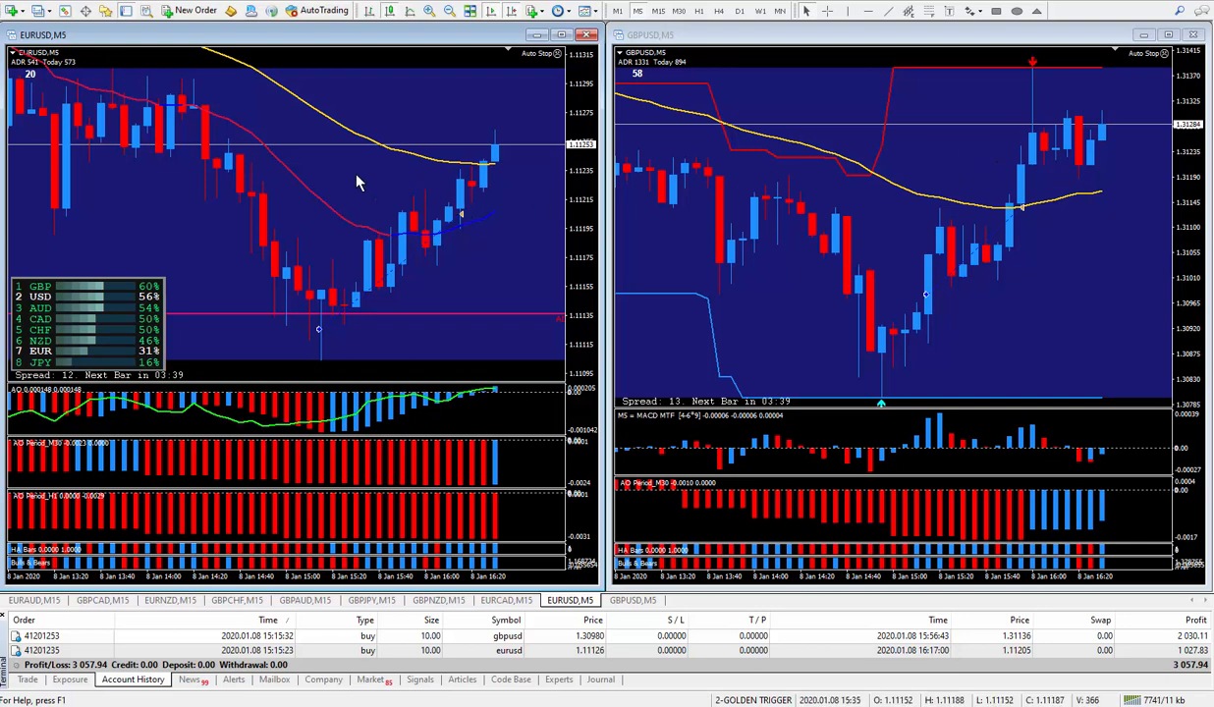
pyautogui.moveTo(331, 169)
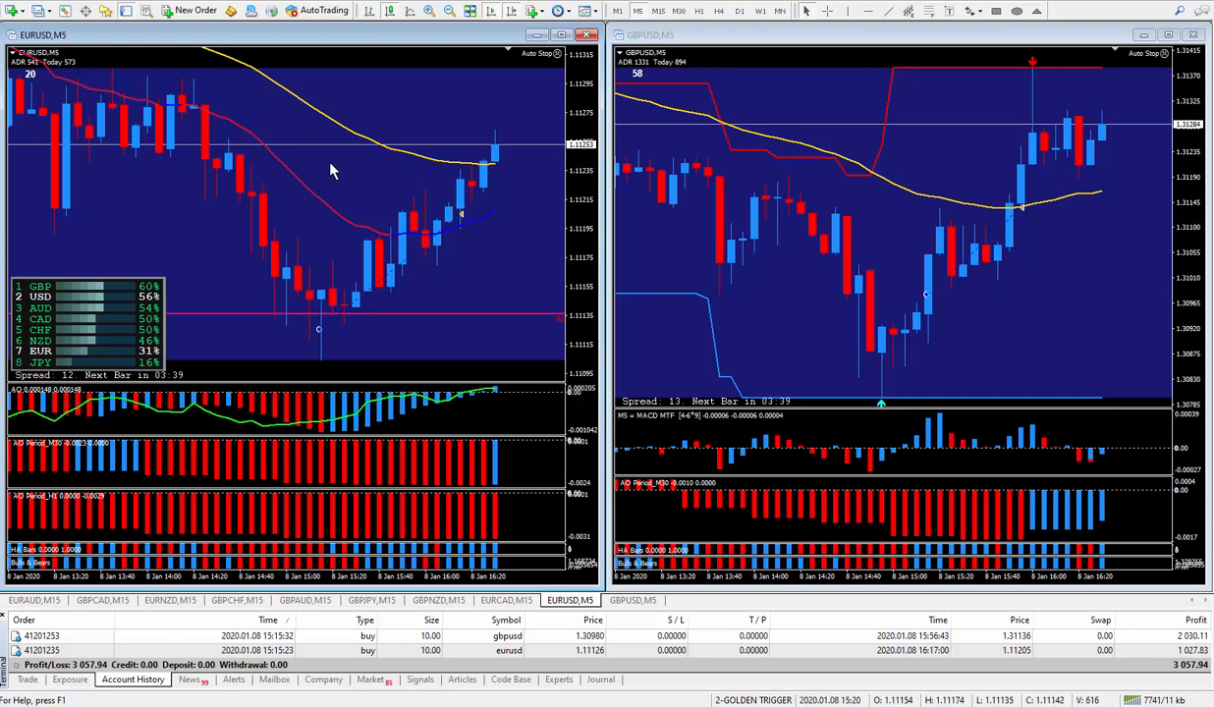
pyautogui.moveTo(491, 280)
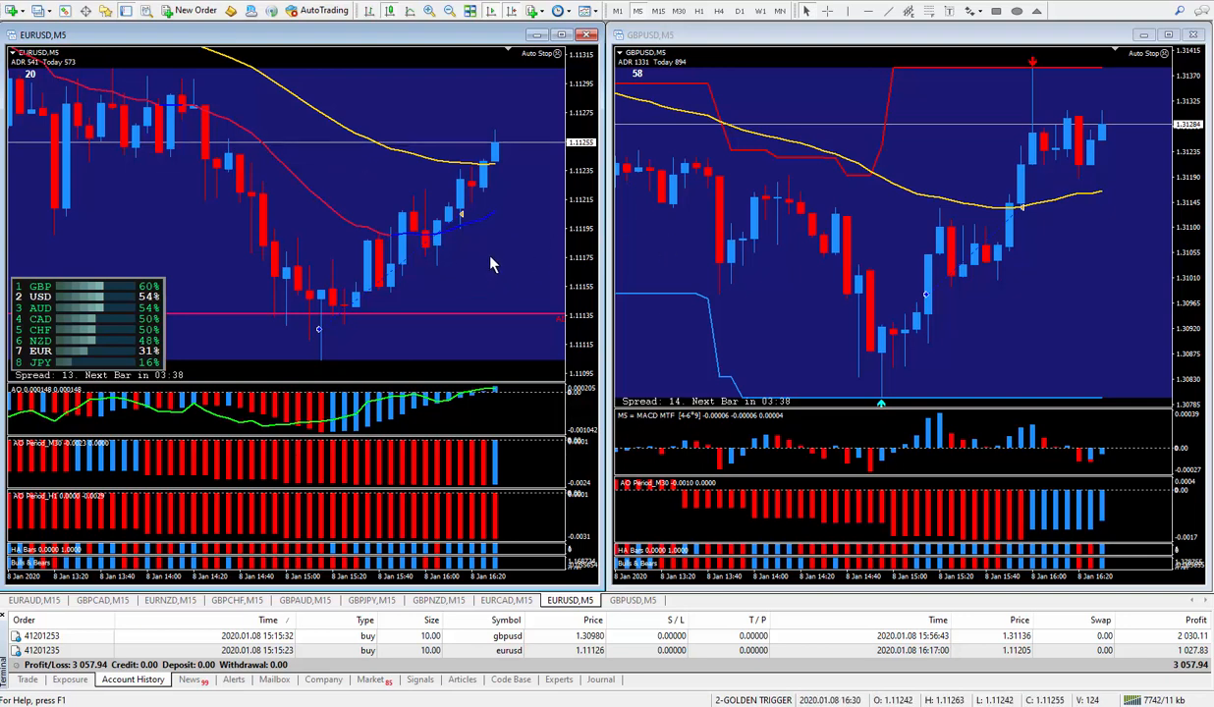
pyautogui.moveTo(337, 185)
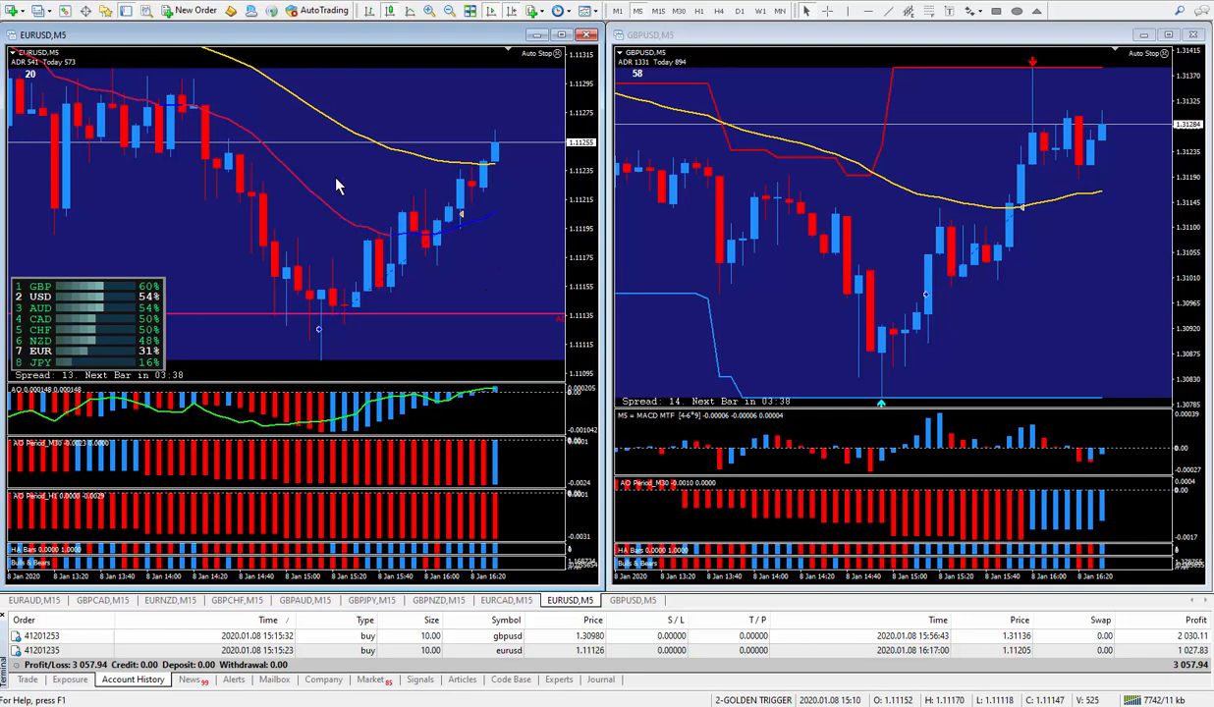
pyautogui.moveTo(635, 268)
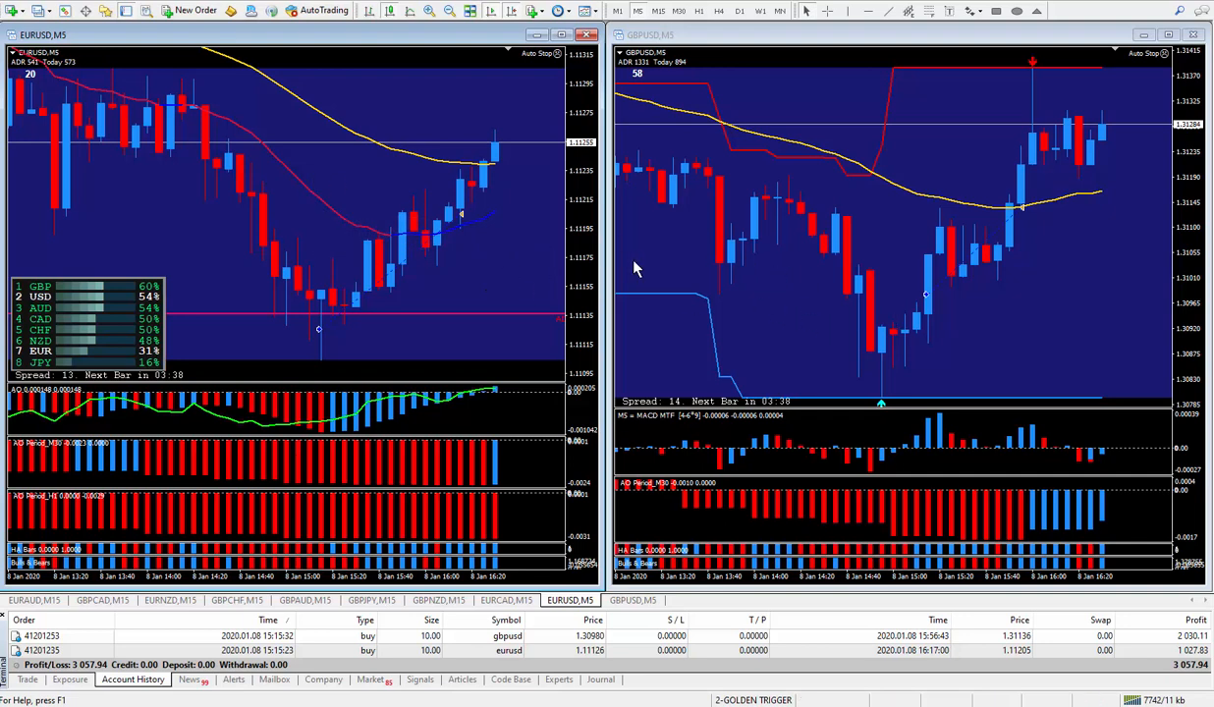
pyautogui.moveTo(548, 296)
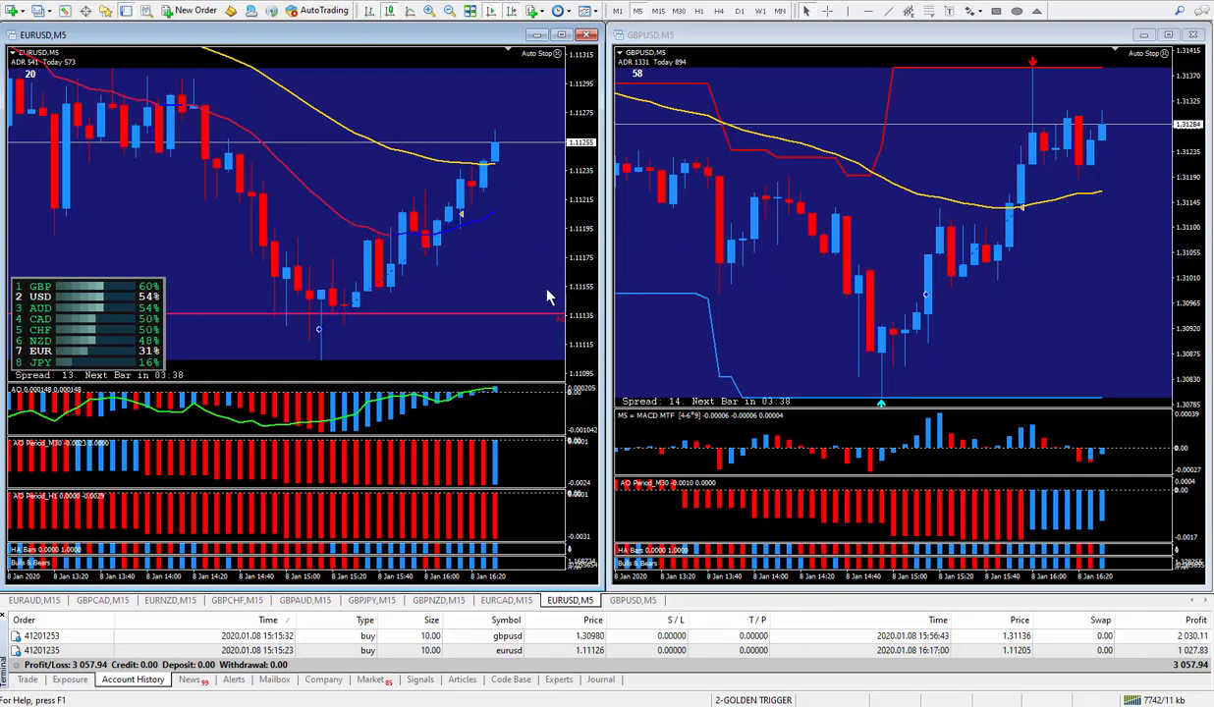
pyautogui.moveTo(447, 298)
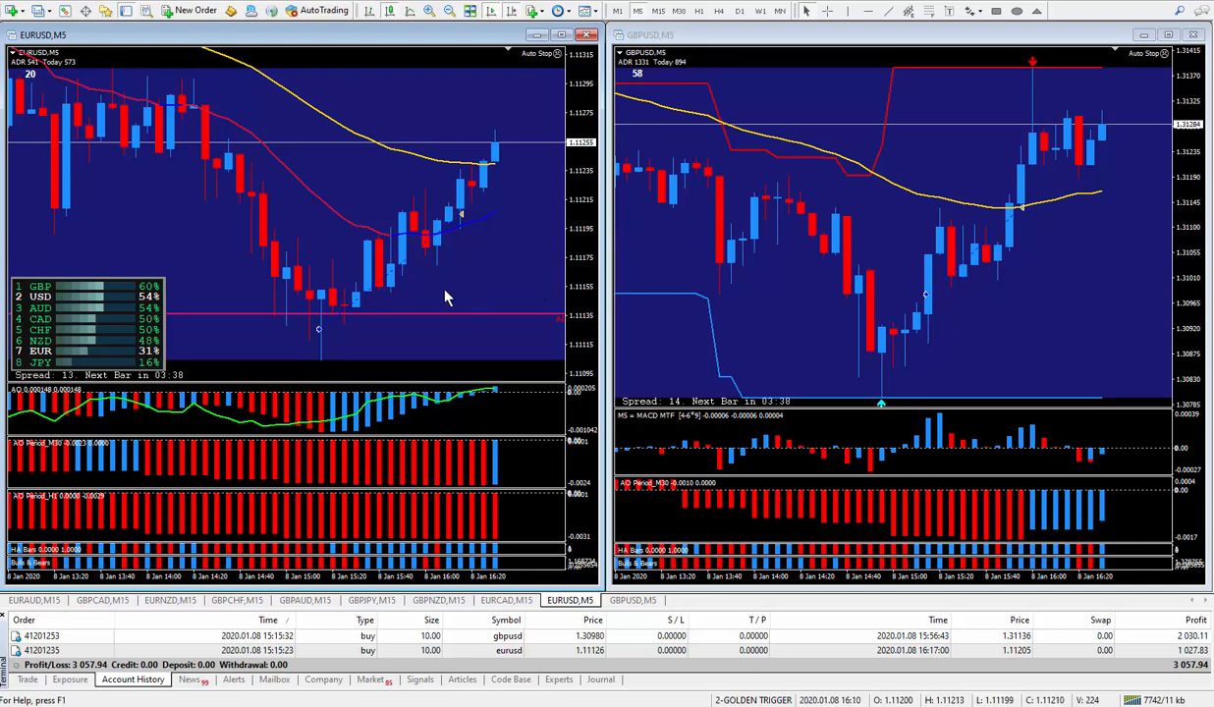
pyautogui.moveTo(491, 401)
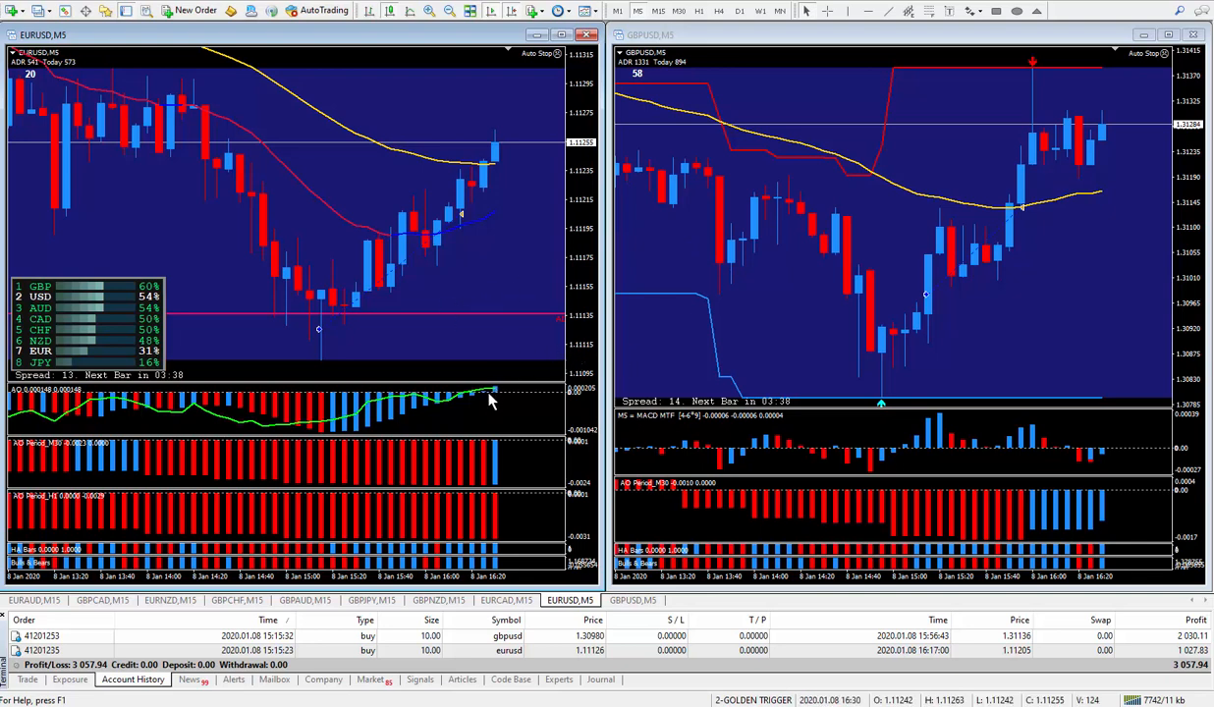
pyautogui.moveTo(547, 674)
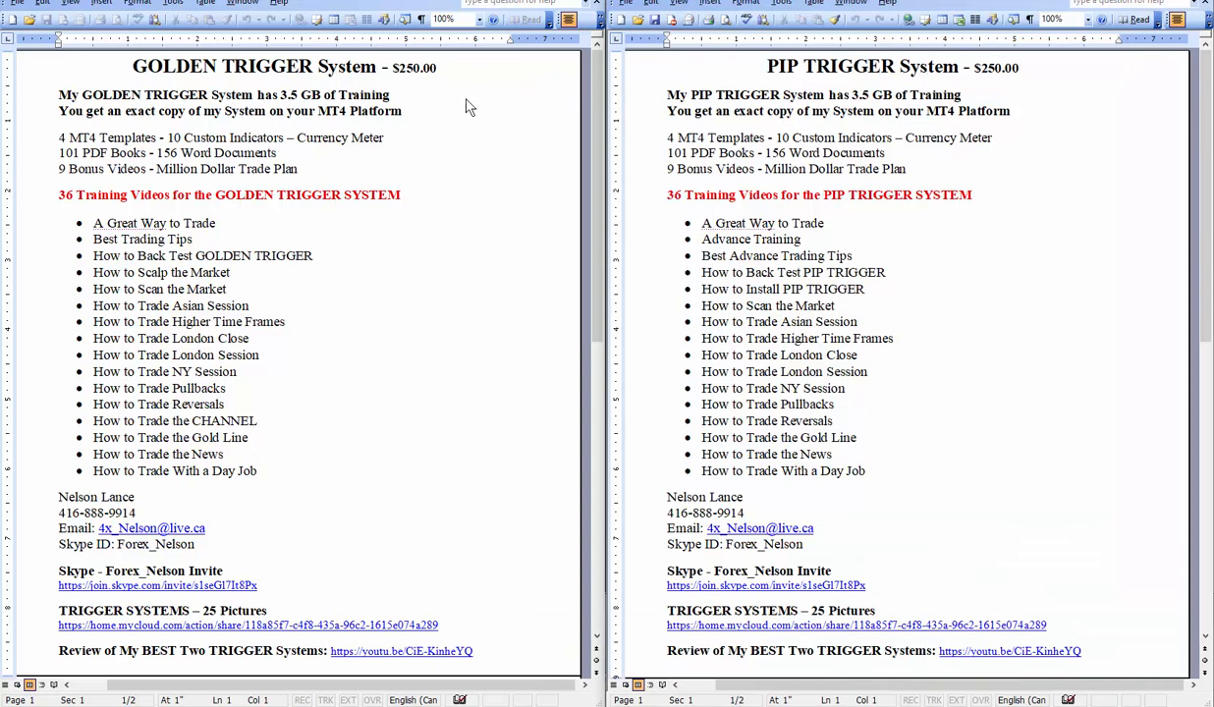
pyautogui.moveTo(205, 66)
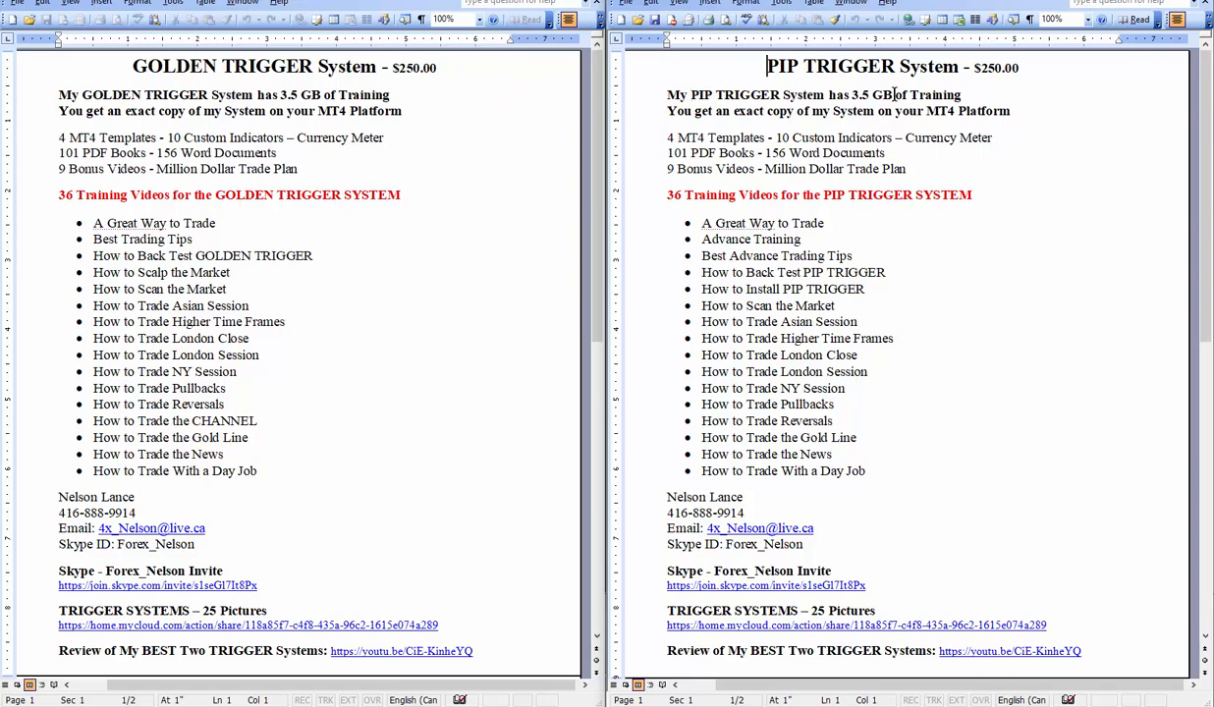
pyautogui.moveTo(271, 68)
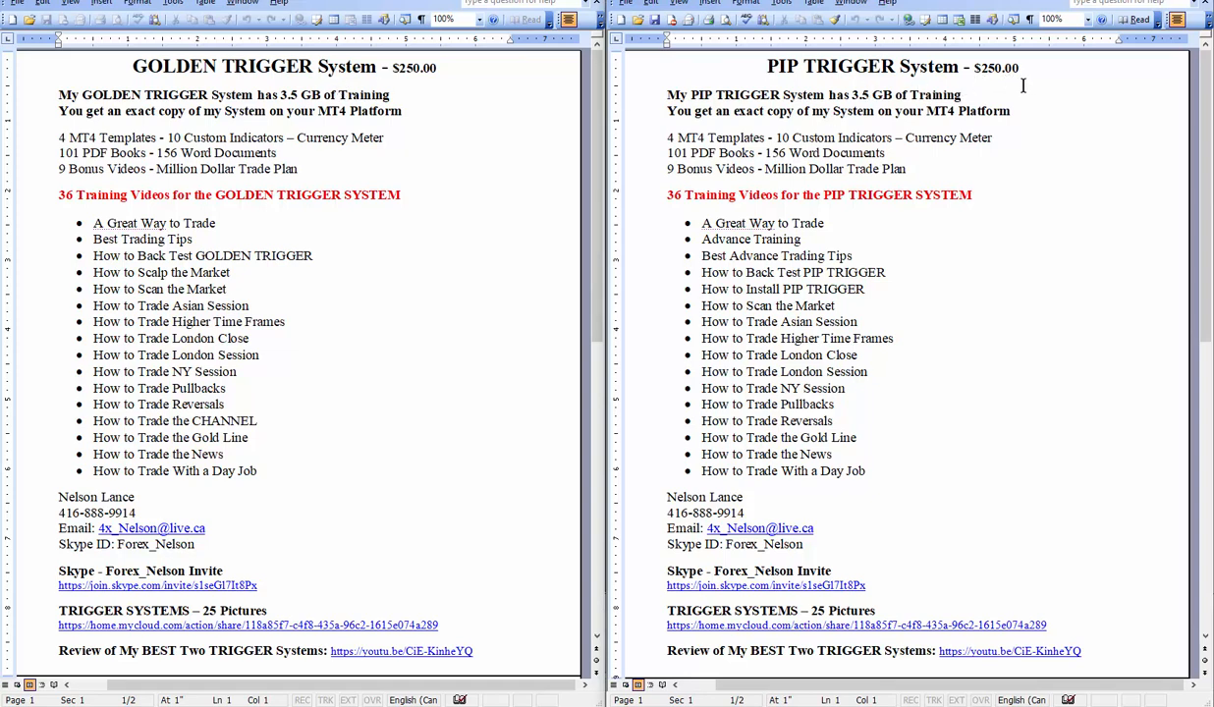
pyautogui.moveTo(459, 118)
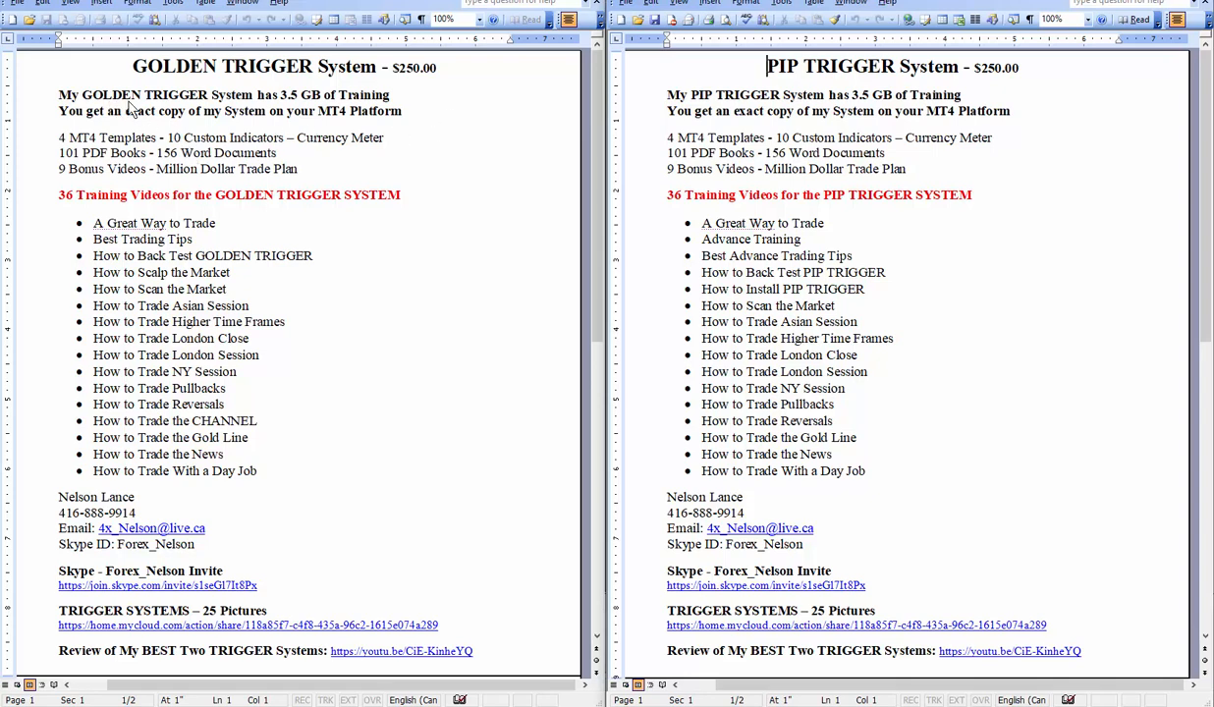
pyautogui.moveTo(391, 148)
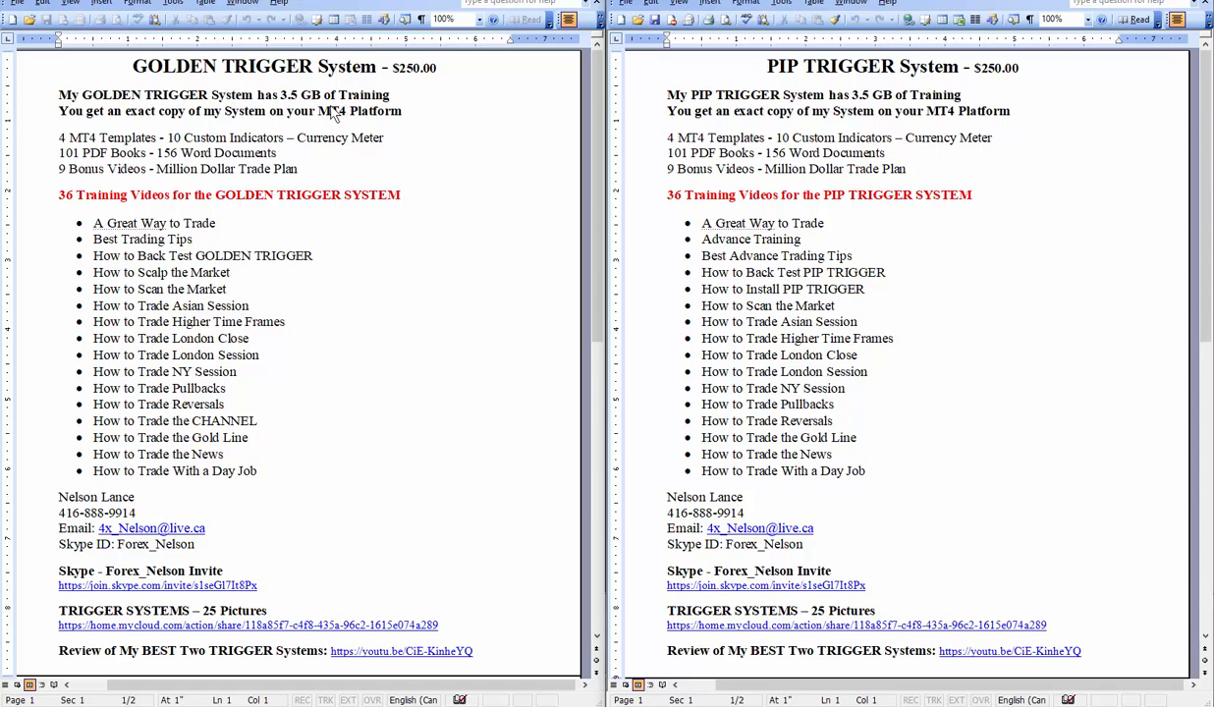
pyautogui.moveTo(277, 129)
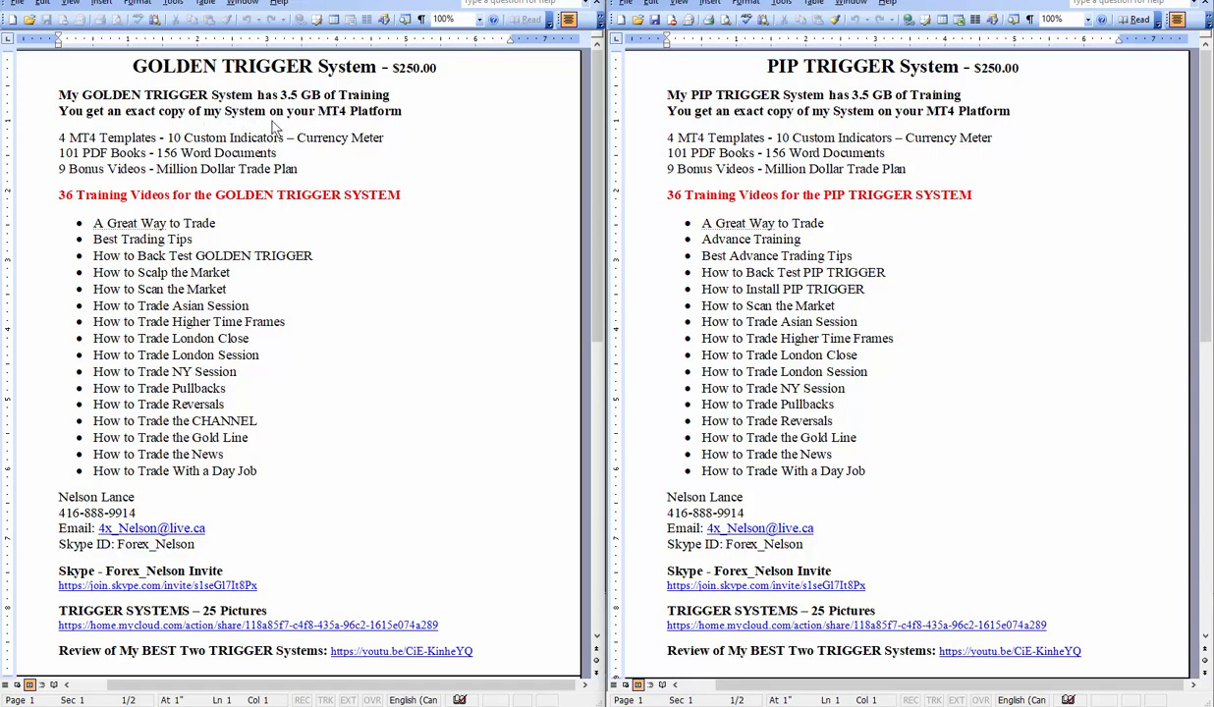
pyautogui.moveTo(350, 135)
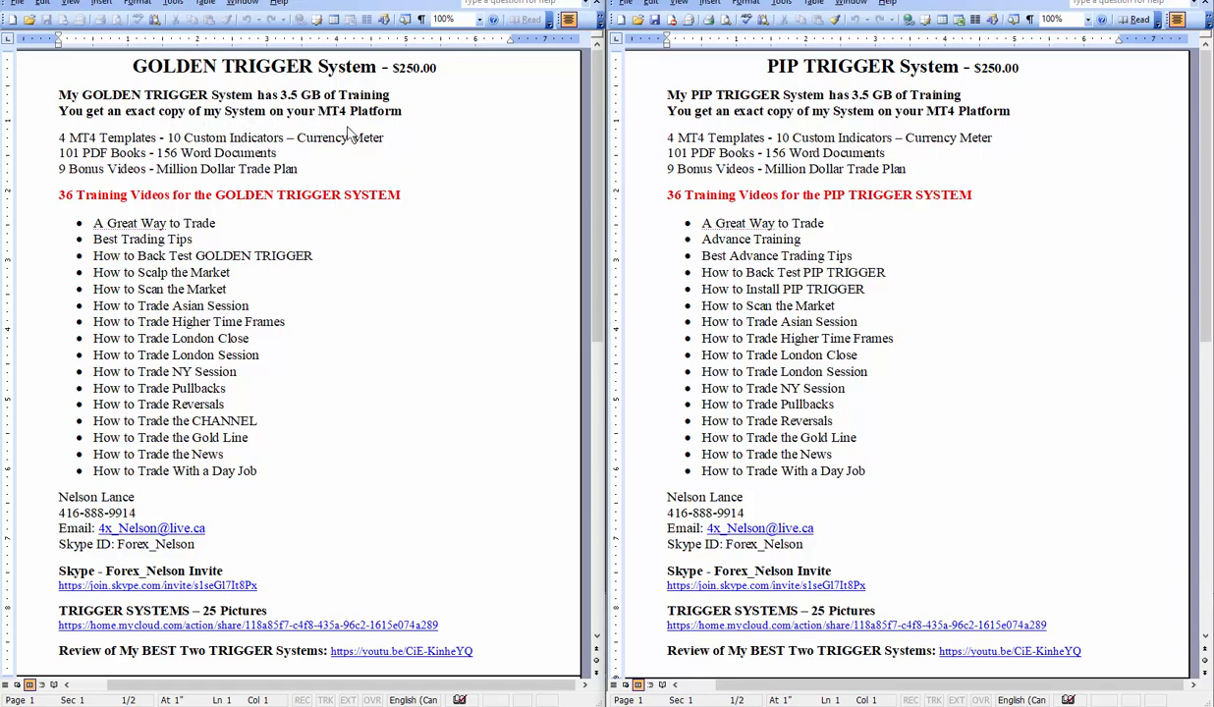
pyautogui.moveTo(186, 185)
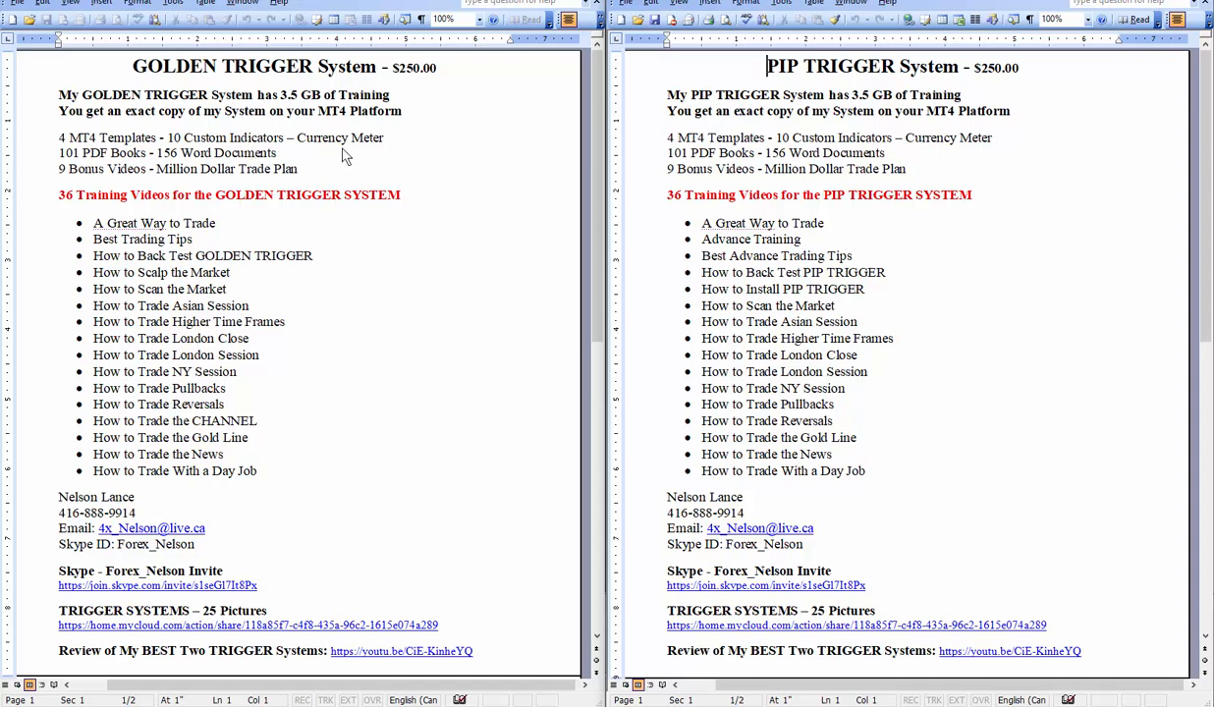
pyautogui.moveTo(324, 159)
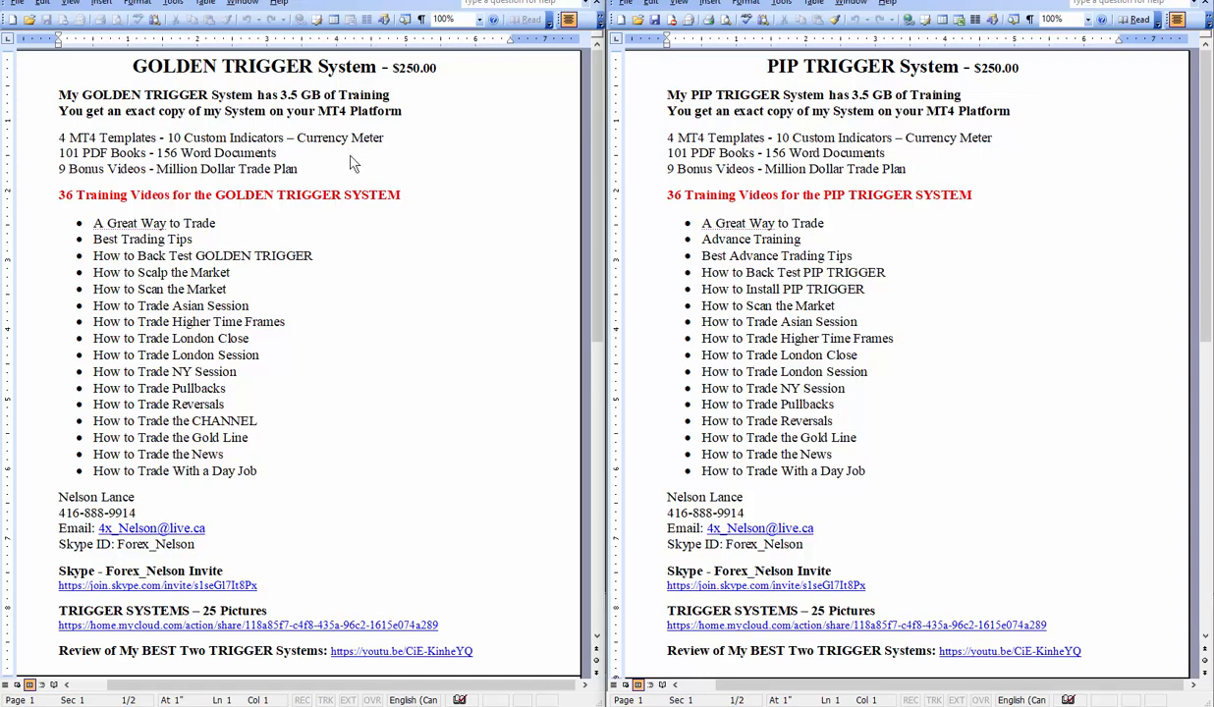
pyautogui.moveTo(314, 160)
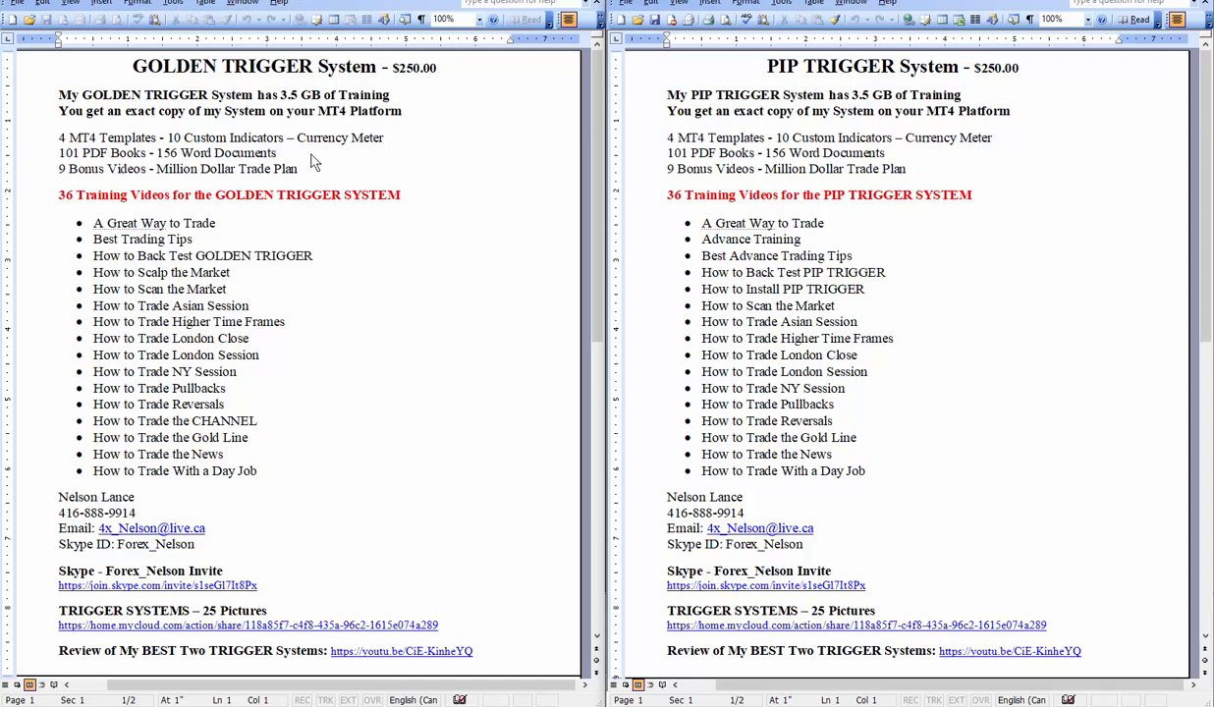
pyautogui.moveTo(88, 177)
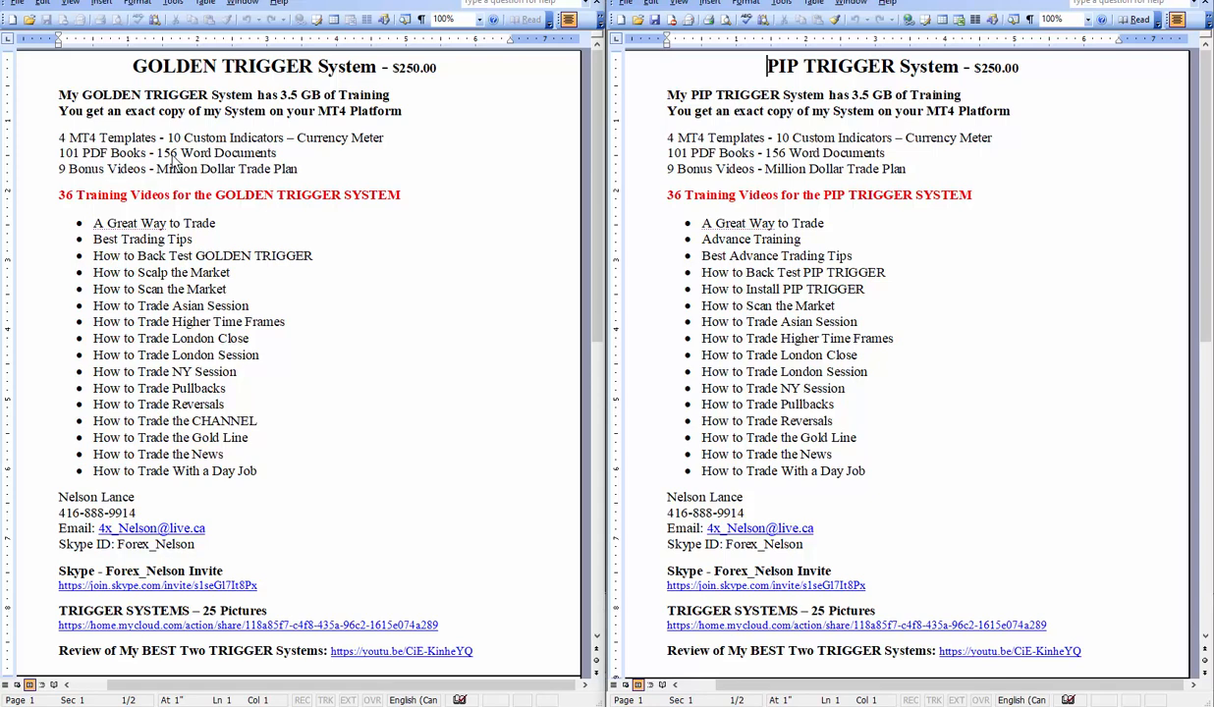
pyautogui.moveTo(200, 163)
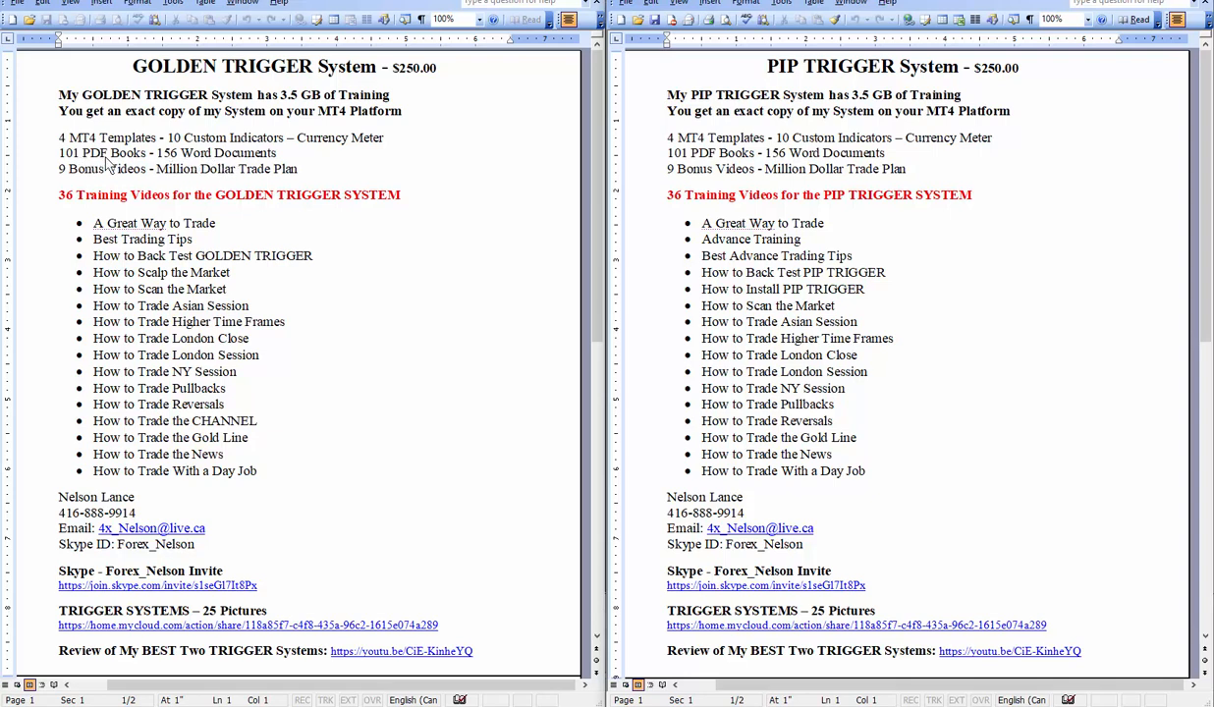
pyautogui.moveTo(77, 166)
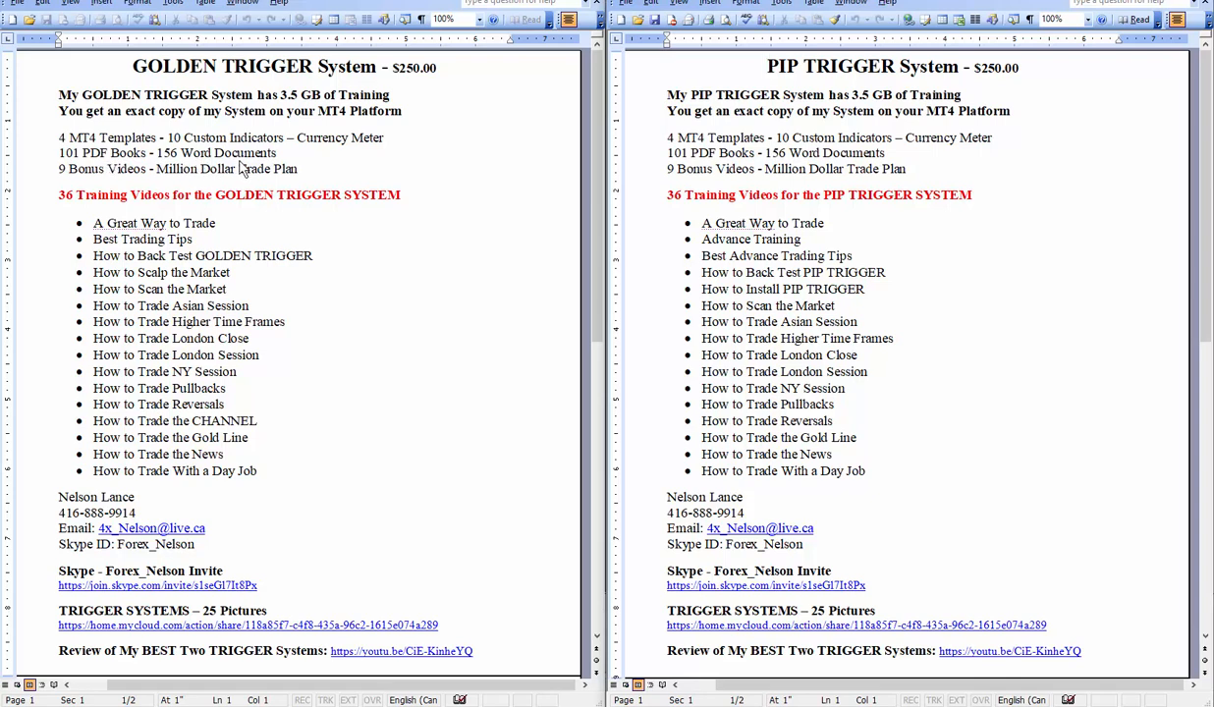
pyautogui.moveTo(178, 184)
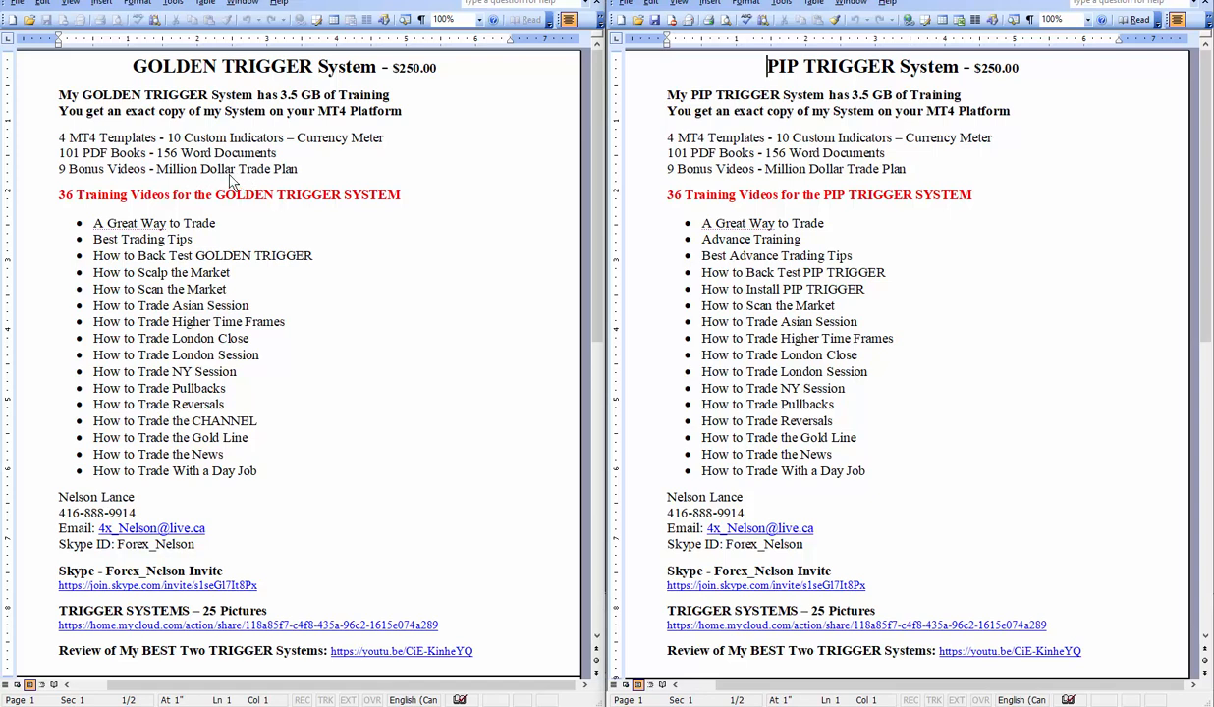
pyautogui.moveTo(348, 185)
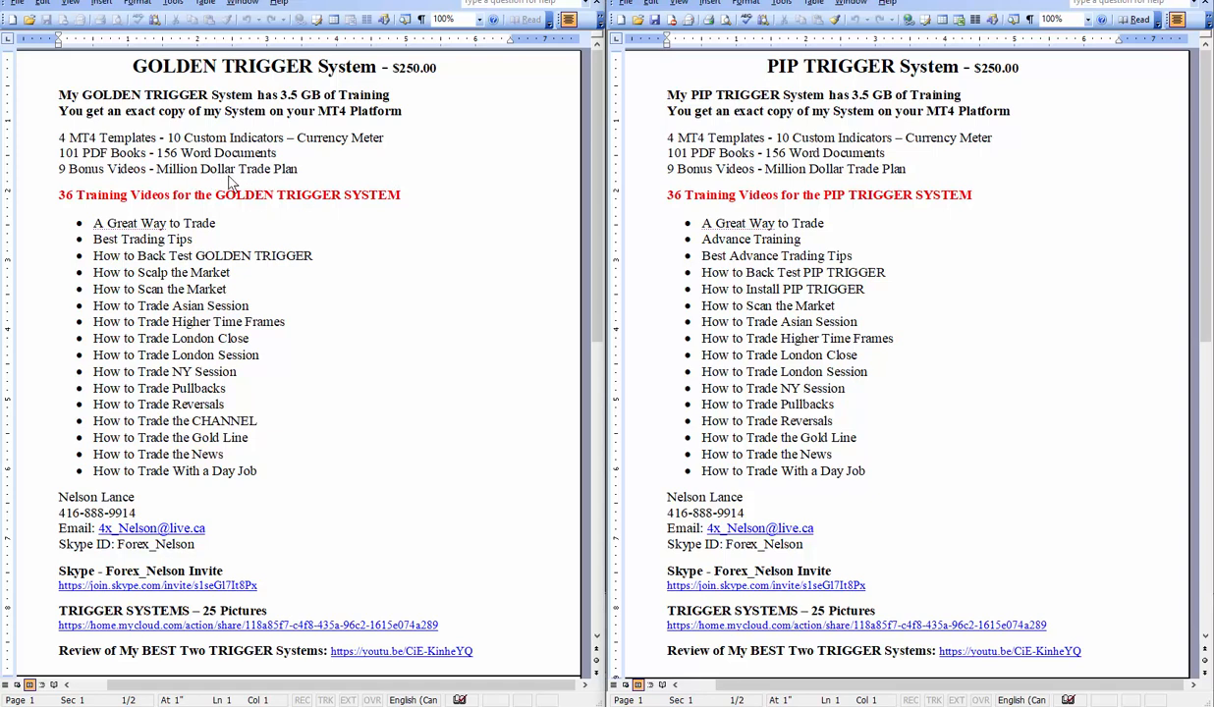
pyautogui.moveTo(247, 180)
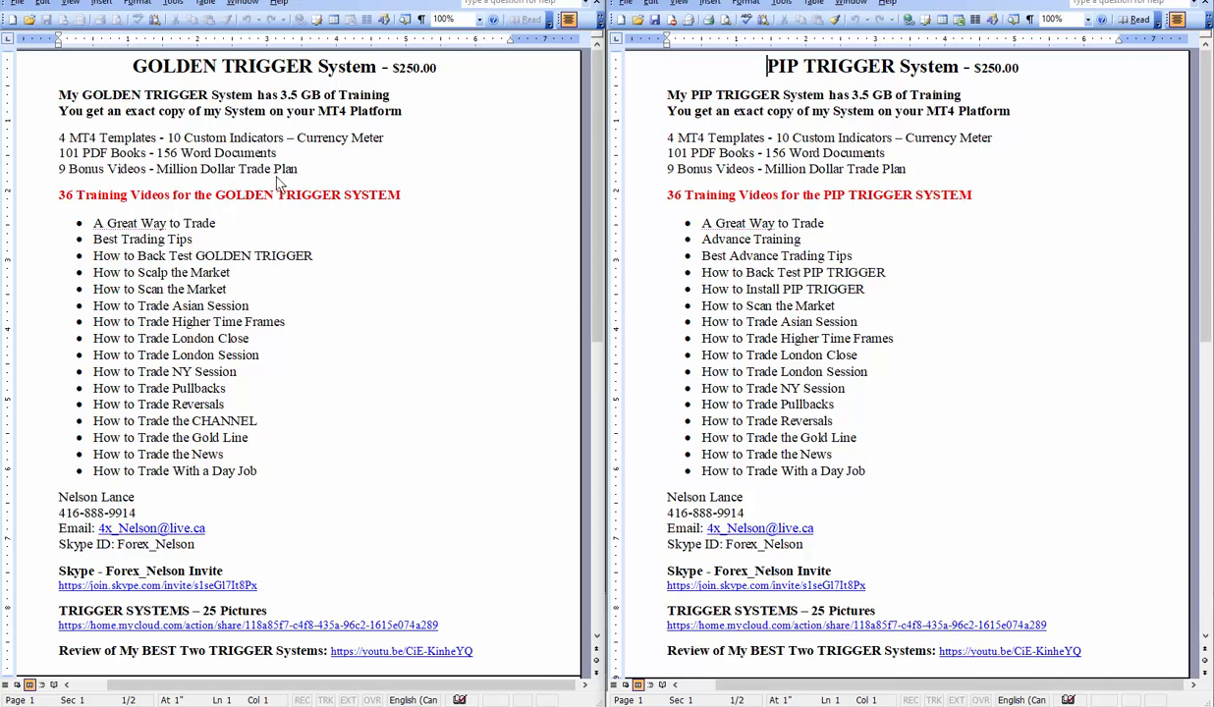
pyautogui.moveTo(229, 187)
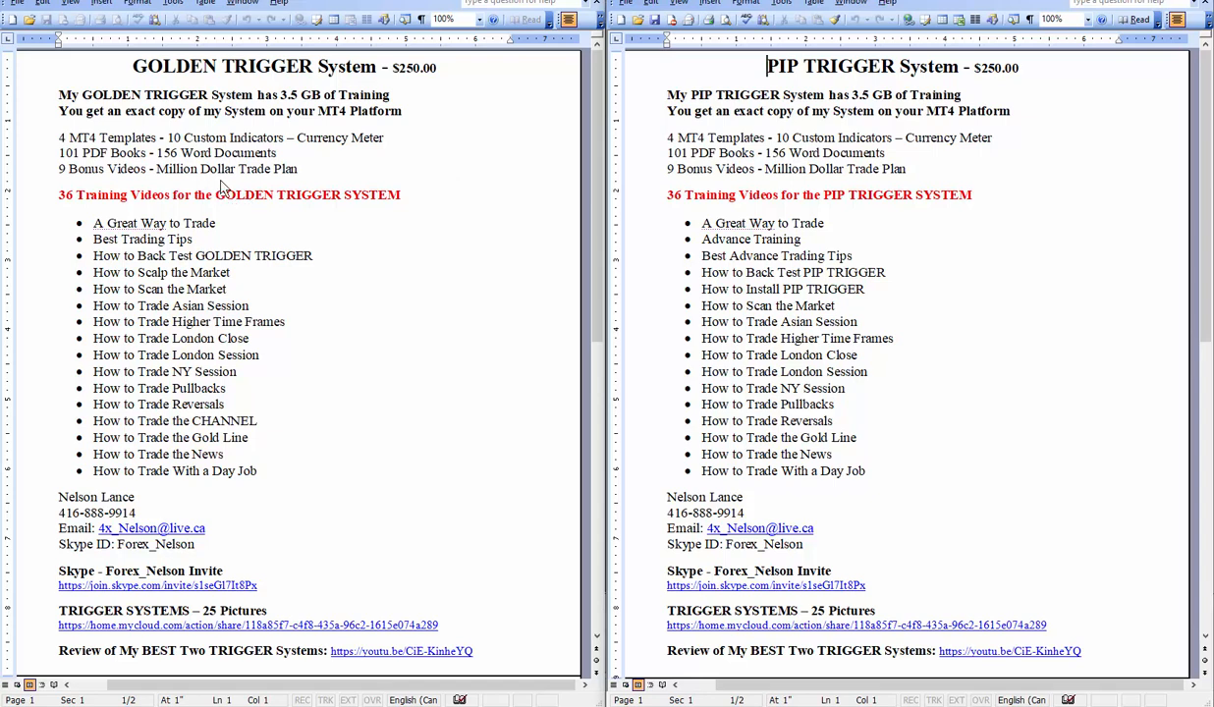
pyautogui.moveTo(462, 140)
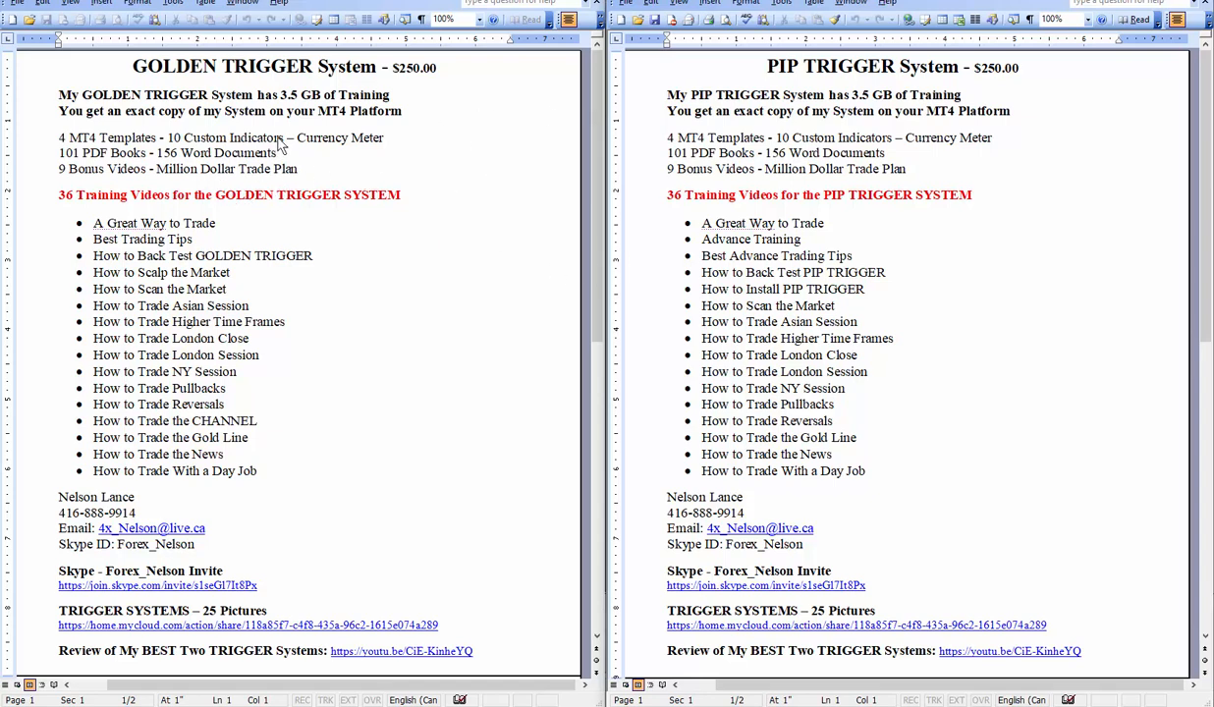
pyautogui.moveTo(316, 250)
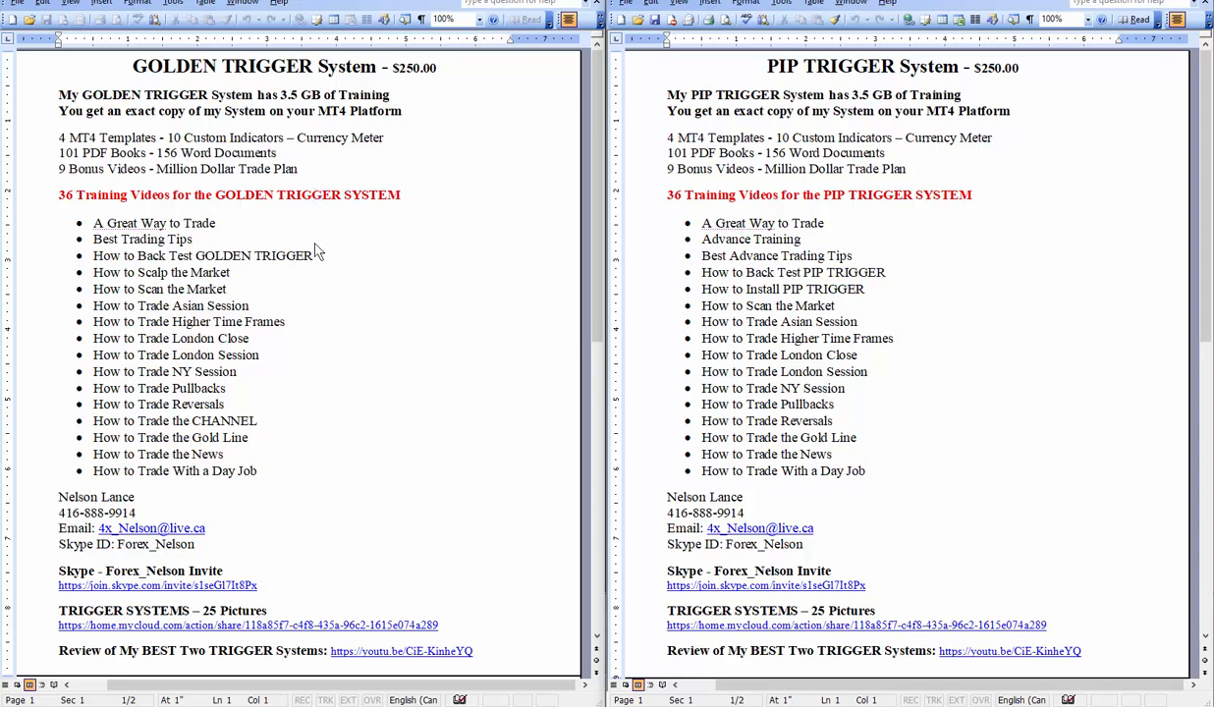
pyautogui.moveTo(332, 178)
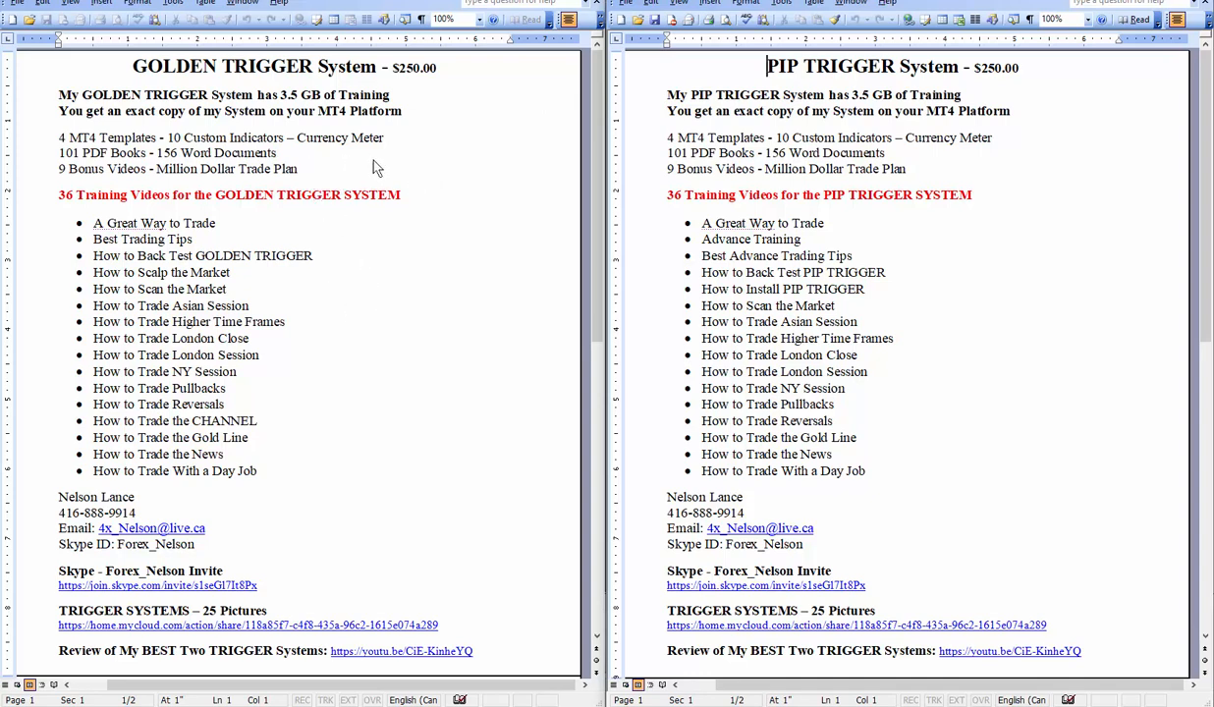
pyautogui.moveTo(321, 190)
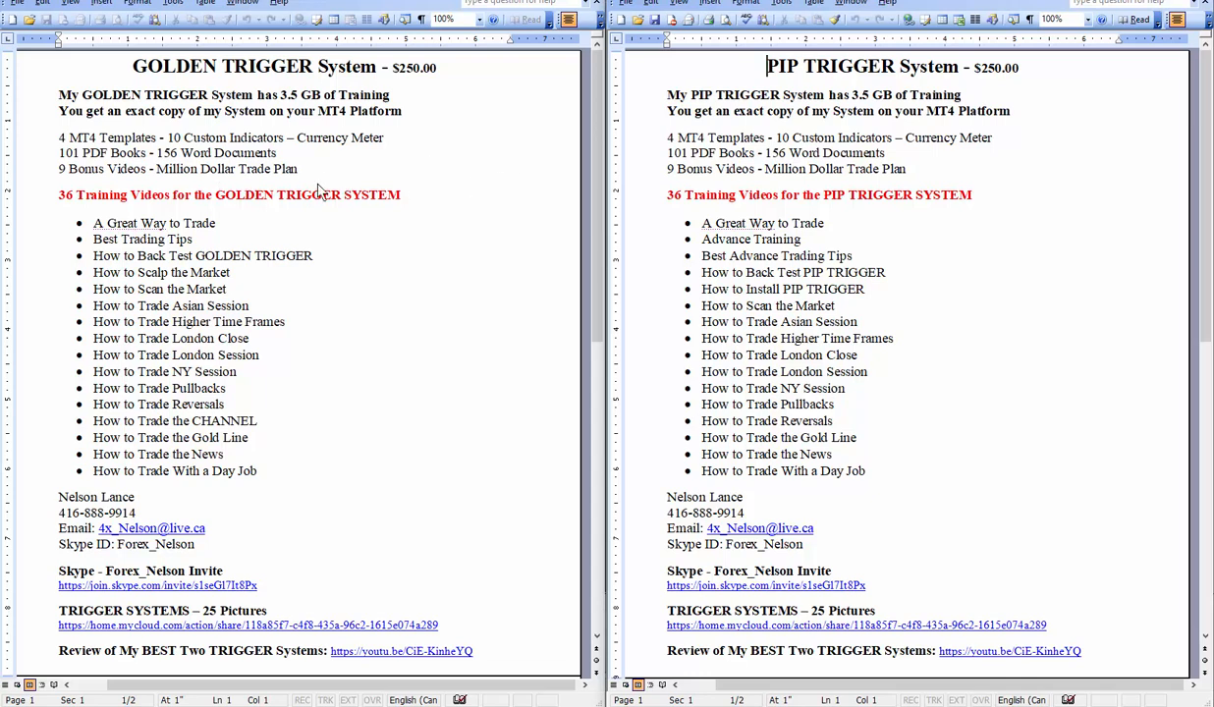
pyautogui.moveTo(176, 185)
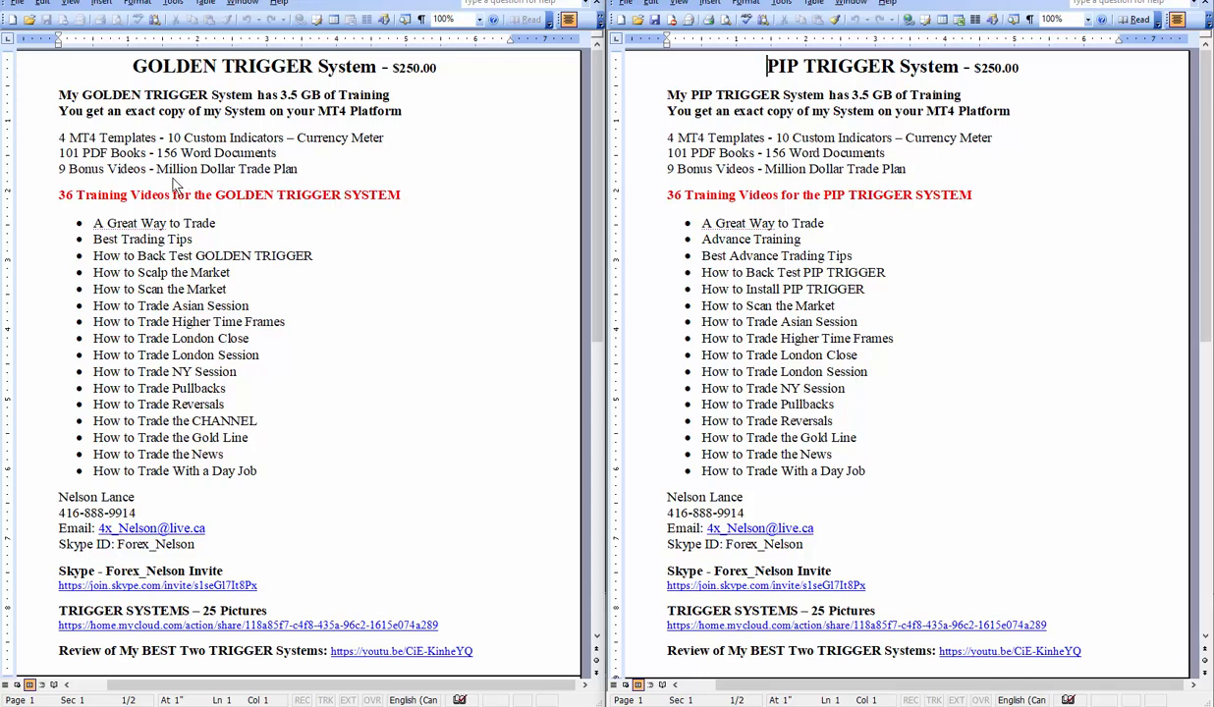
pyautogui.moveTo(119, 217)
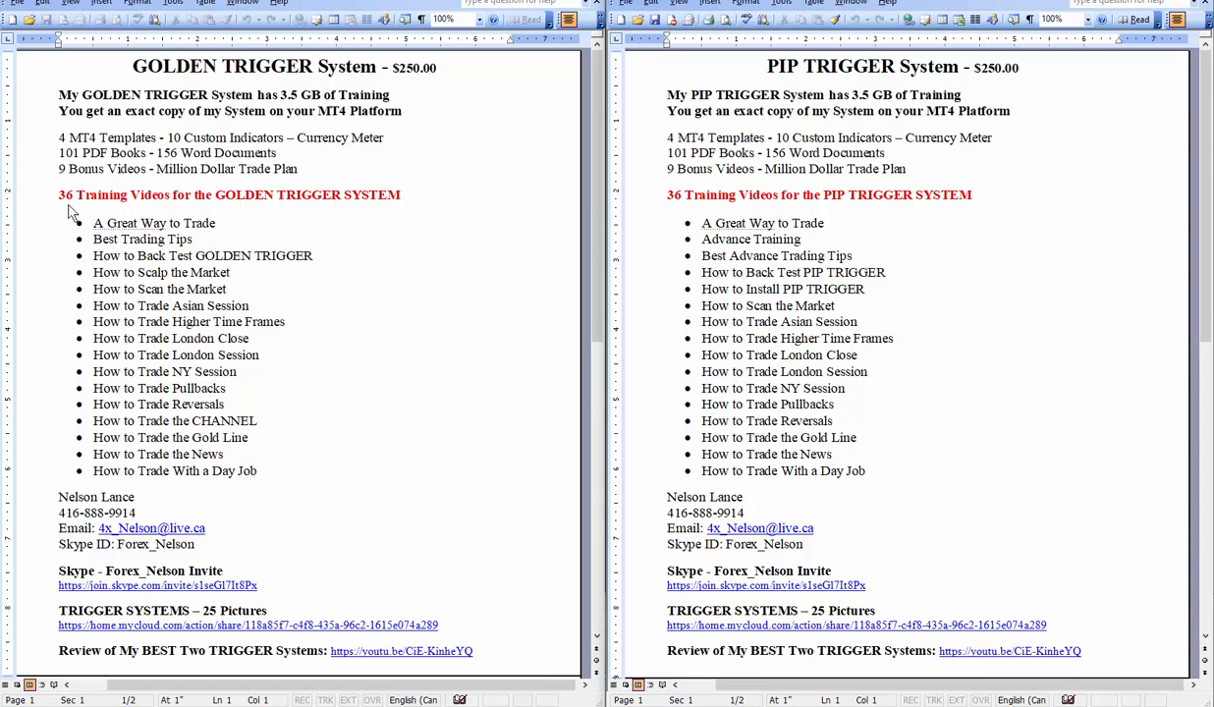
pyautogui.moveTo(282, 220)
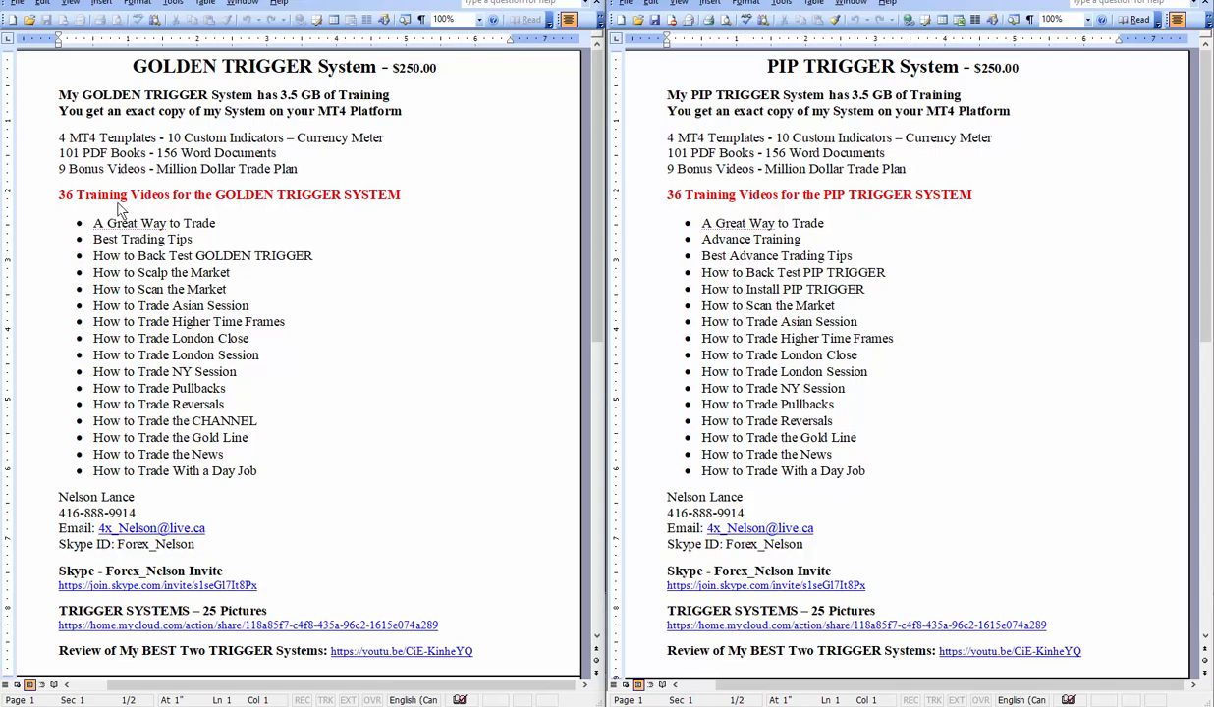
pyautogui.moveTo(72, 182)
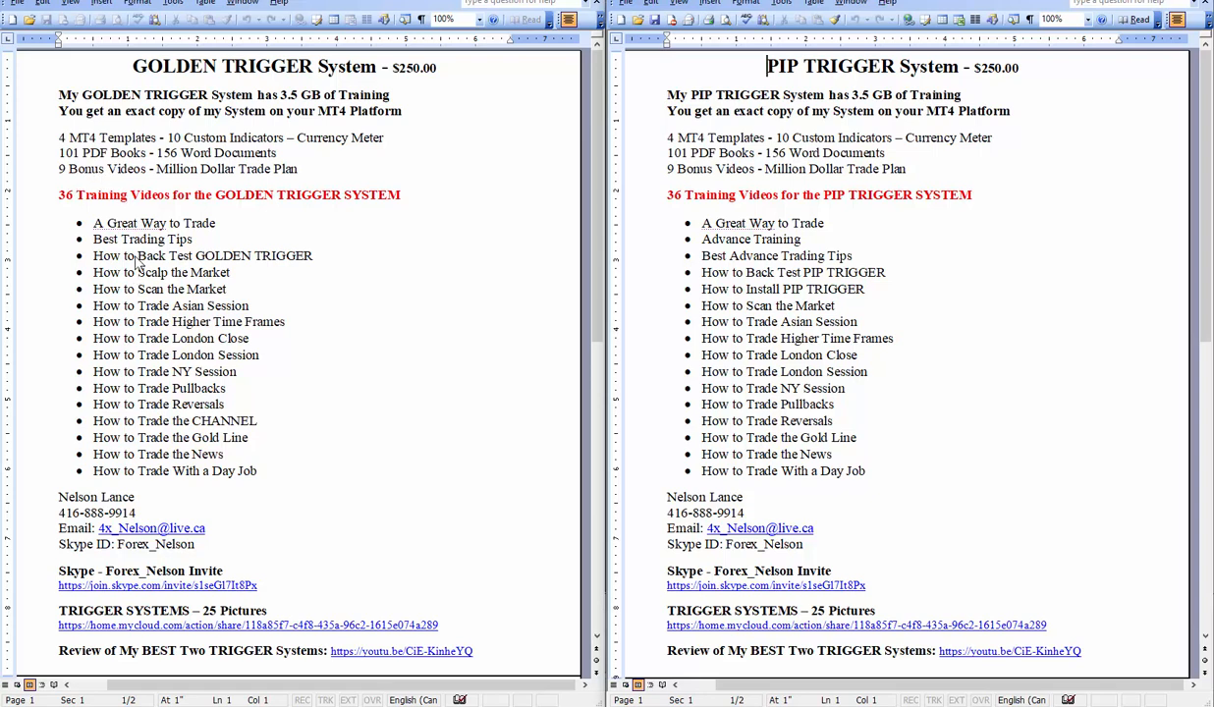
pyautogui.moveTo(206, 255)
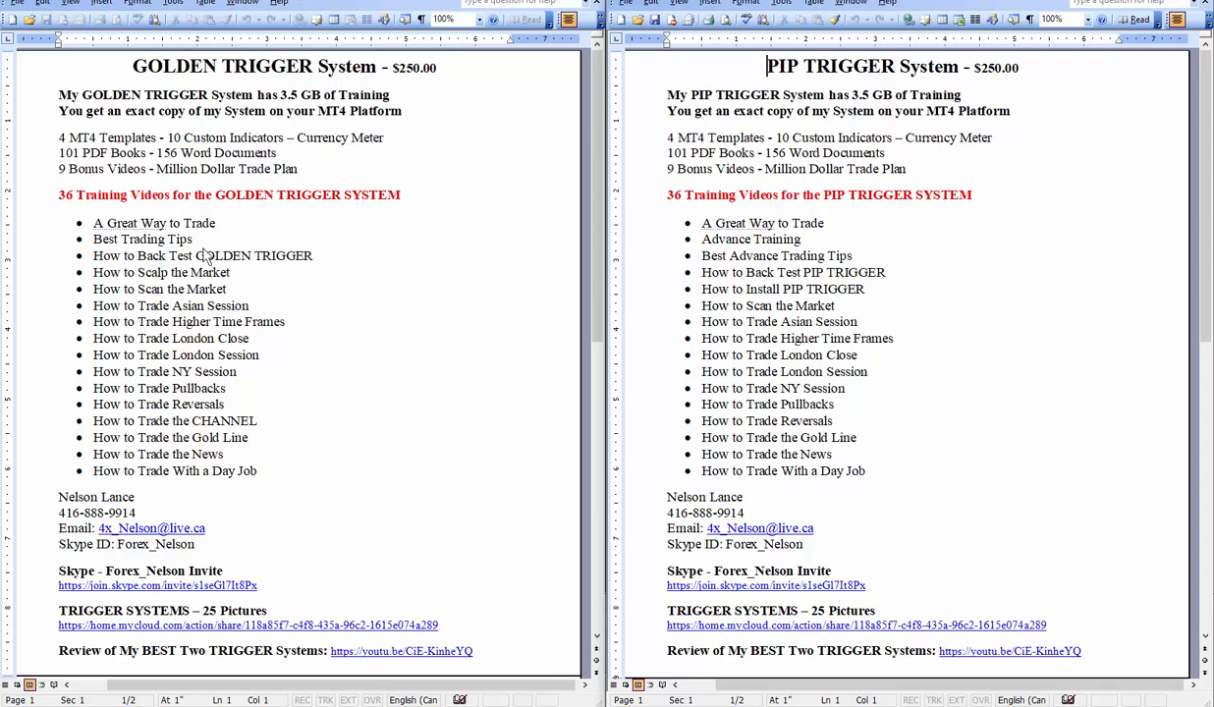
pyautogui.moveTo(334, 270)
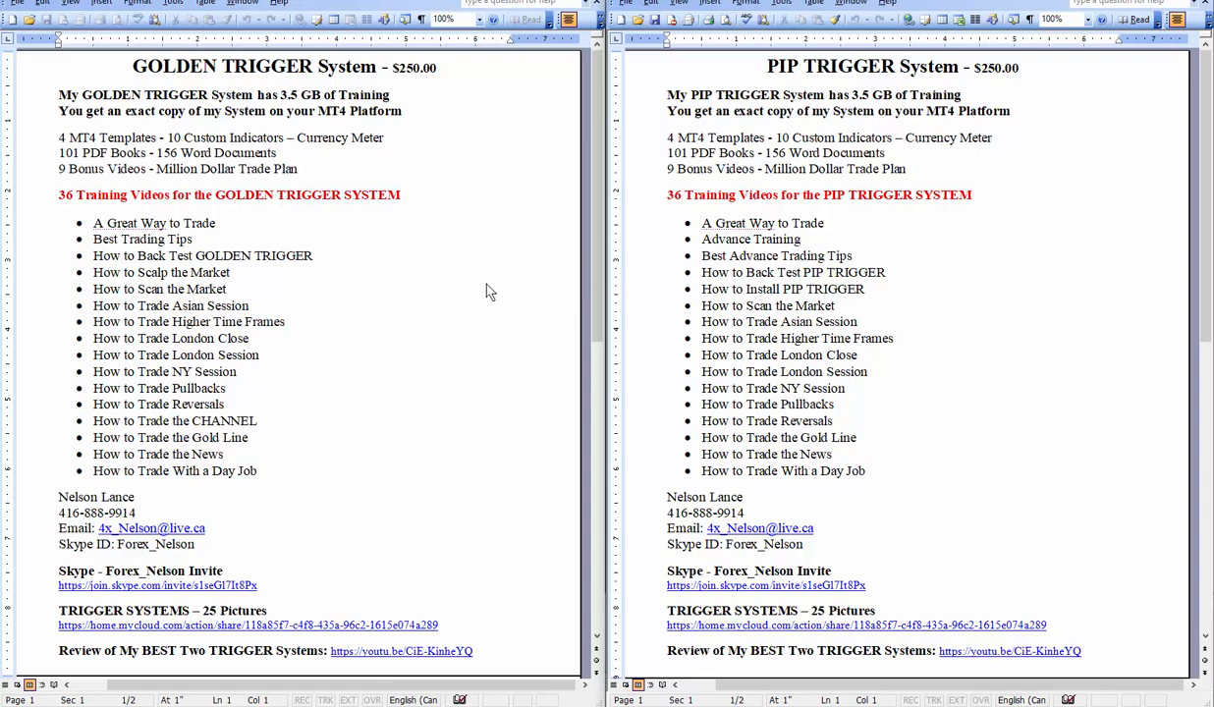
pyautogui.moveTo(366, 288)
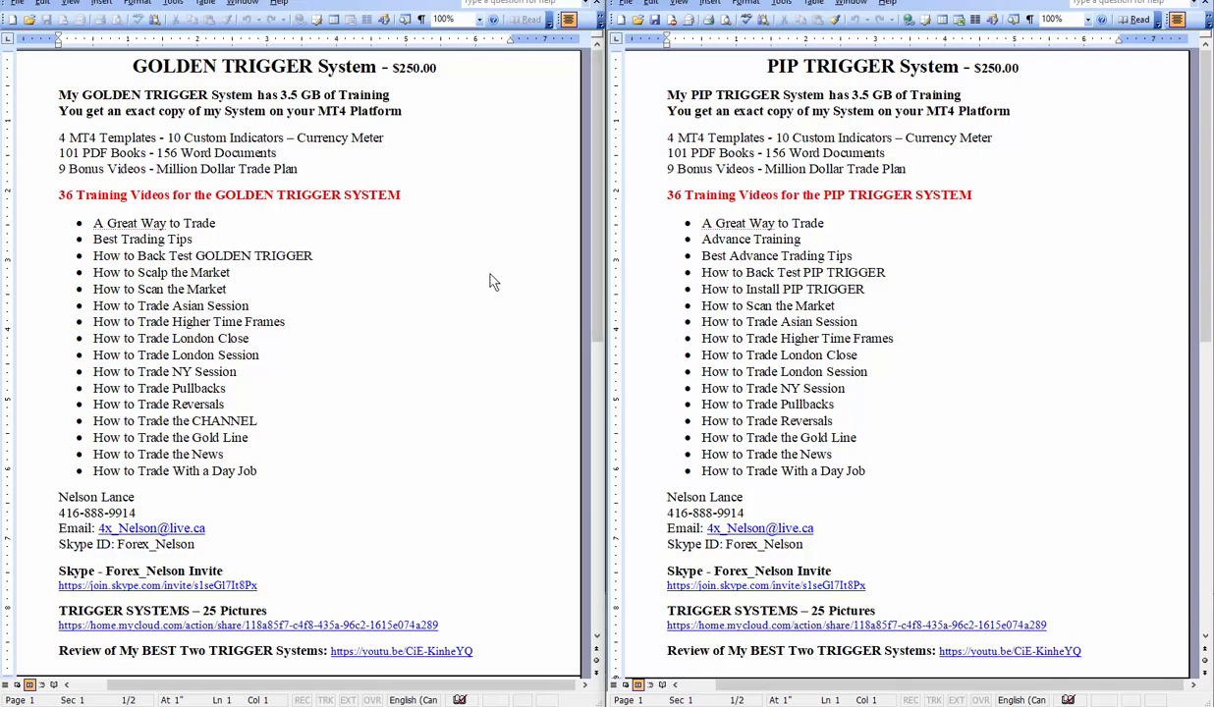
pyautogui.moveTo(506, 254)
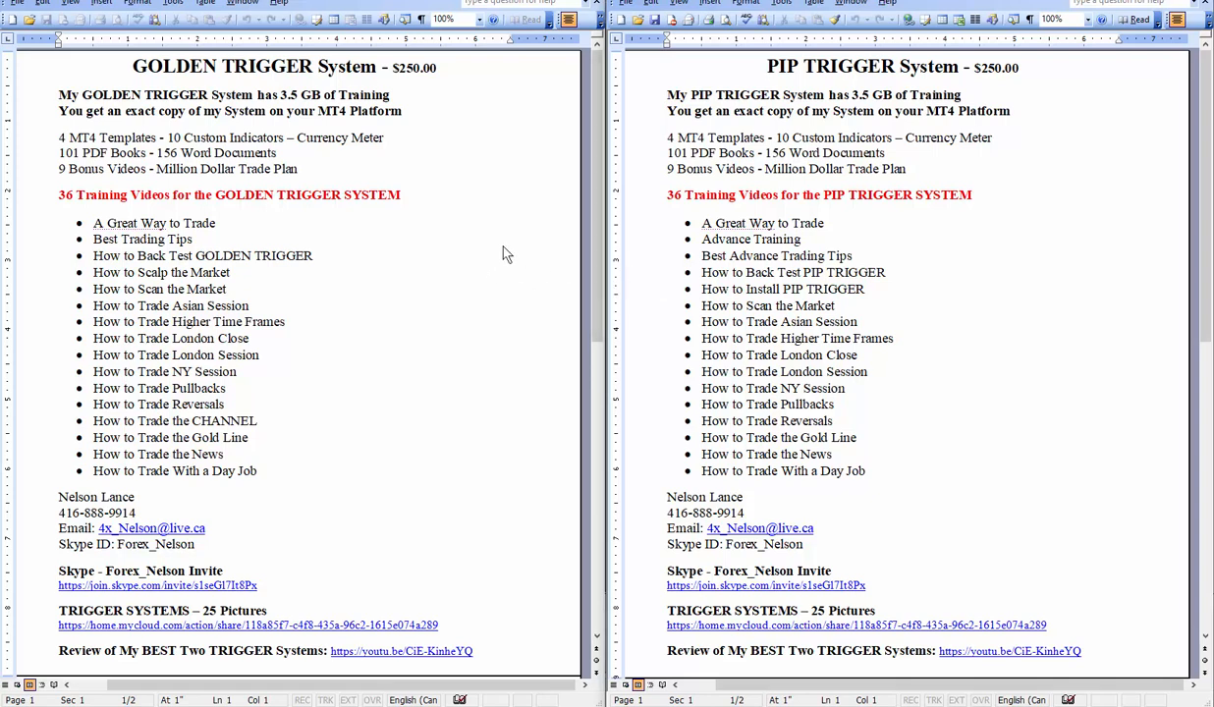
pyautogui.click(767, 66)
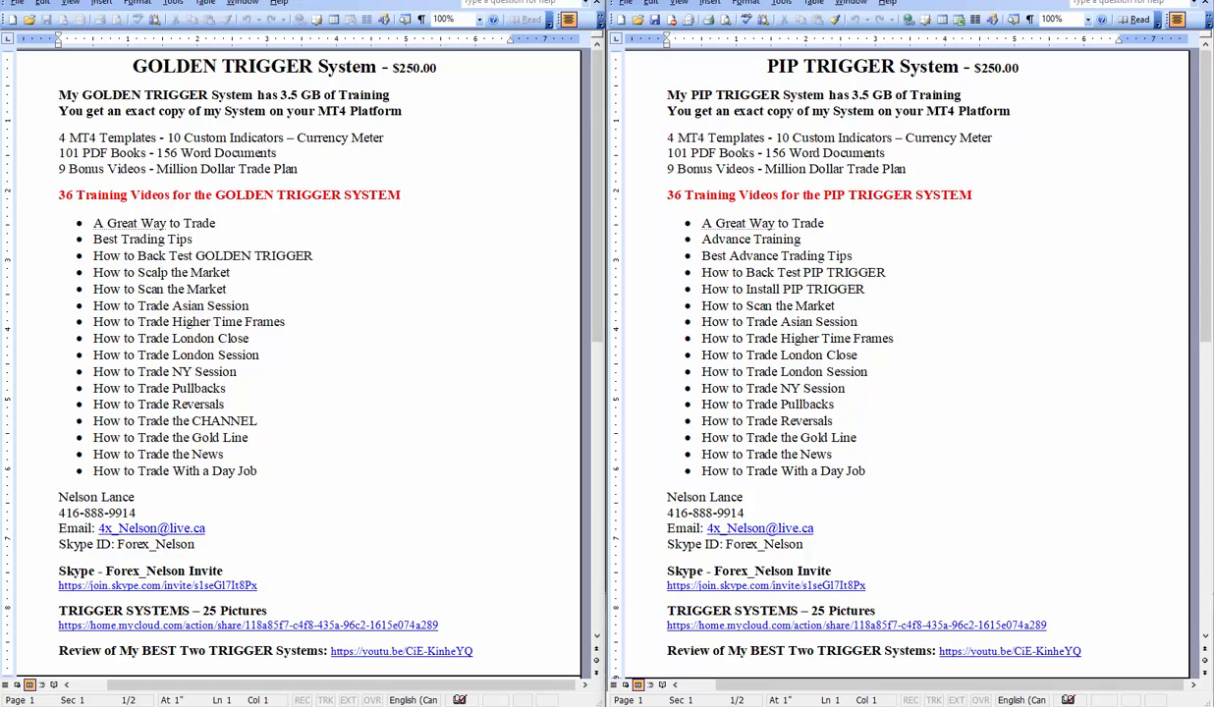
pyautogui.moveTo(330, 392)
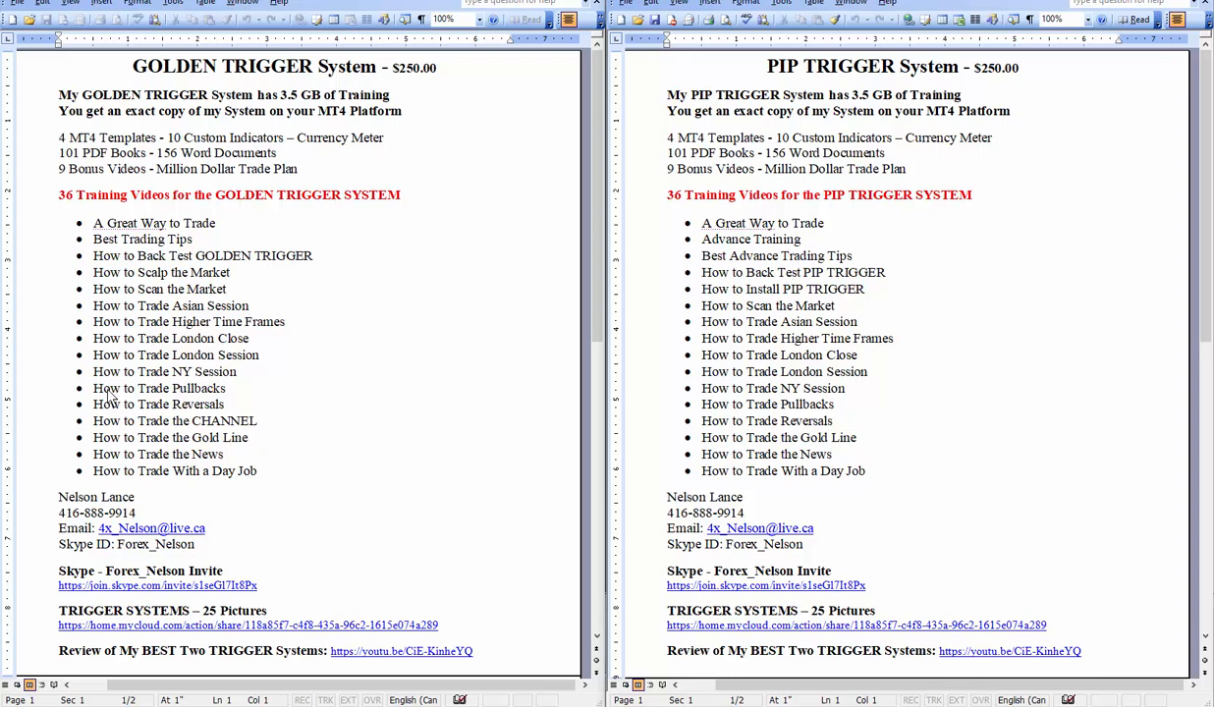
pyautogui.moveTo(175, 400)
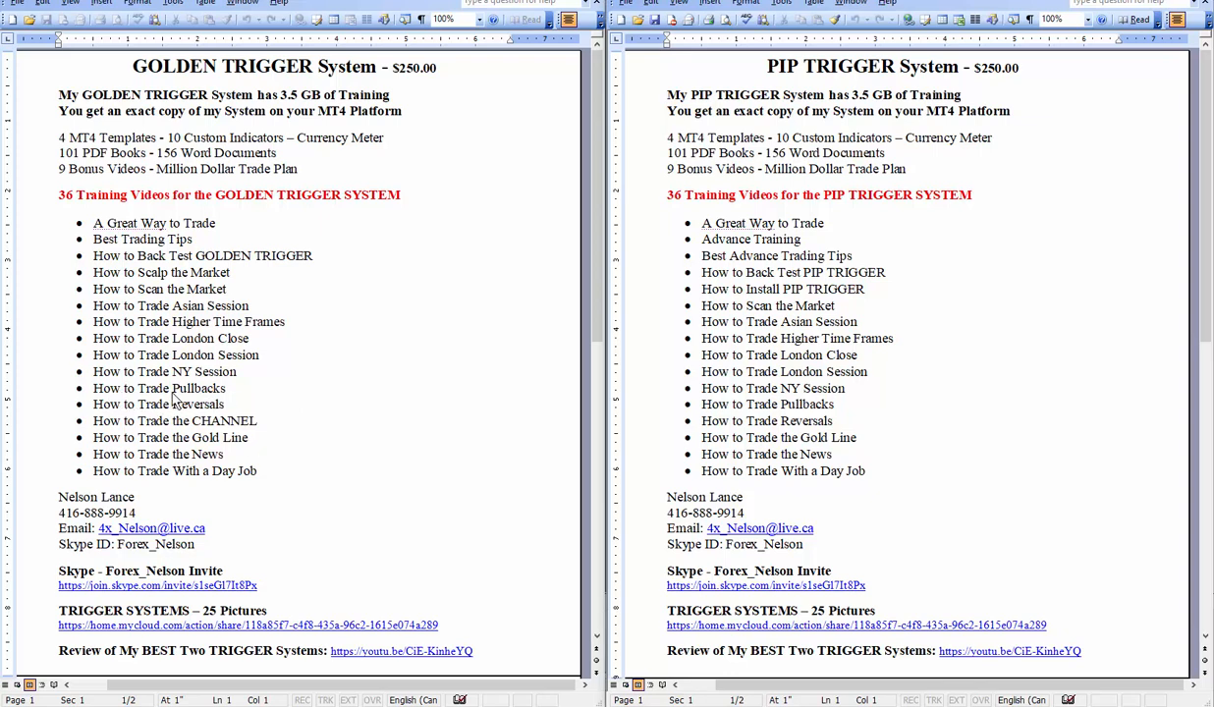
pyautogui.moveTo(115, 418)
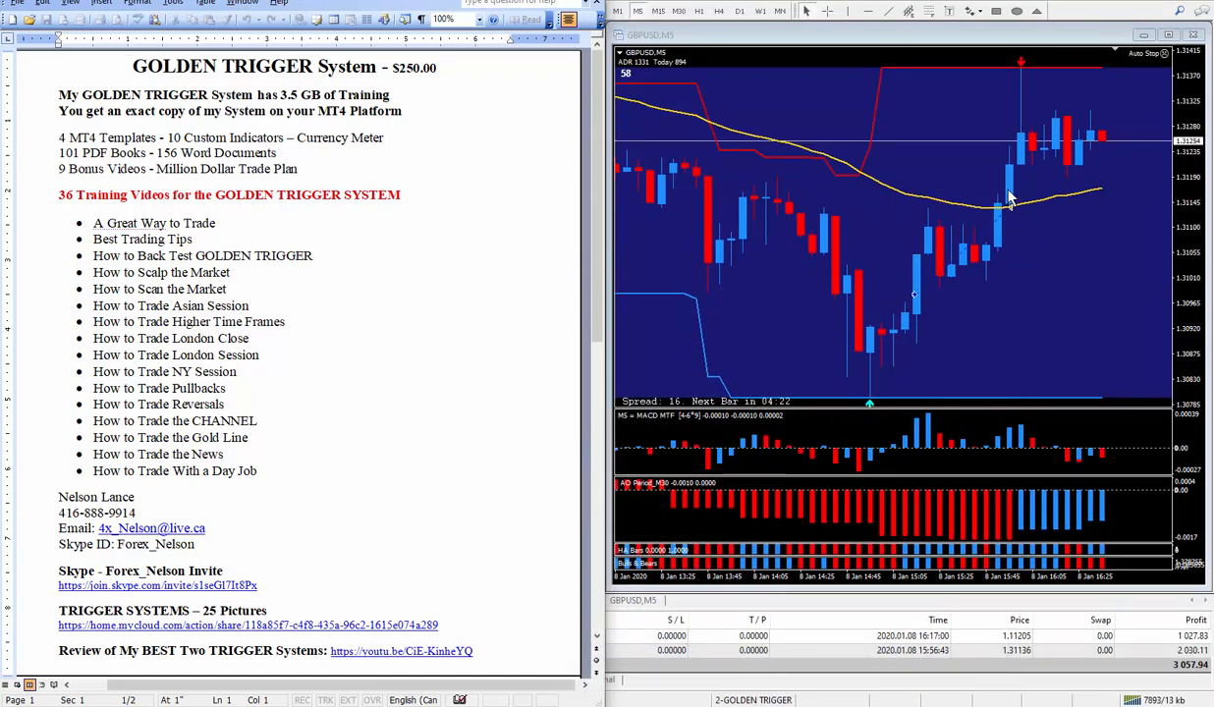
pyautogui.moveTo(1030, 191)
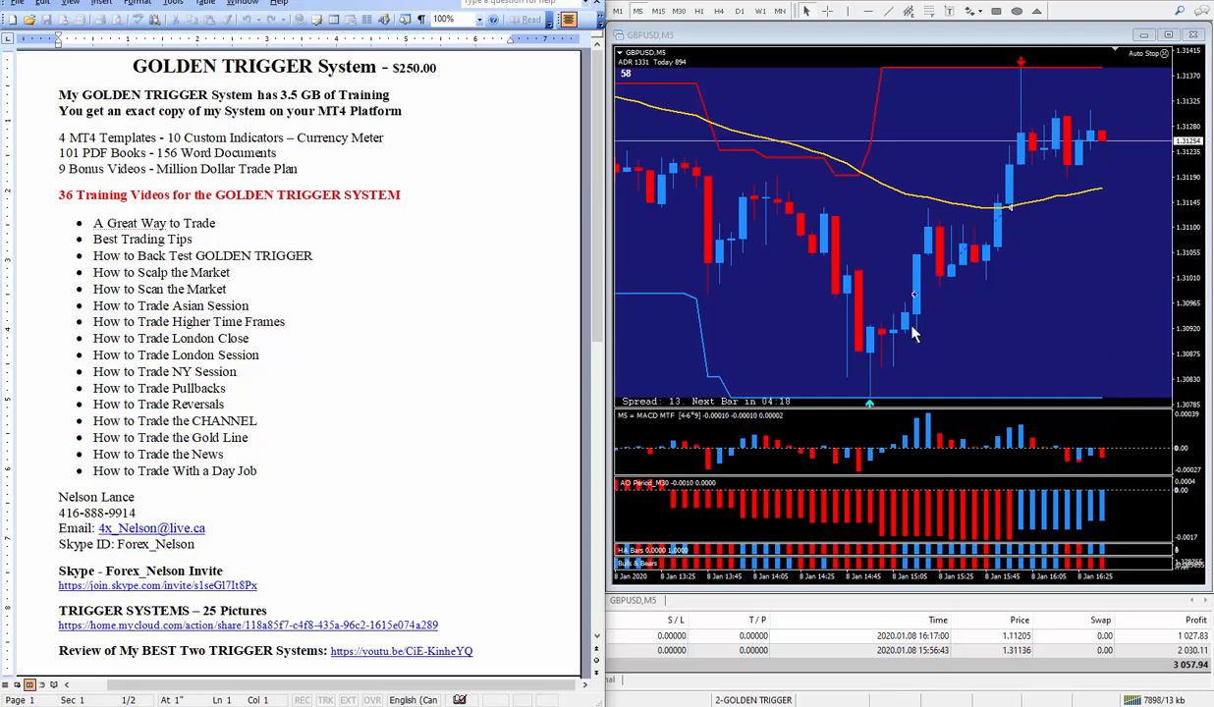
pyautogui.moveTo(972, 222)
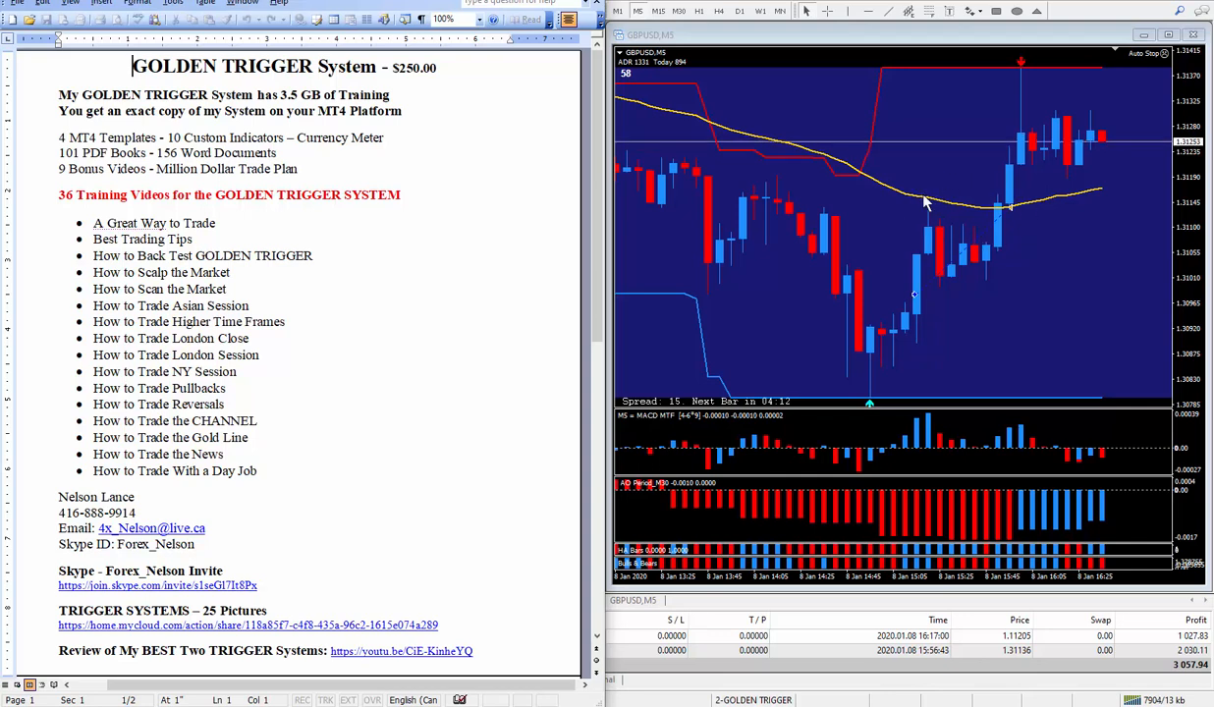
pyautogui.moveTo(982, 275)
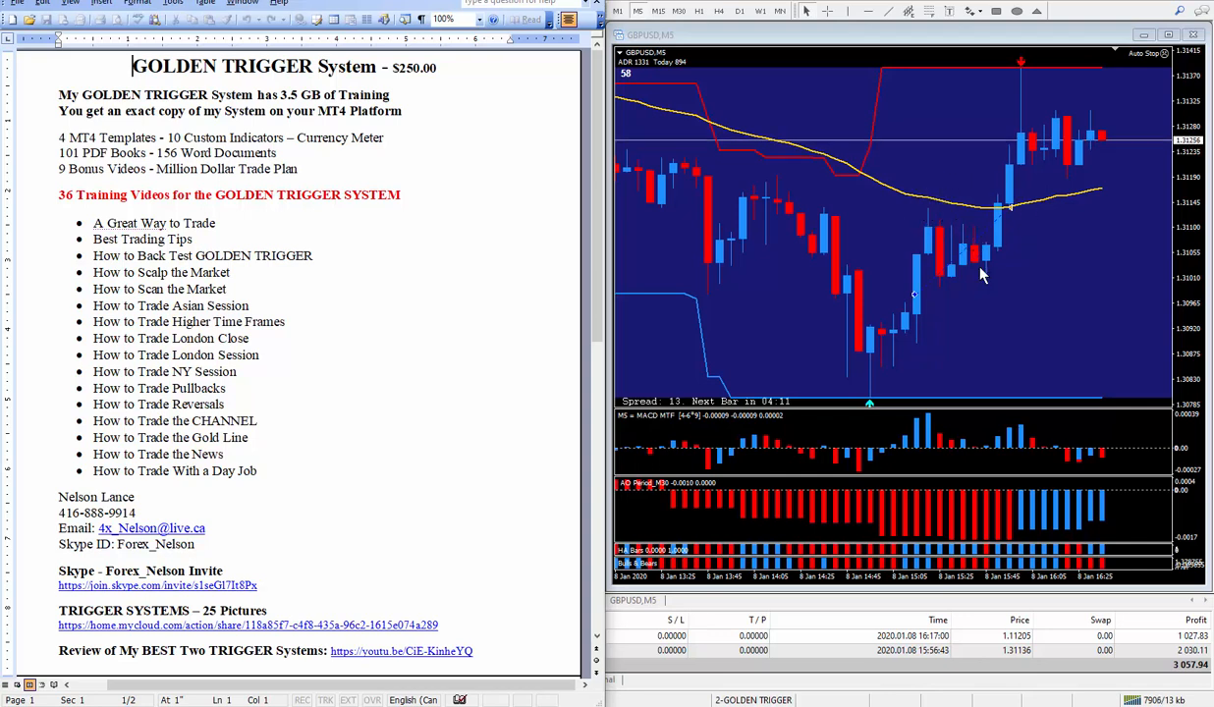
pyautogui.moveTo(1014, 118)
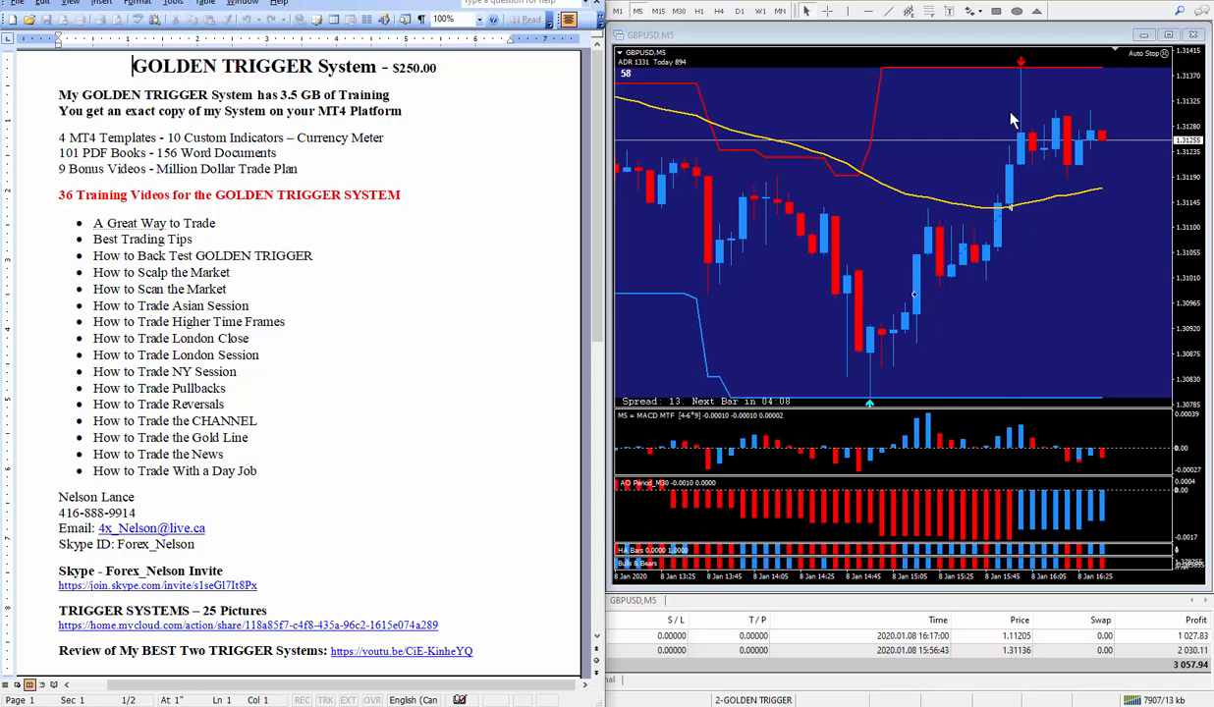
pyautogui.moveTo(1001, 365)
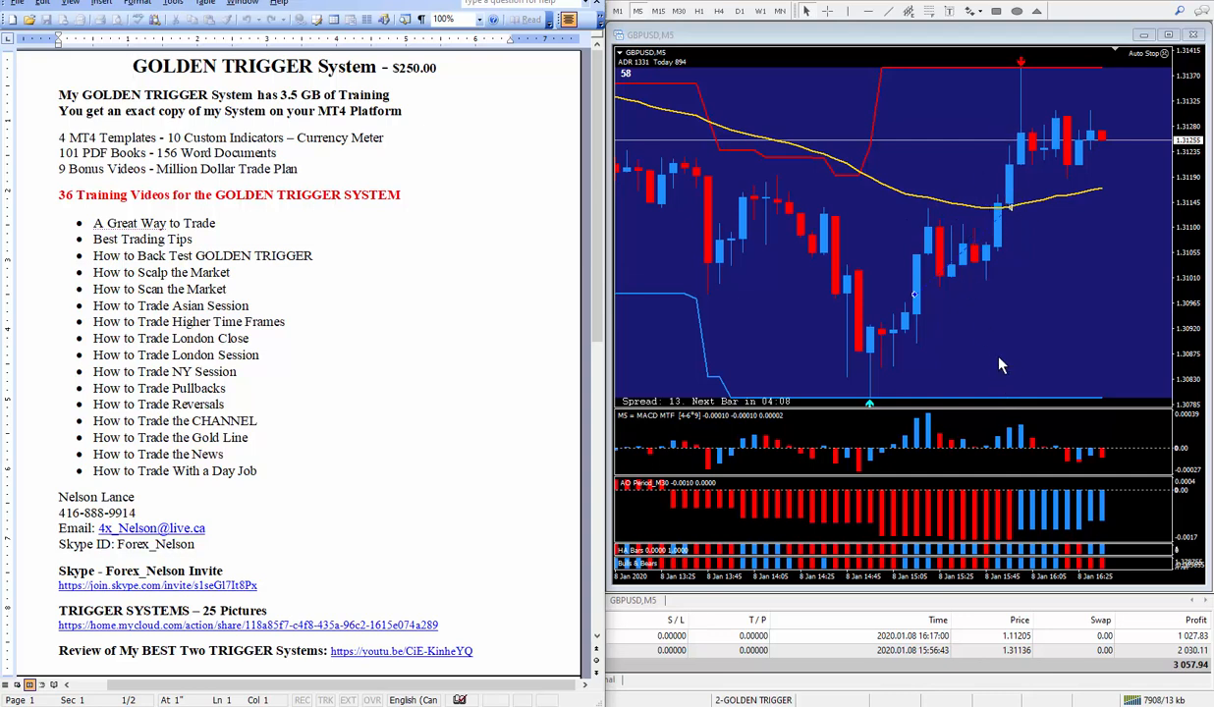
pyautogui.moveTo(982, 221)
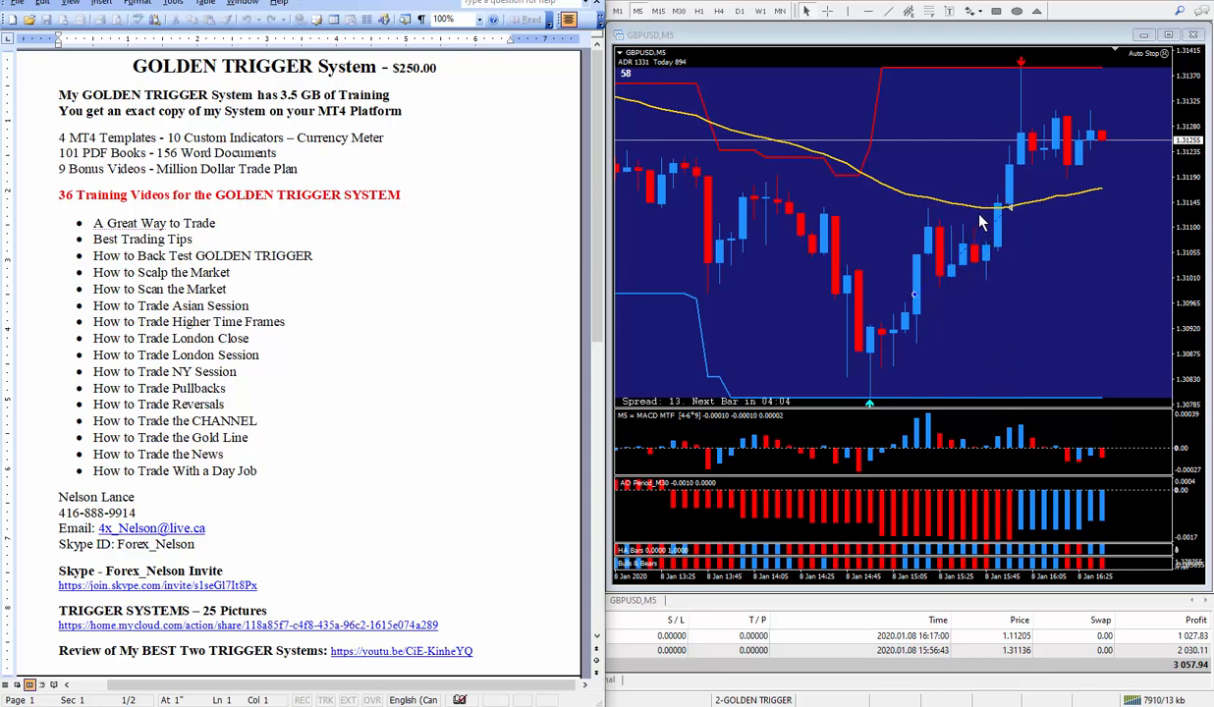
pyautogui.moveTo(990, 116)
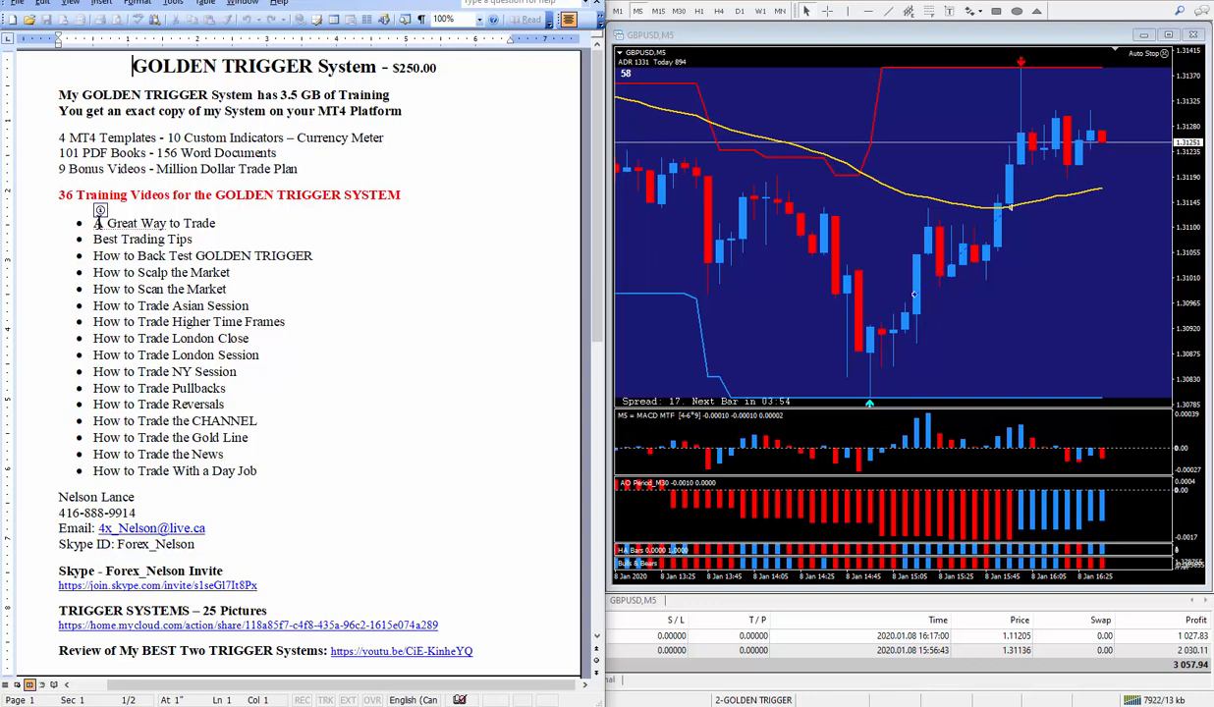
pyautogui.moveTo(845, 228)
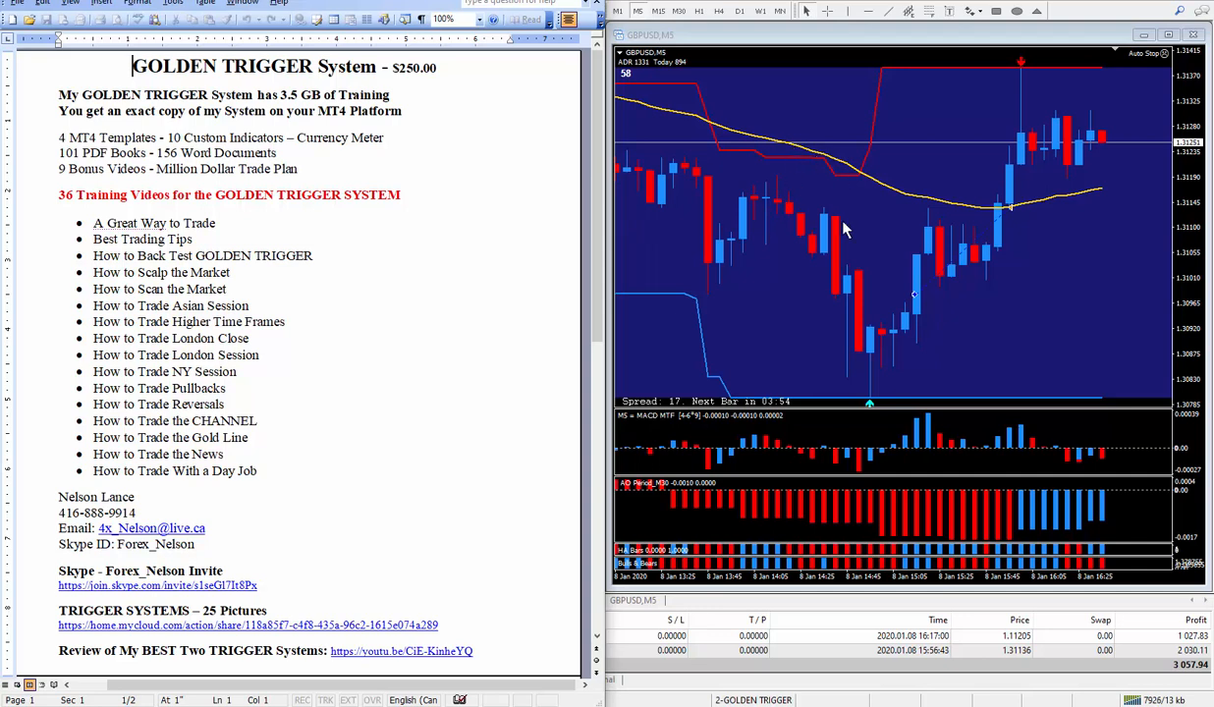
pyautogui.moveTo(906, 232)
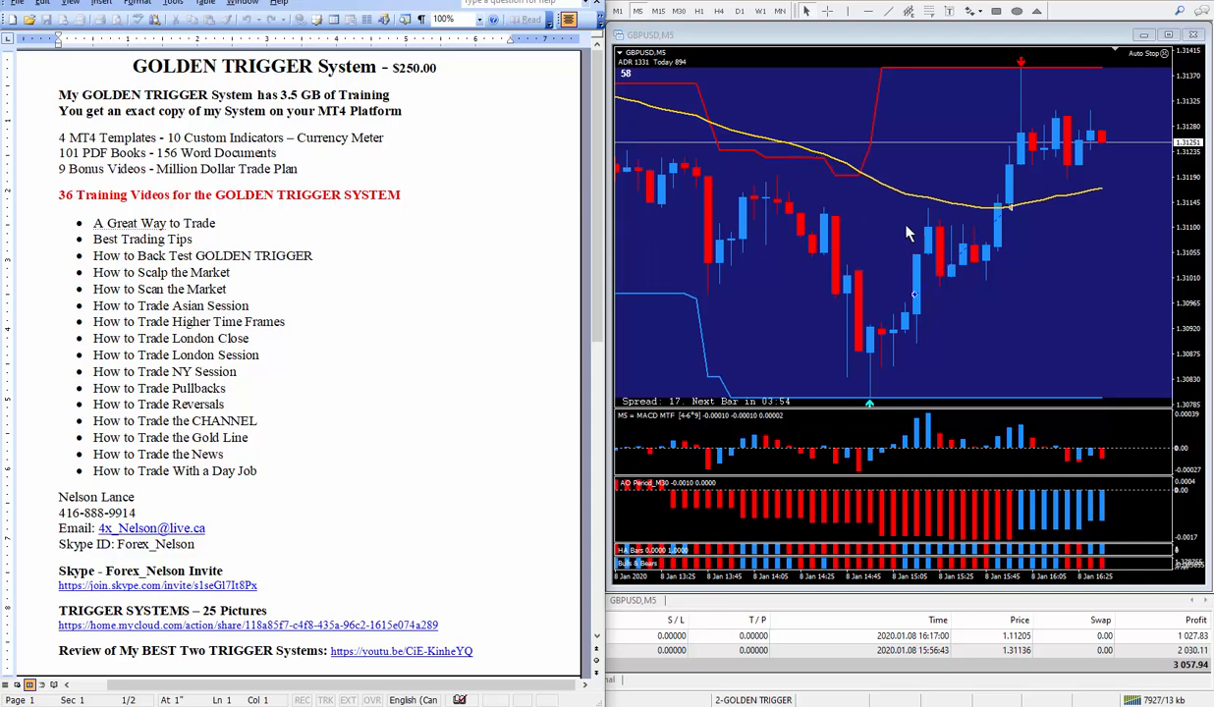
pyautogui.moveTo(751, 474)
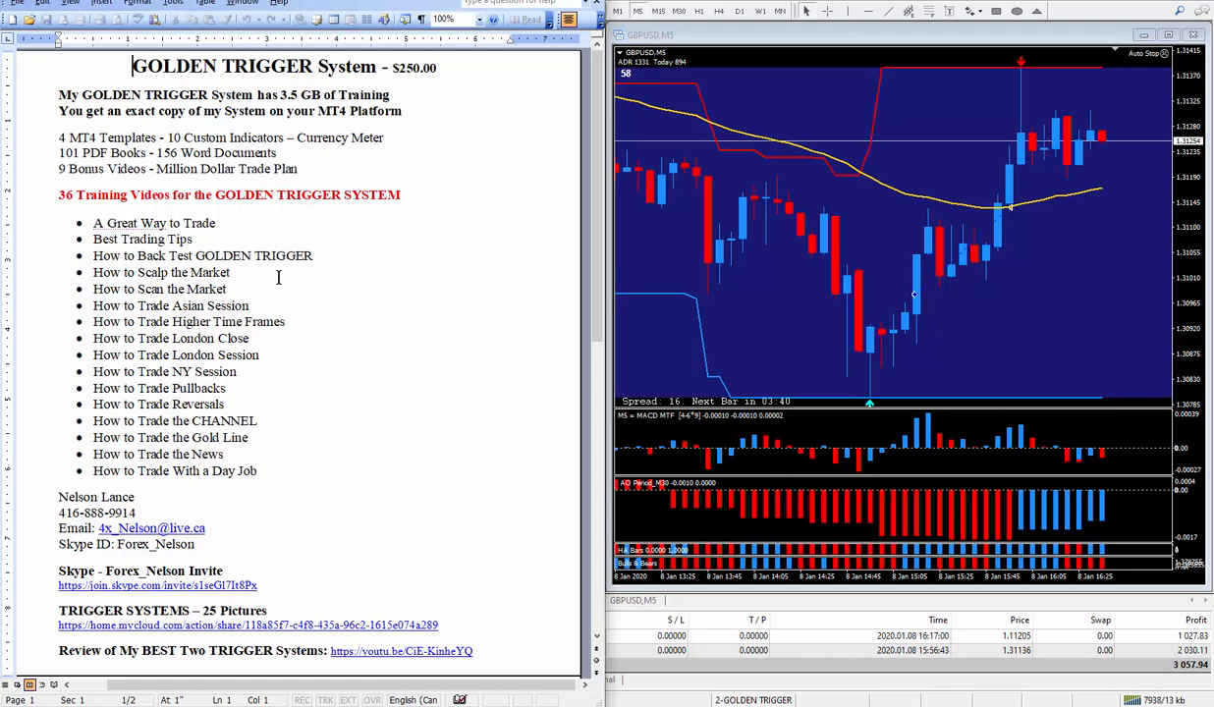
pyautogui.moveTo(195, 272)
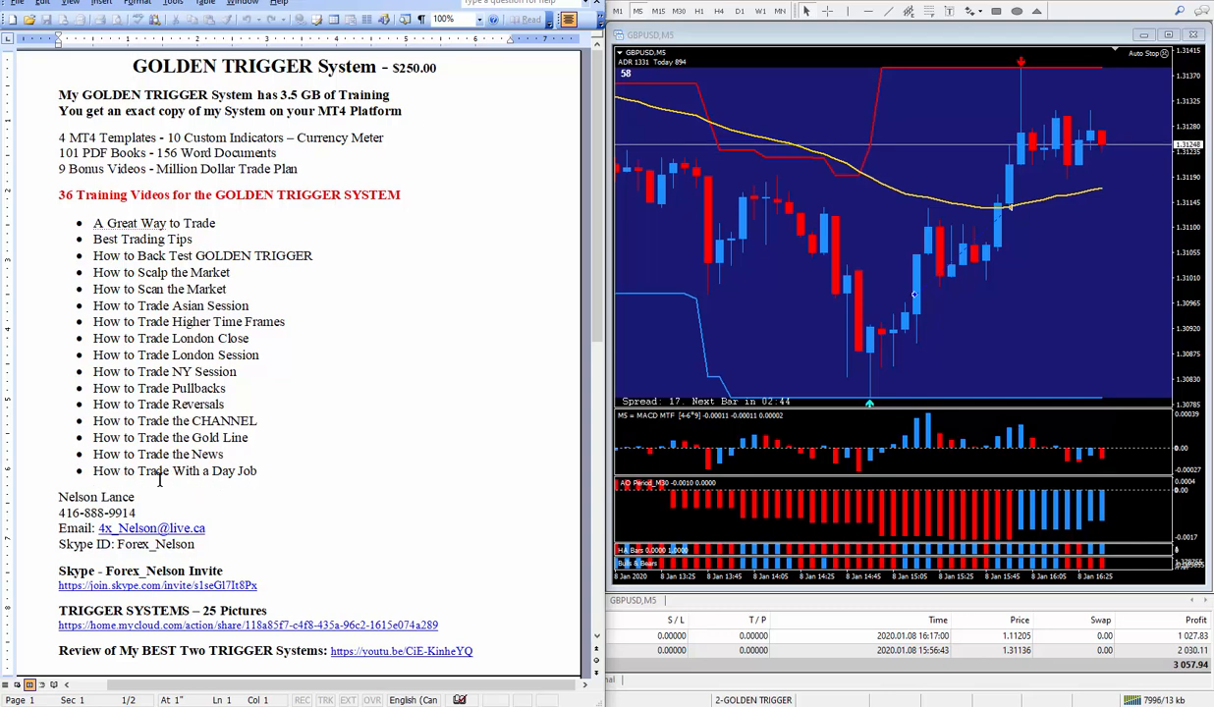
pyautogui.moveTo(325, 472)
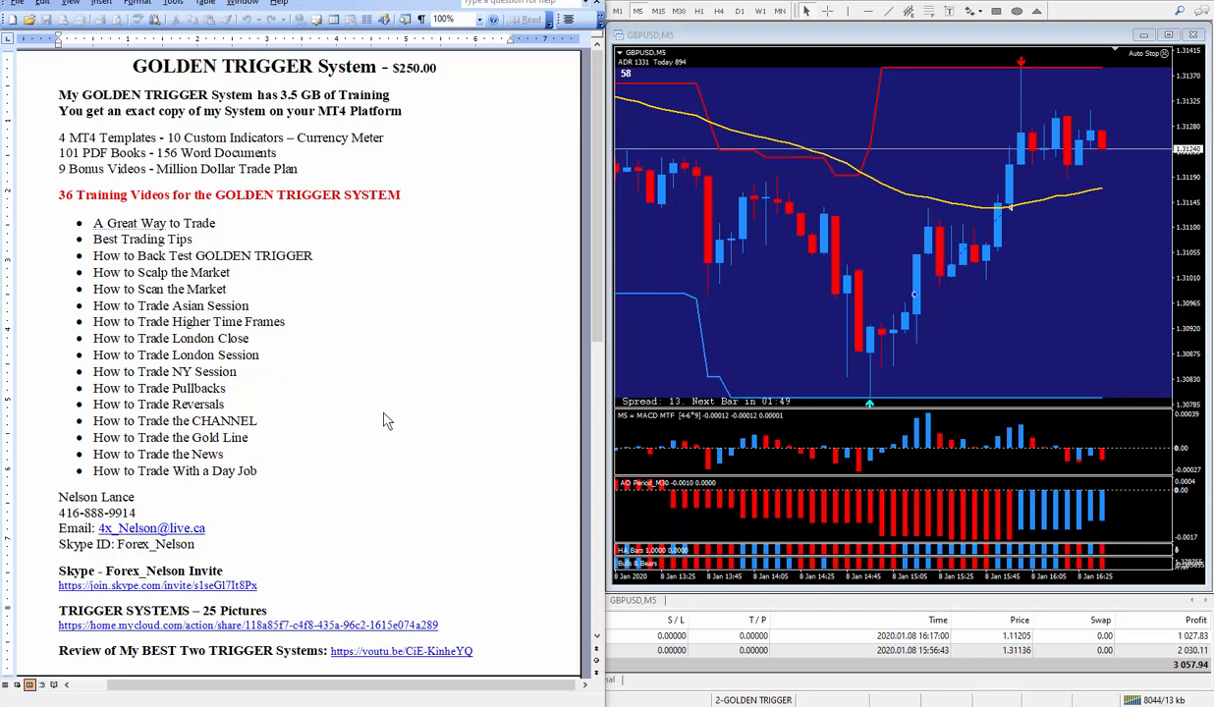
pyautogui.moveTo(373, 413)
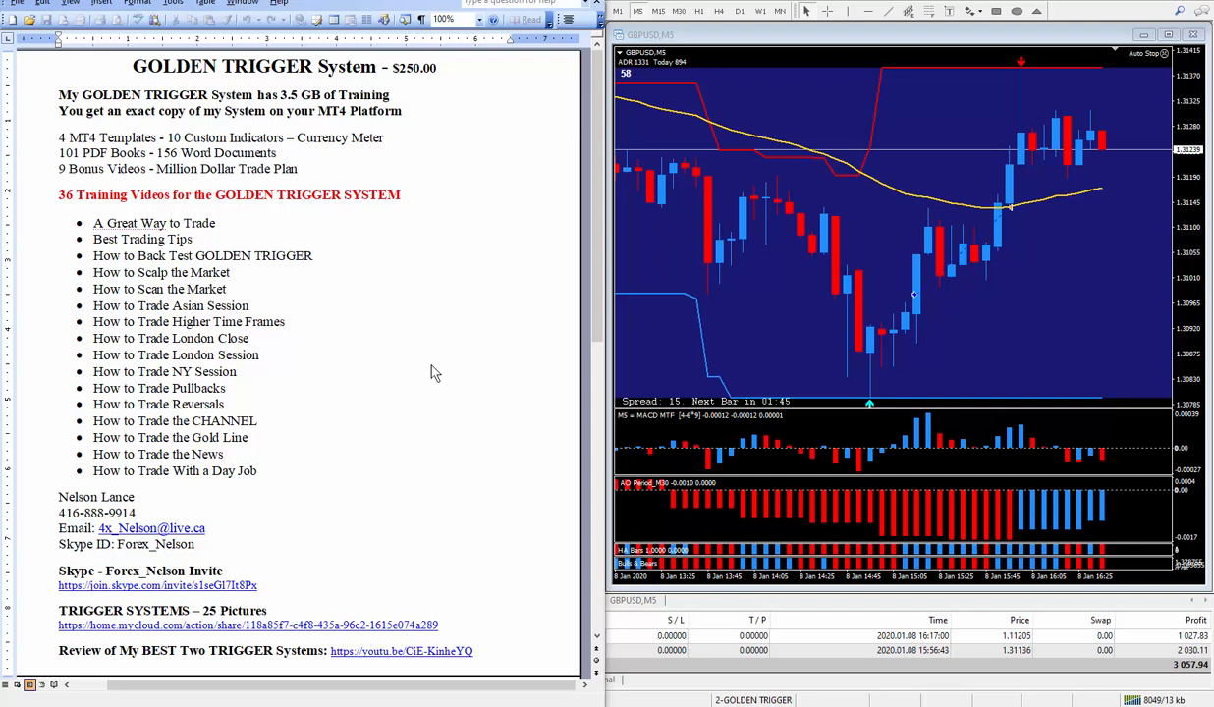
pyautogui.moveTo(430, 356)
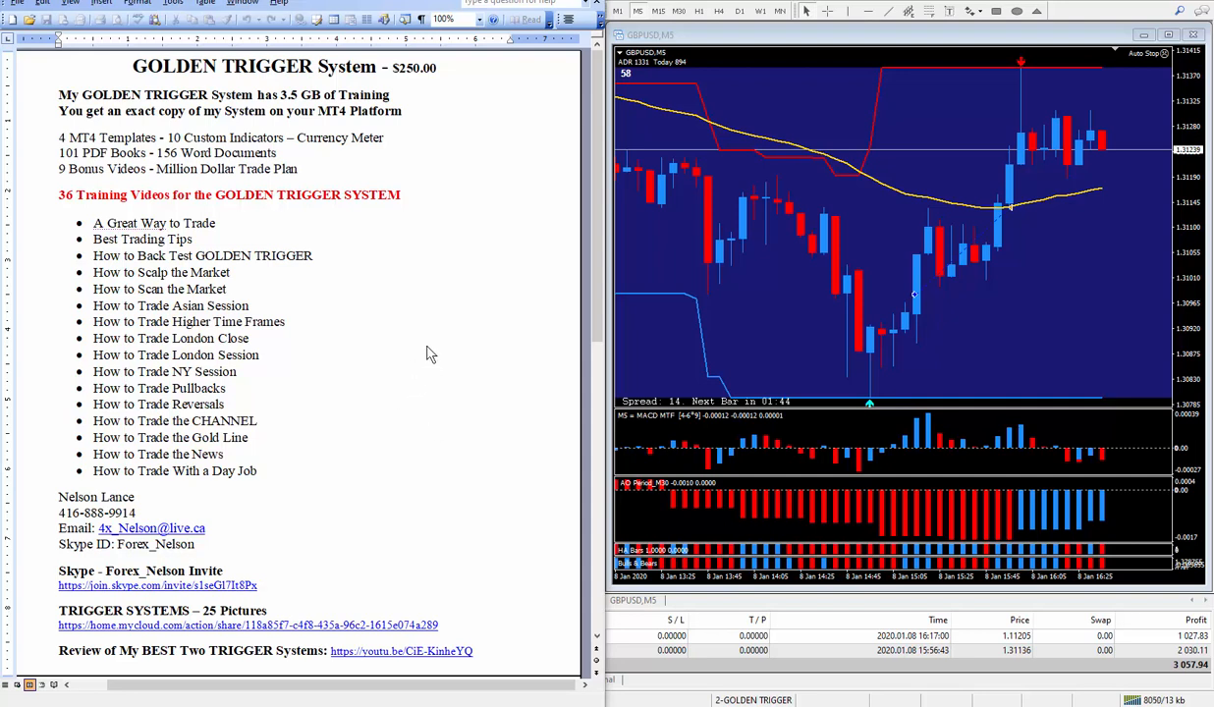
pyautogui.moveTo(440, 394)
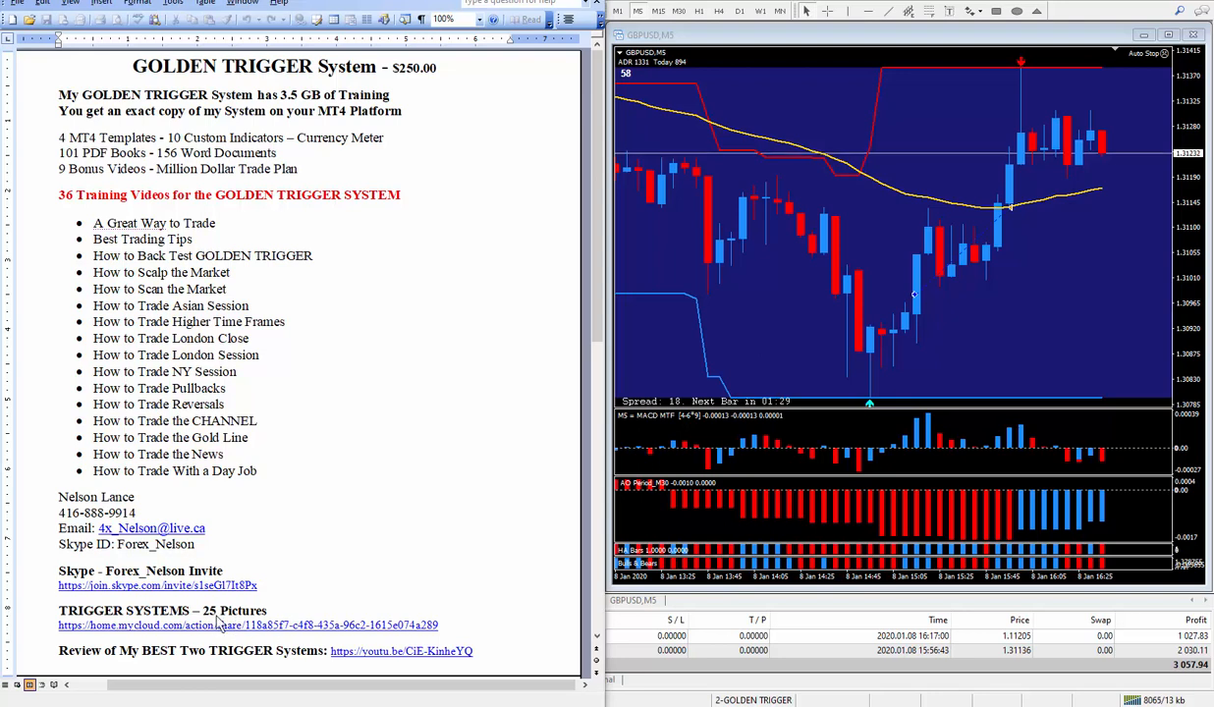
pyautogui.moveTo(108, 628)
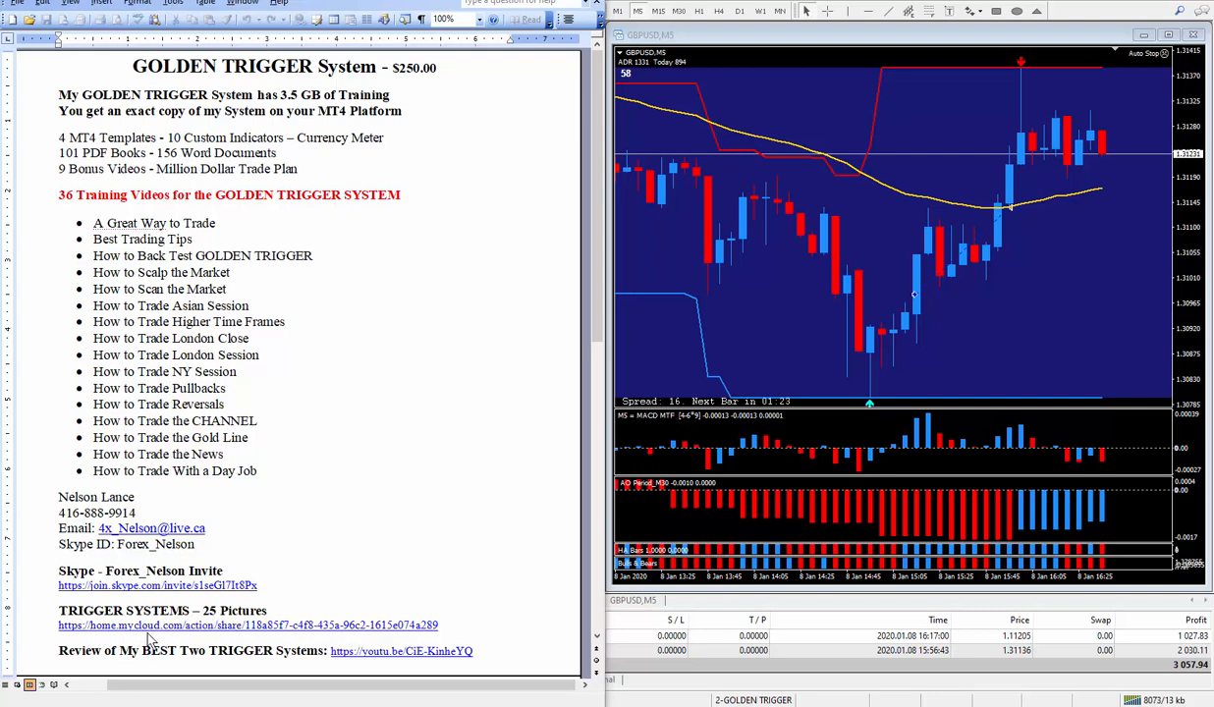
pyautogui.moveTo(421, 417)
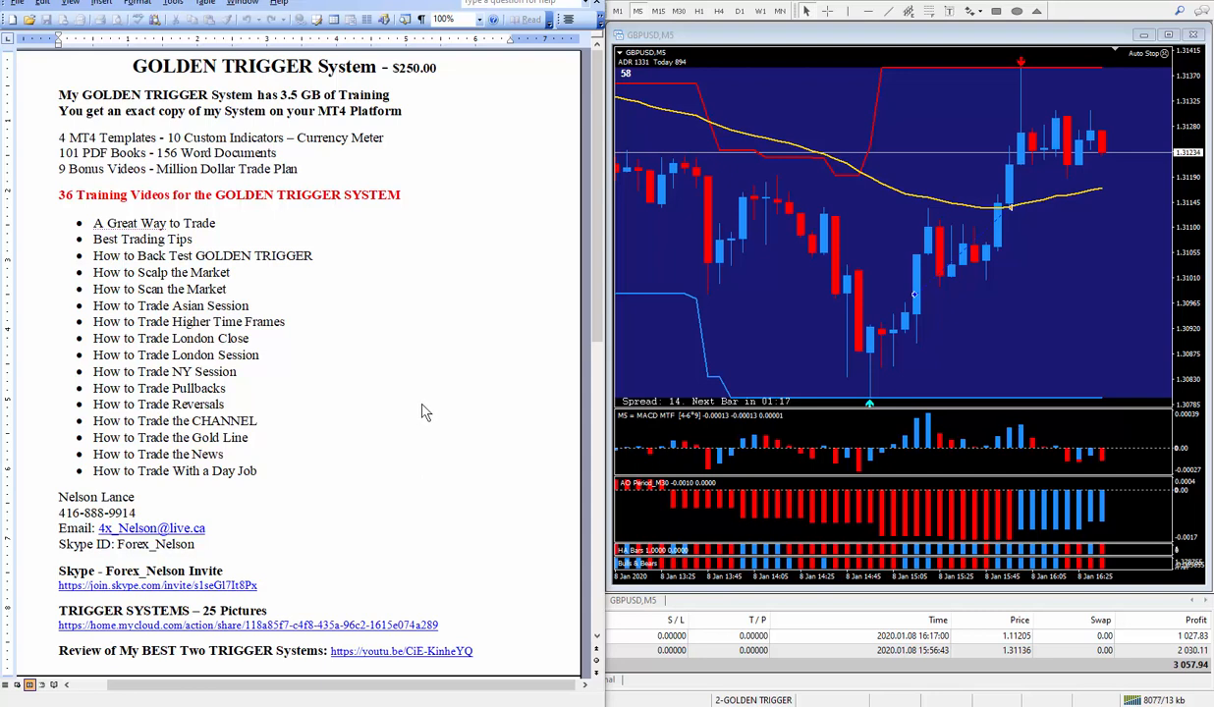
pyautogui.moveTo(187, 672)
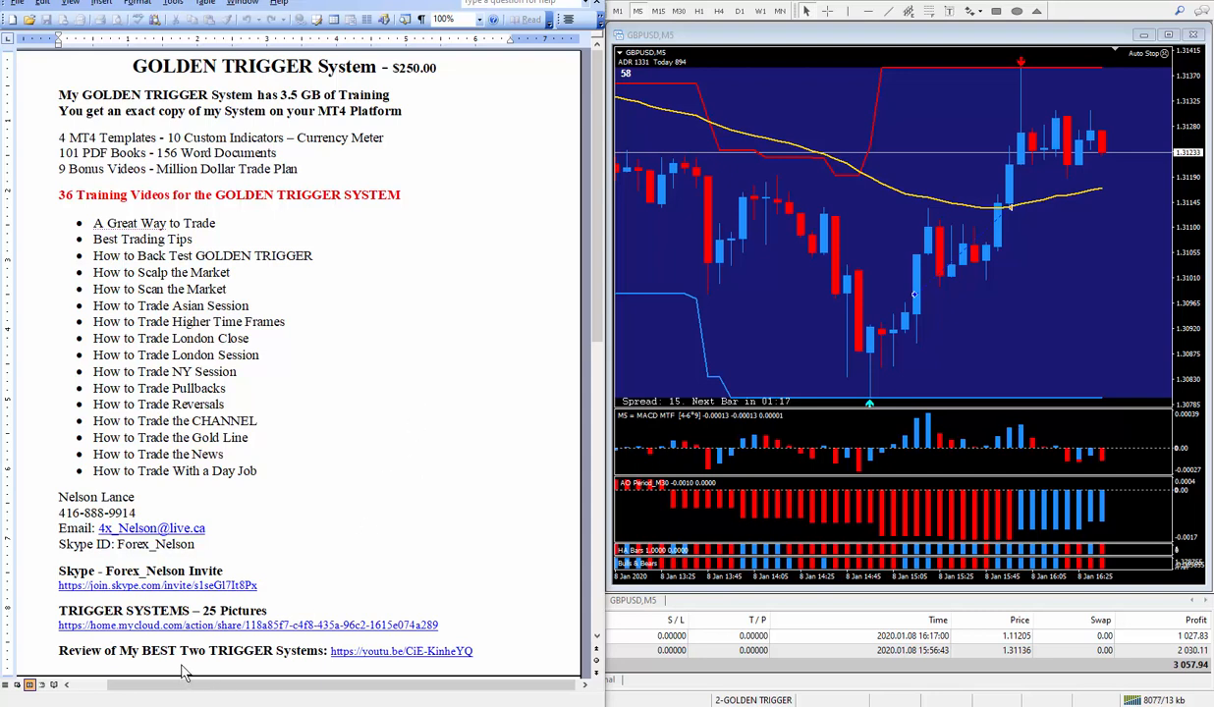
pyautogui.moveTo(295, 668)
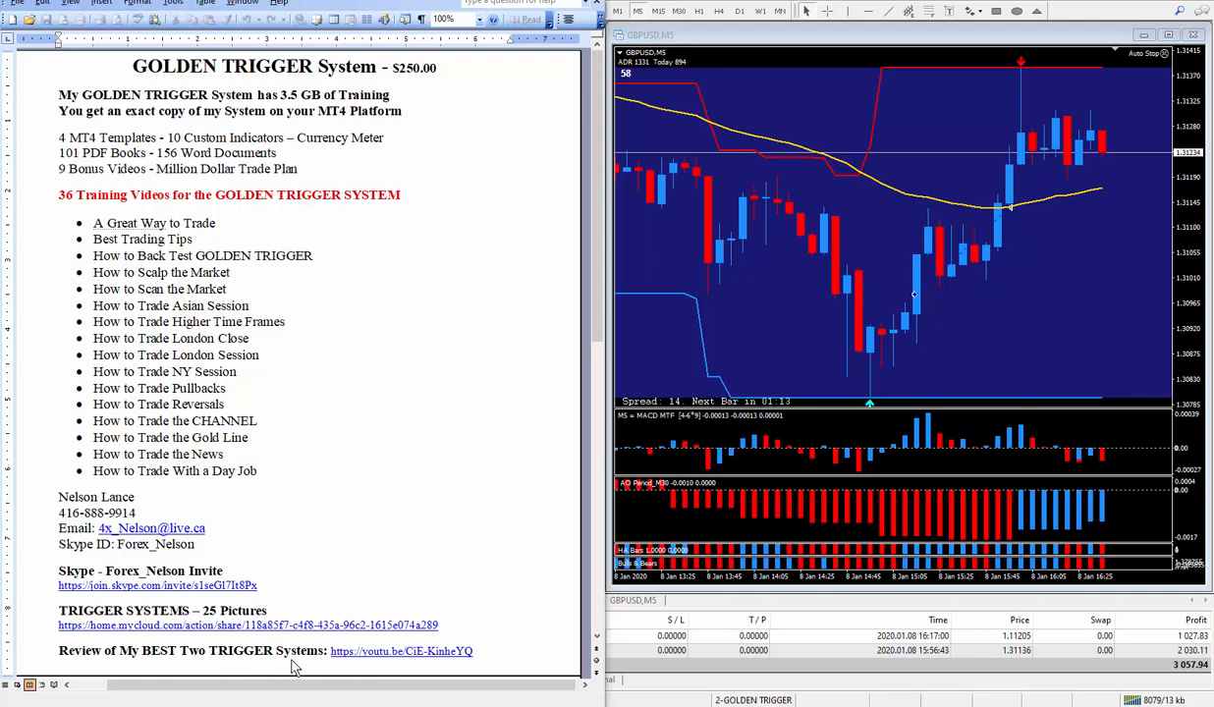
pyautogui.moveTo(793, 253)
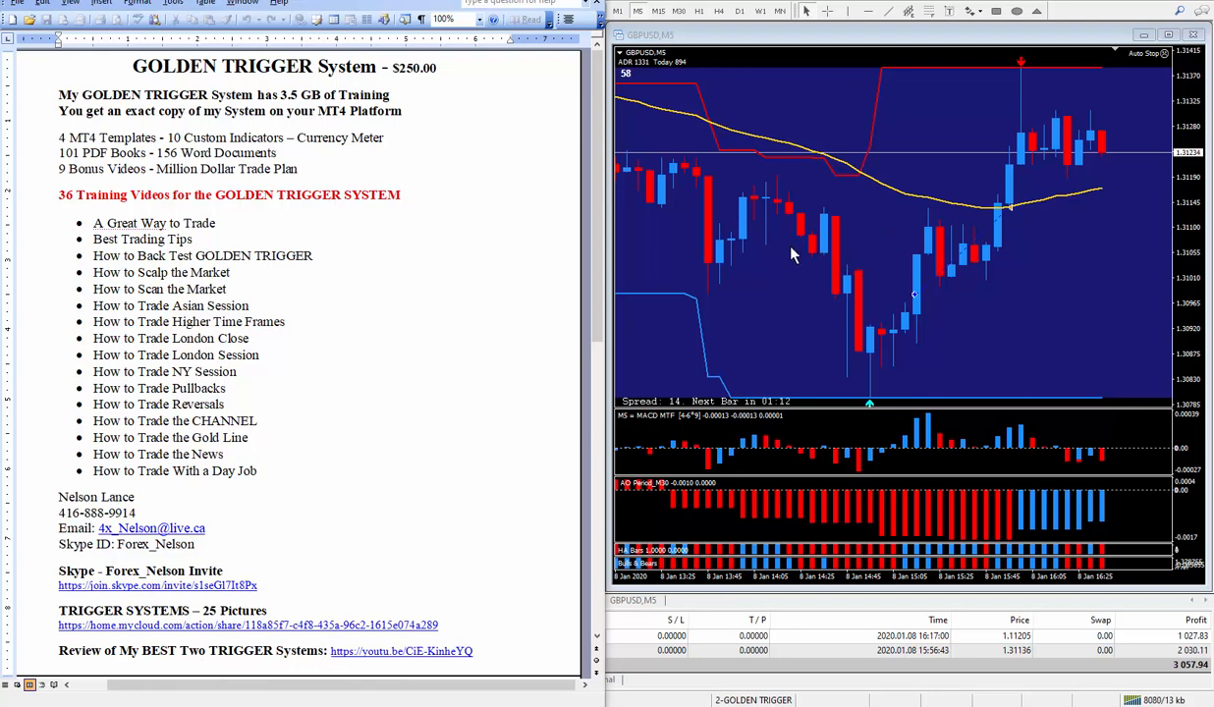
pyautogui.moveTo(519, 188)
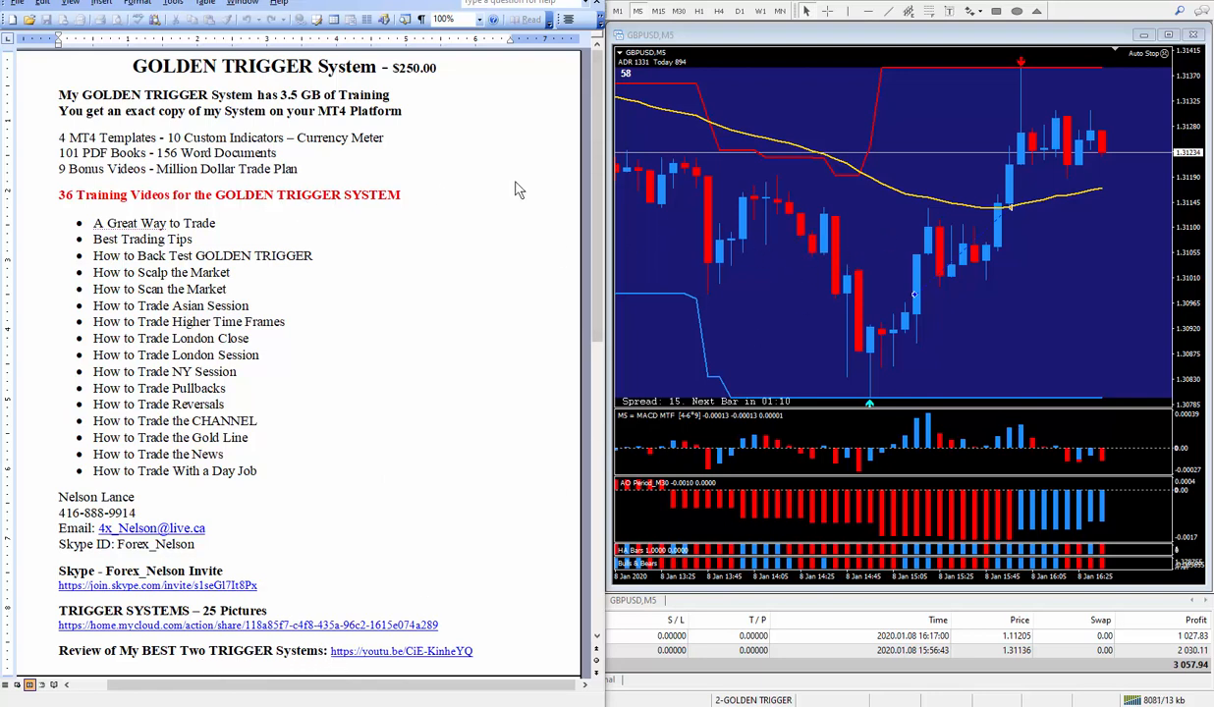
pyautogui.moveTo(841, 316)
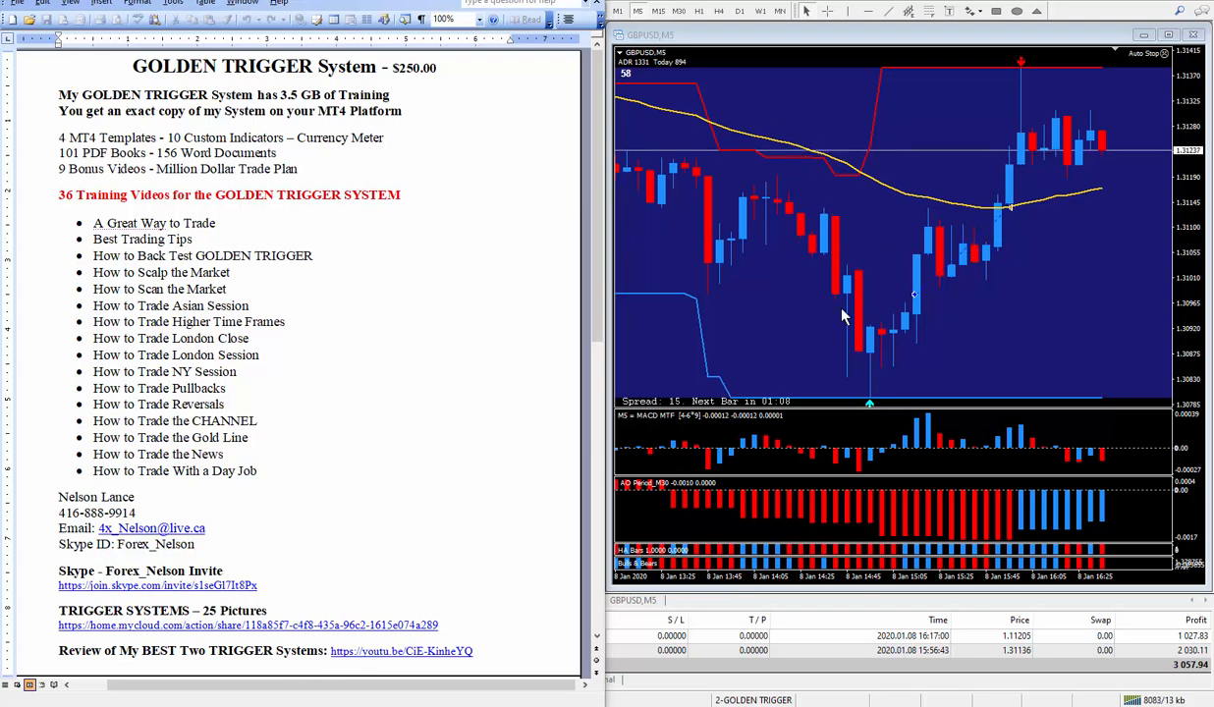
pyautogui.moveTo(464, 362)
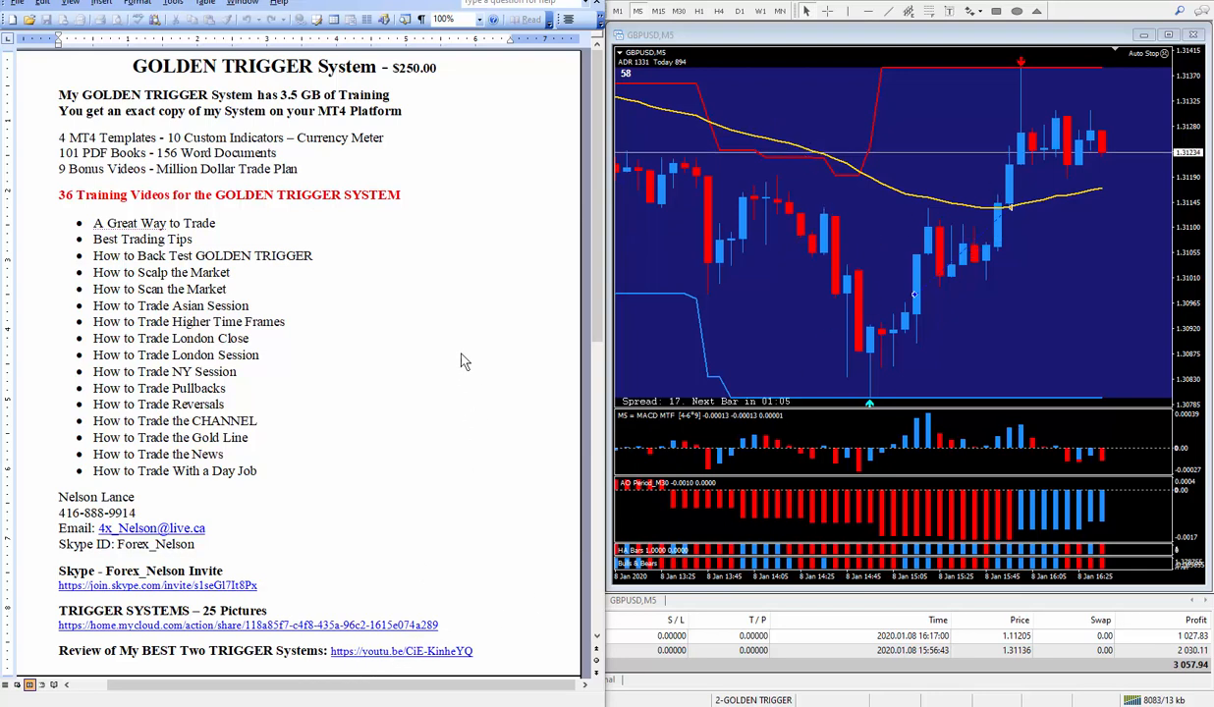
pyautogui.moveTo(469, 318)
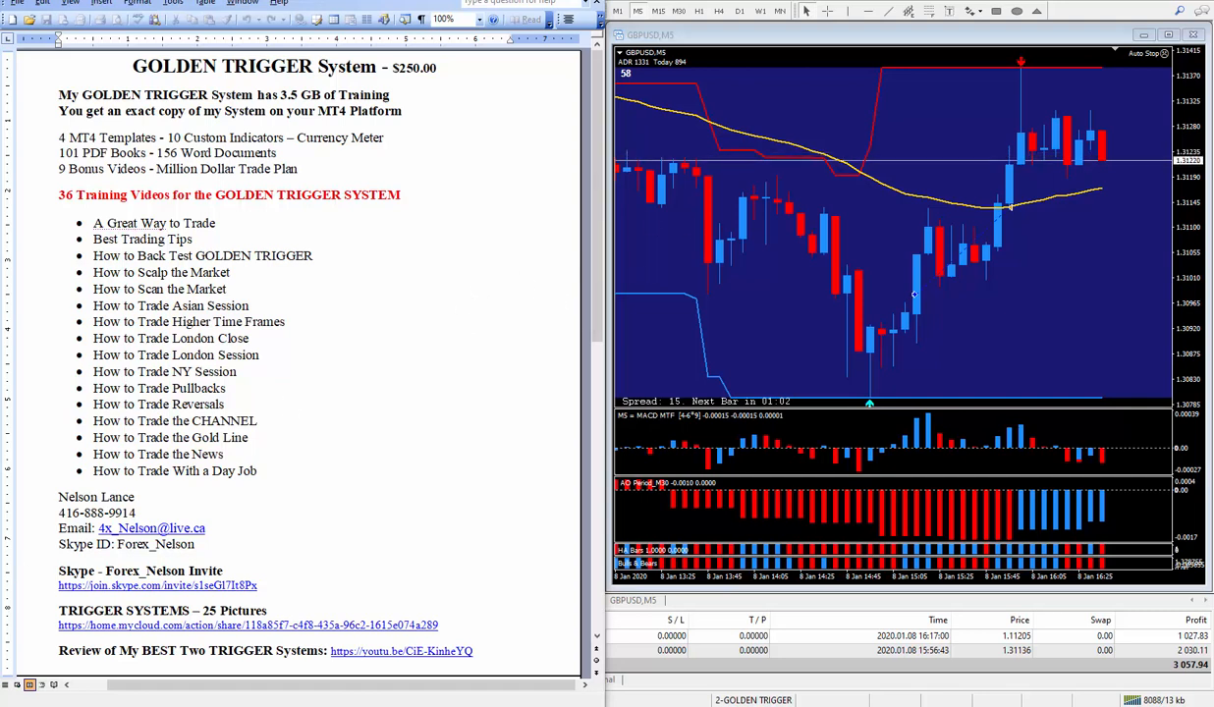
pyautogui.moveTo(769, 286)
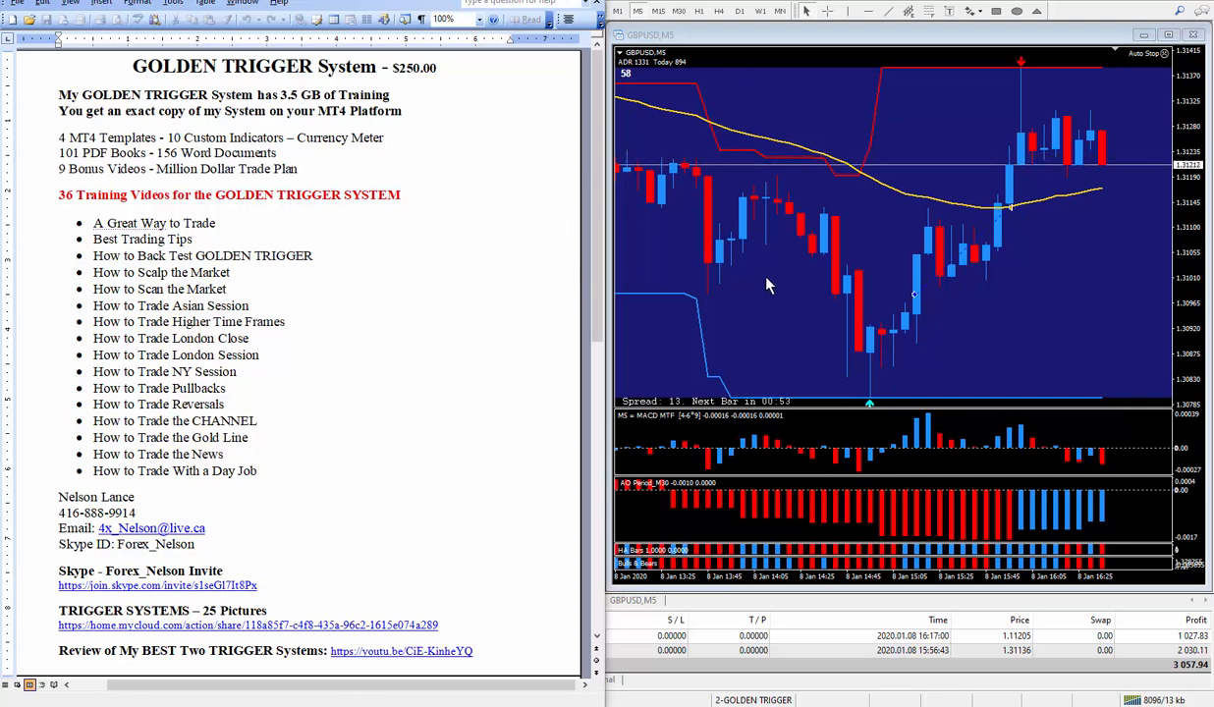
pyautogui.moveTo(471, 257)
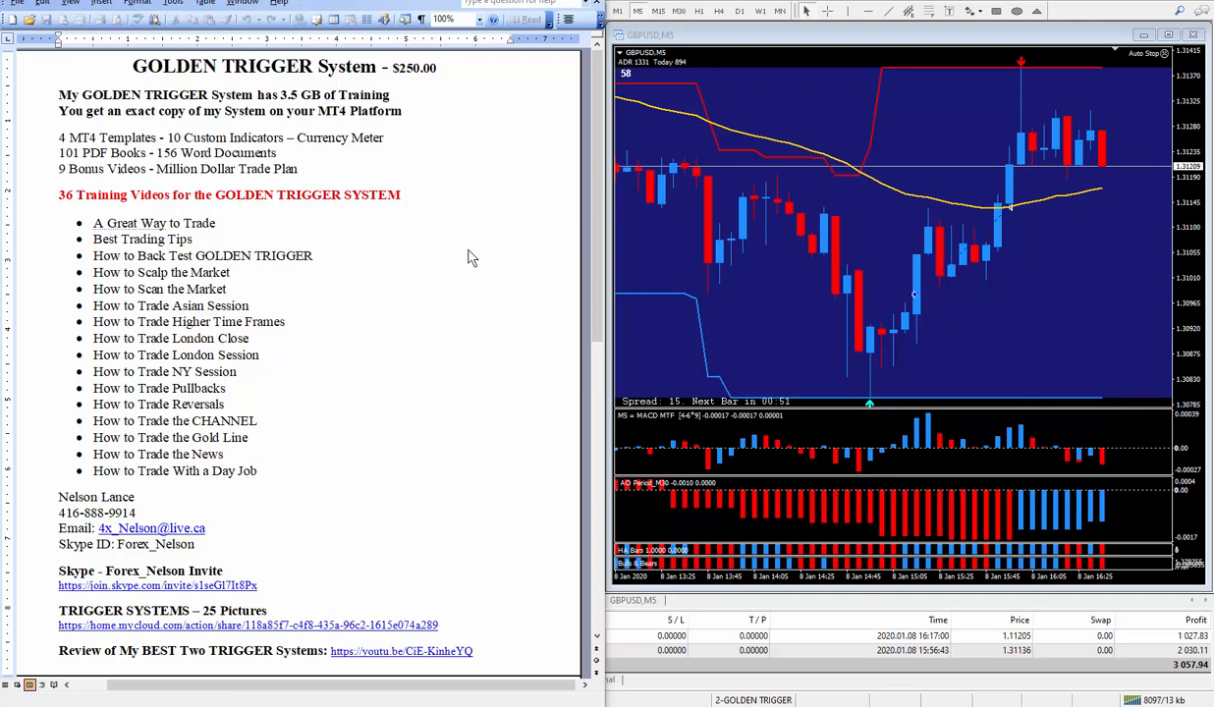
pyautogui.moveTo(663, 238)
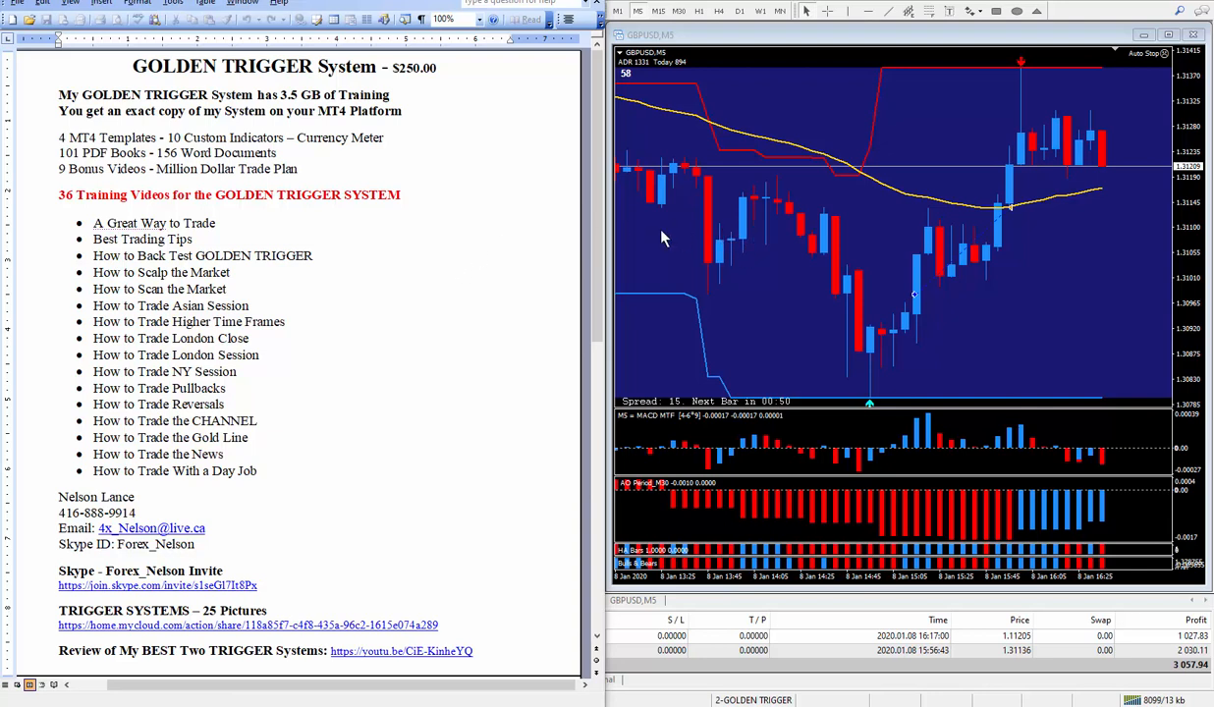